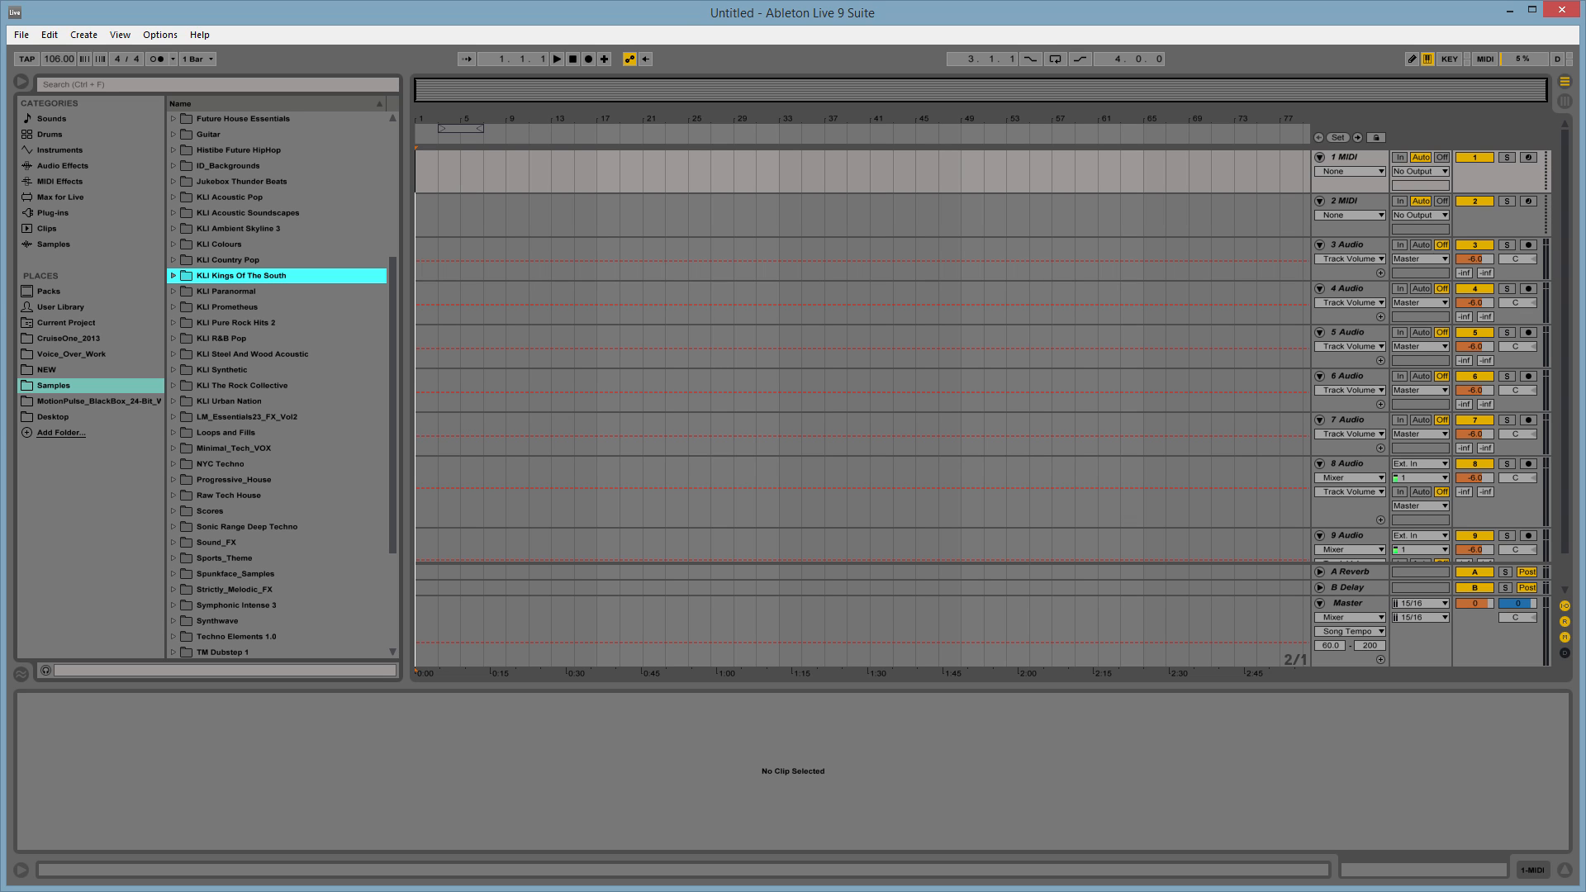
pyautogui.moveTo(401, 335)
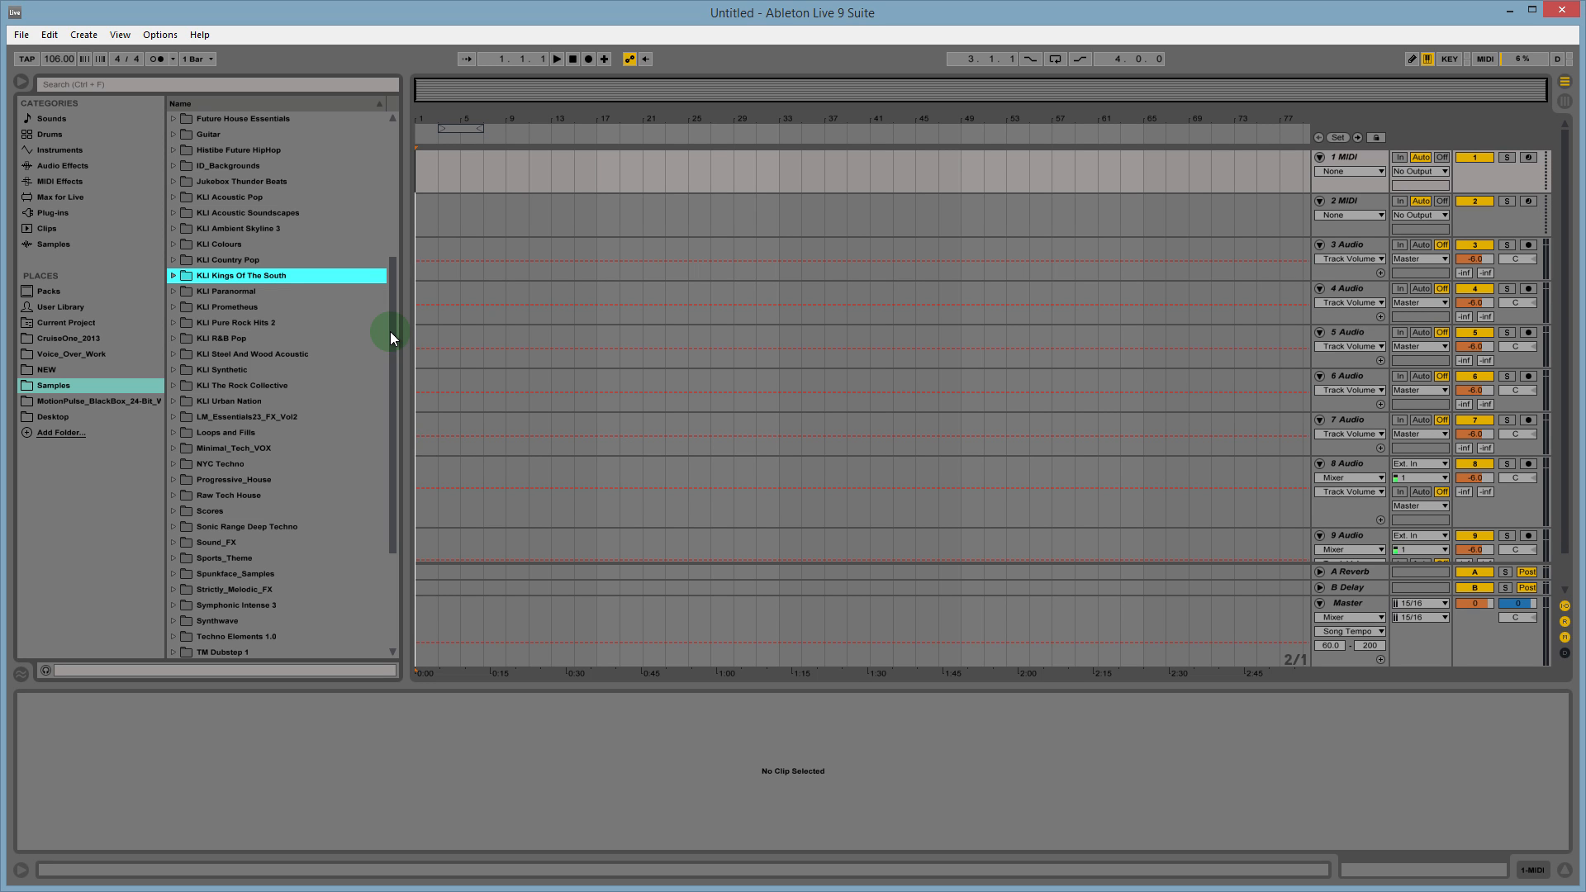
# Expand the Kings Of The South sample pack in the browser.
pyautogui.scroll(3)
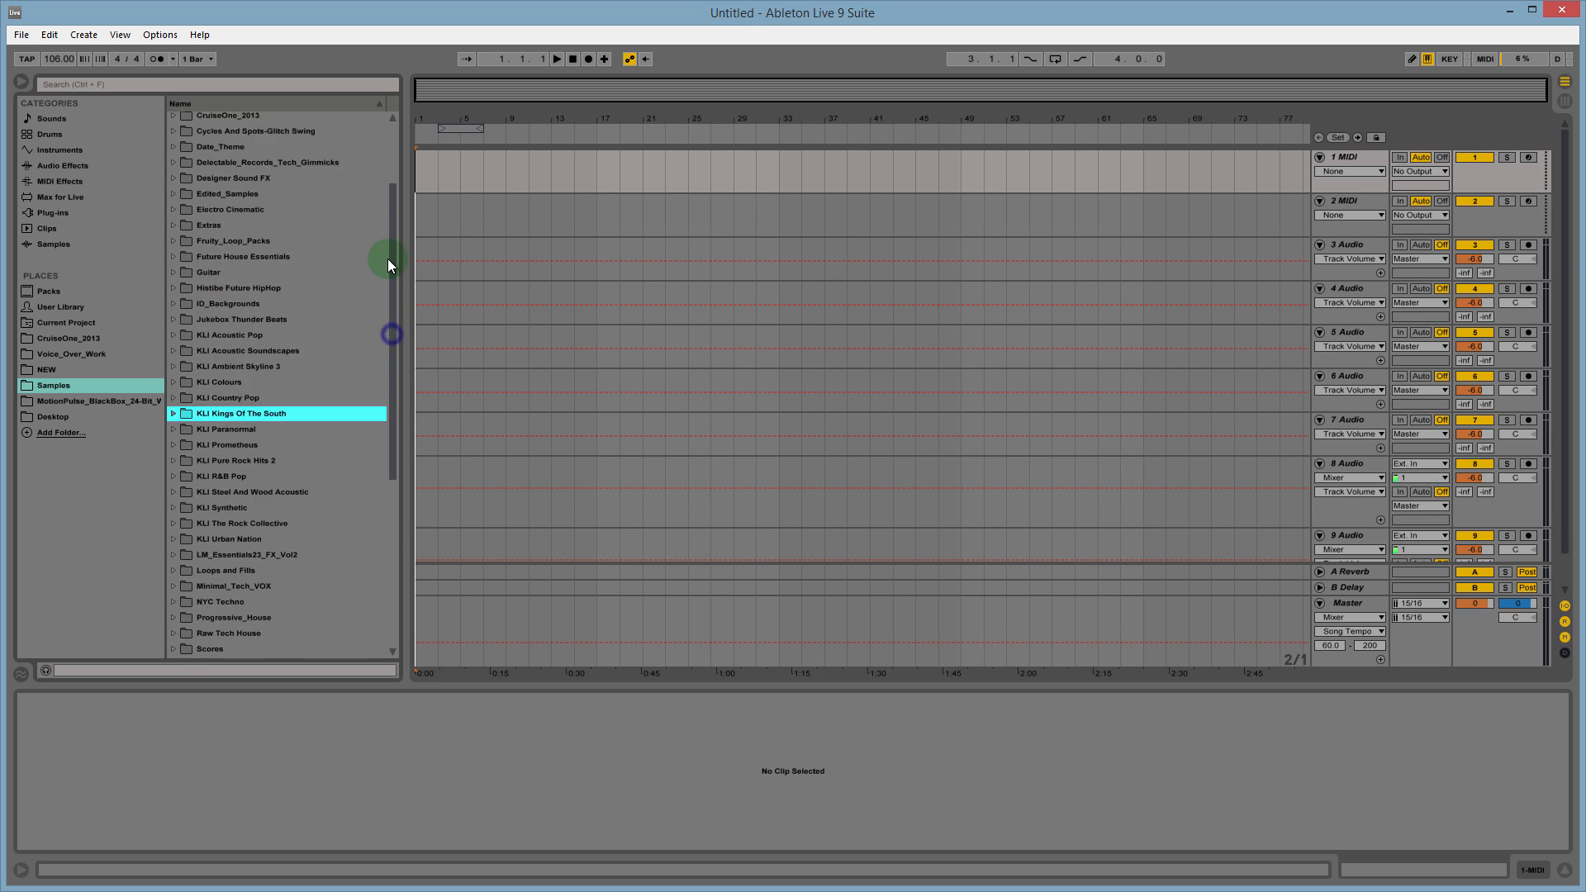
pyautogui.scroll(-3)
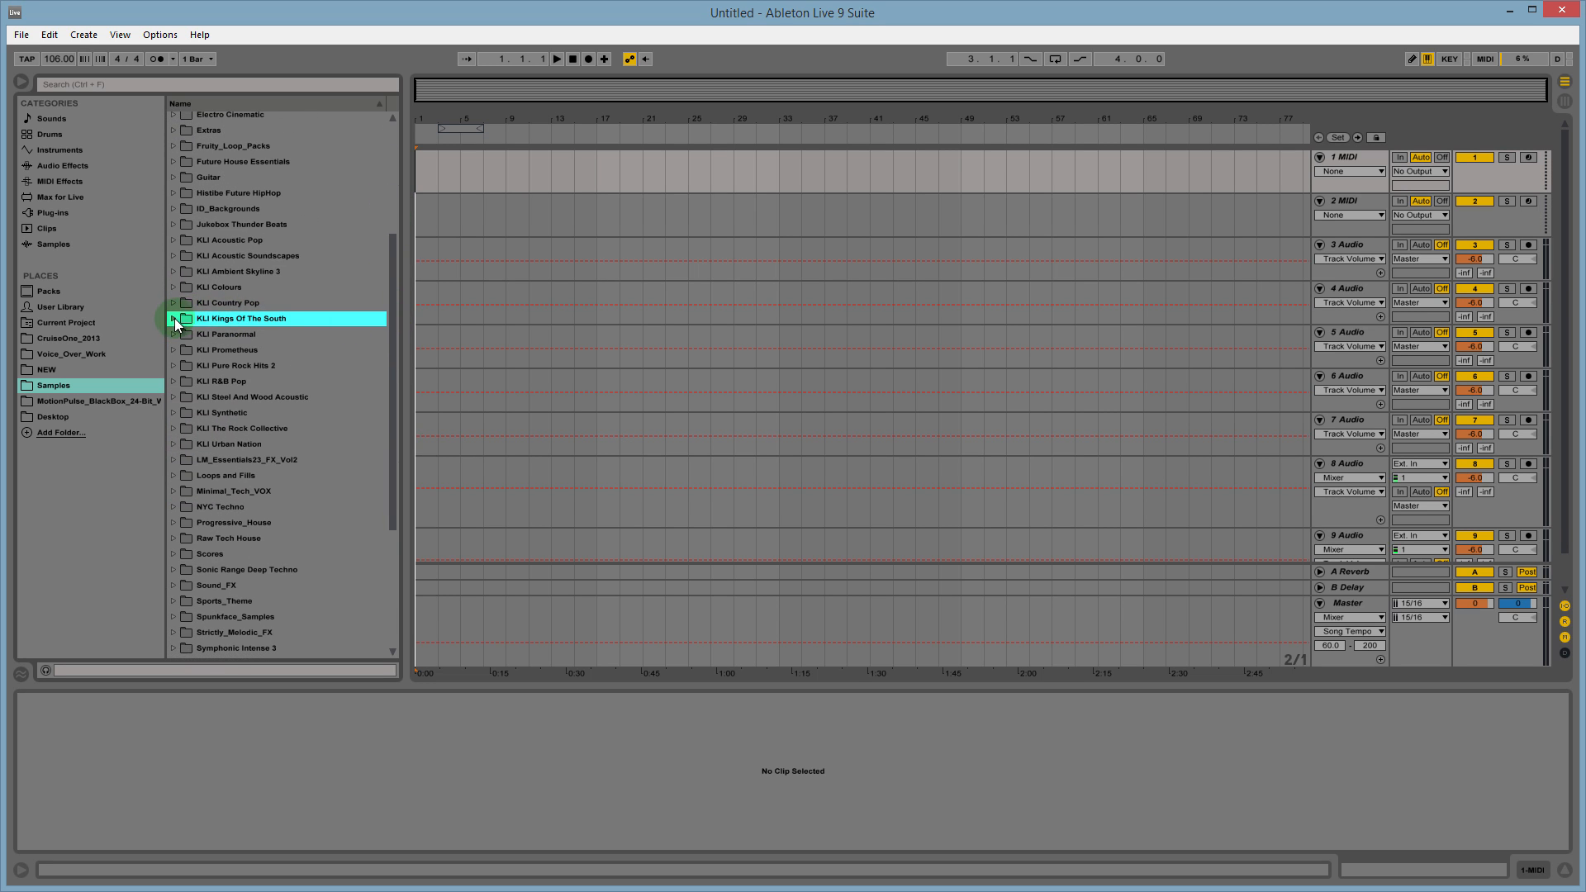
pyautogui.scroll(-3)
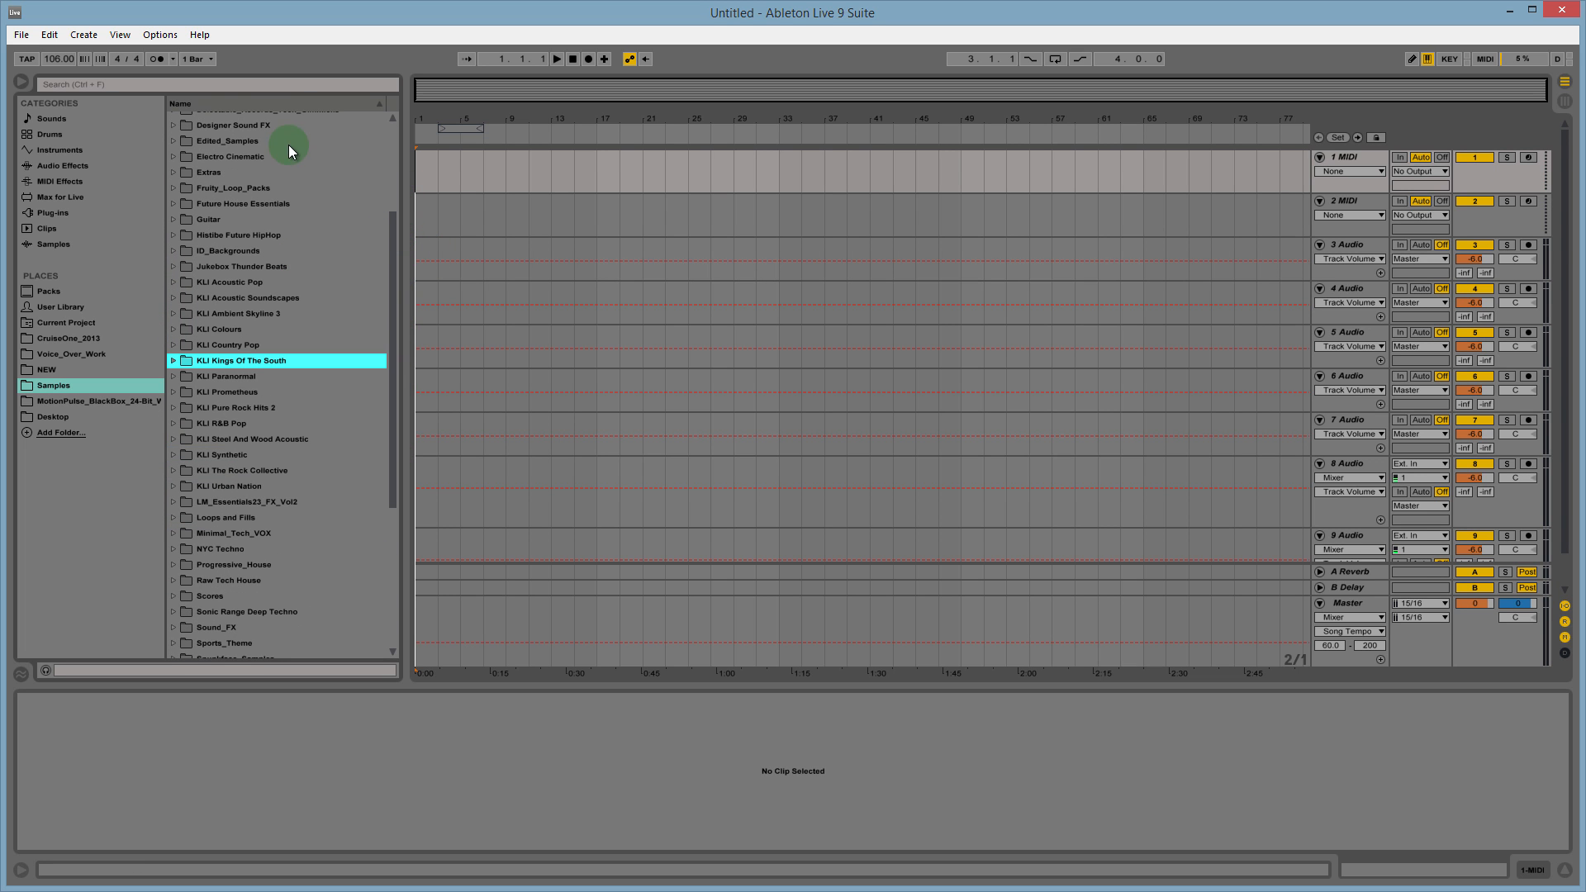
pyautogui.scroll(3)
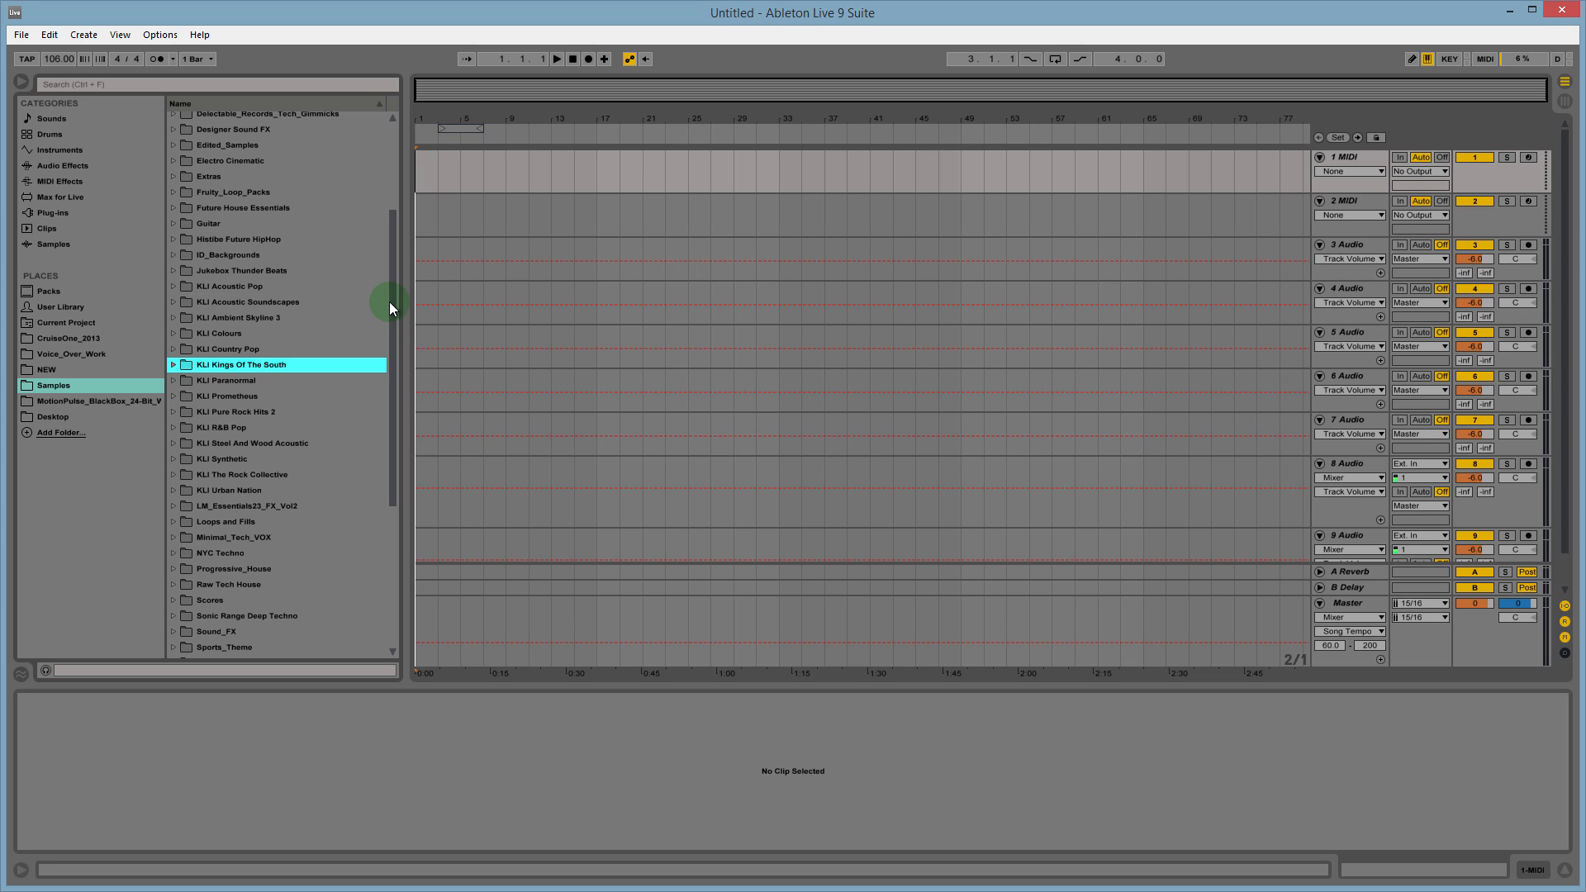
pyautogui.moveTo(240, 347)
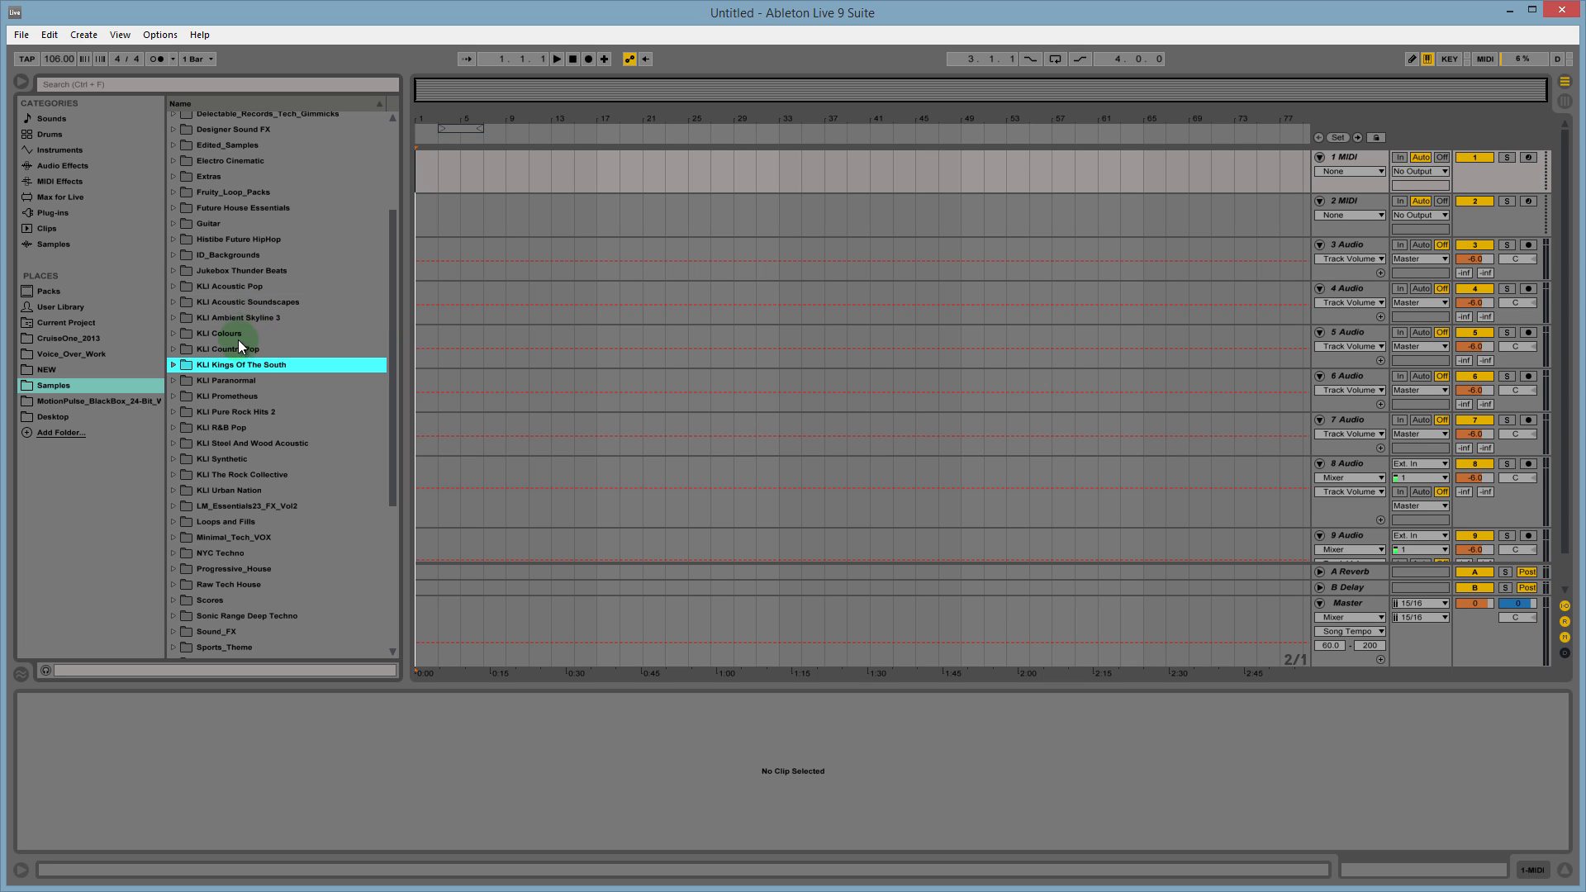
pyautogui.moveTo(243, 349)
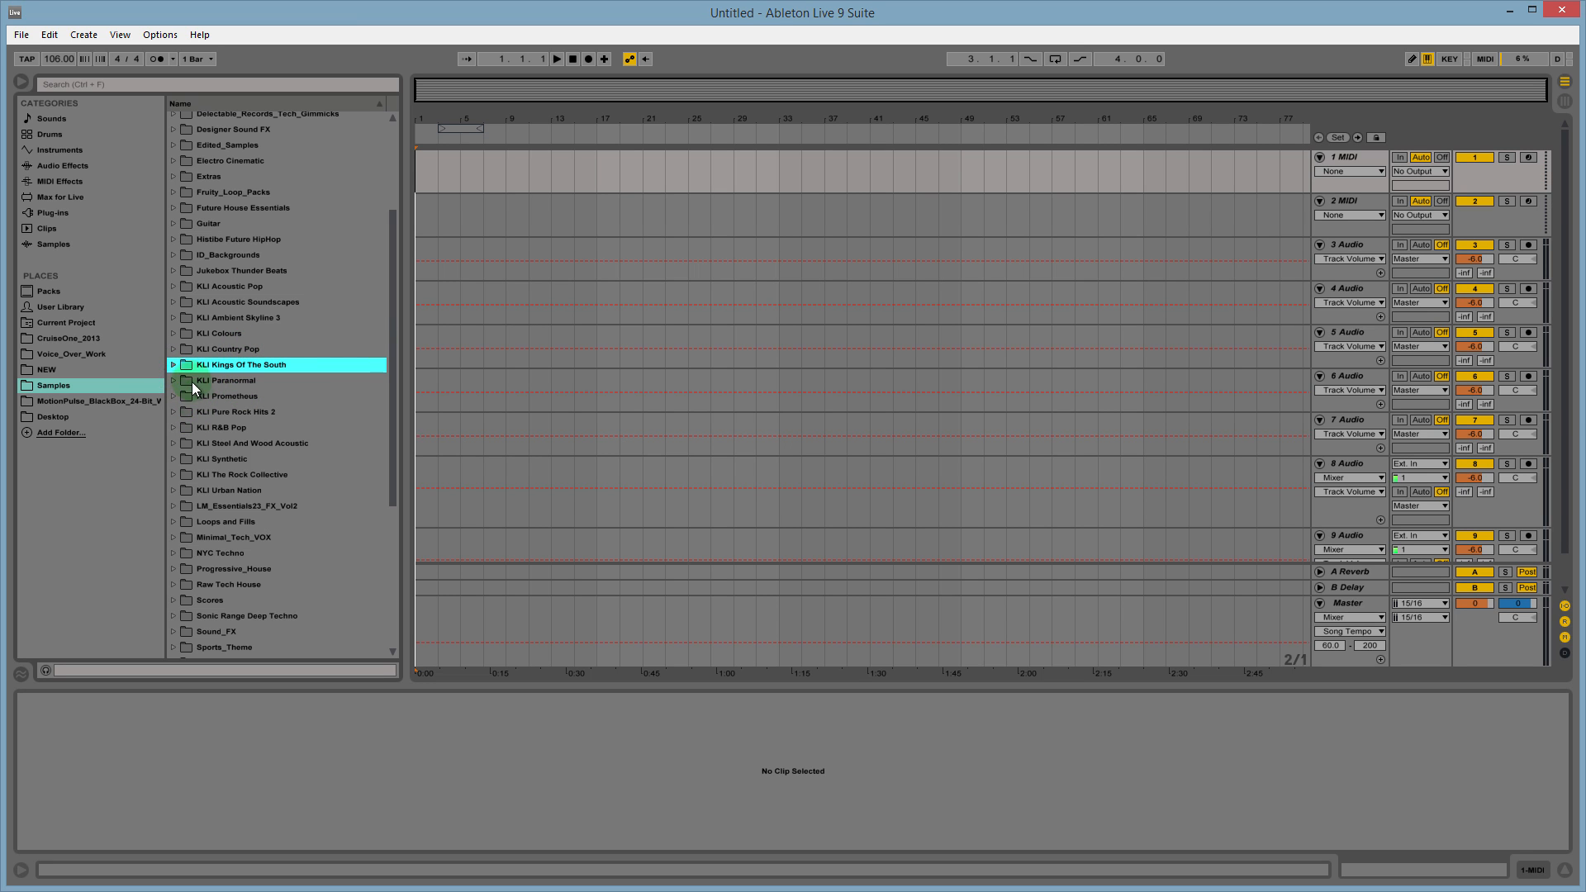
pyautogui.click(173, 364)
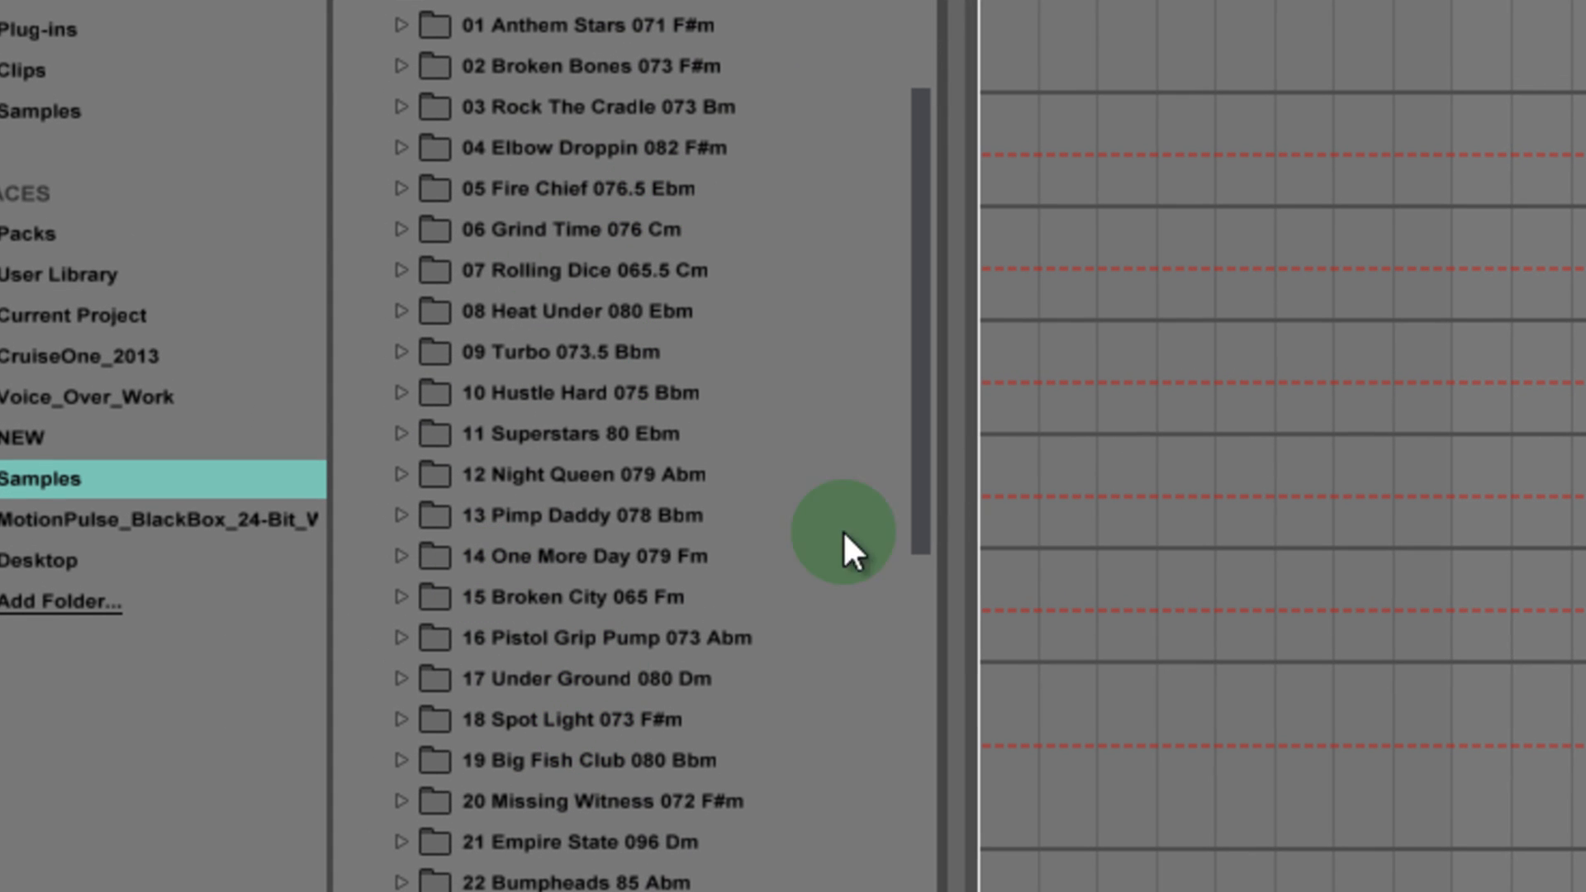
pyautogui.moveTo(617, 718)
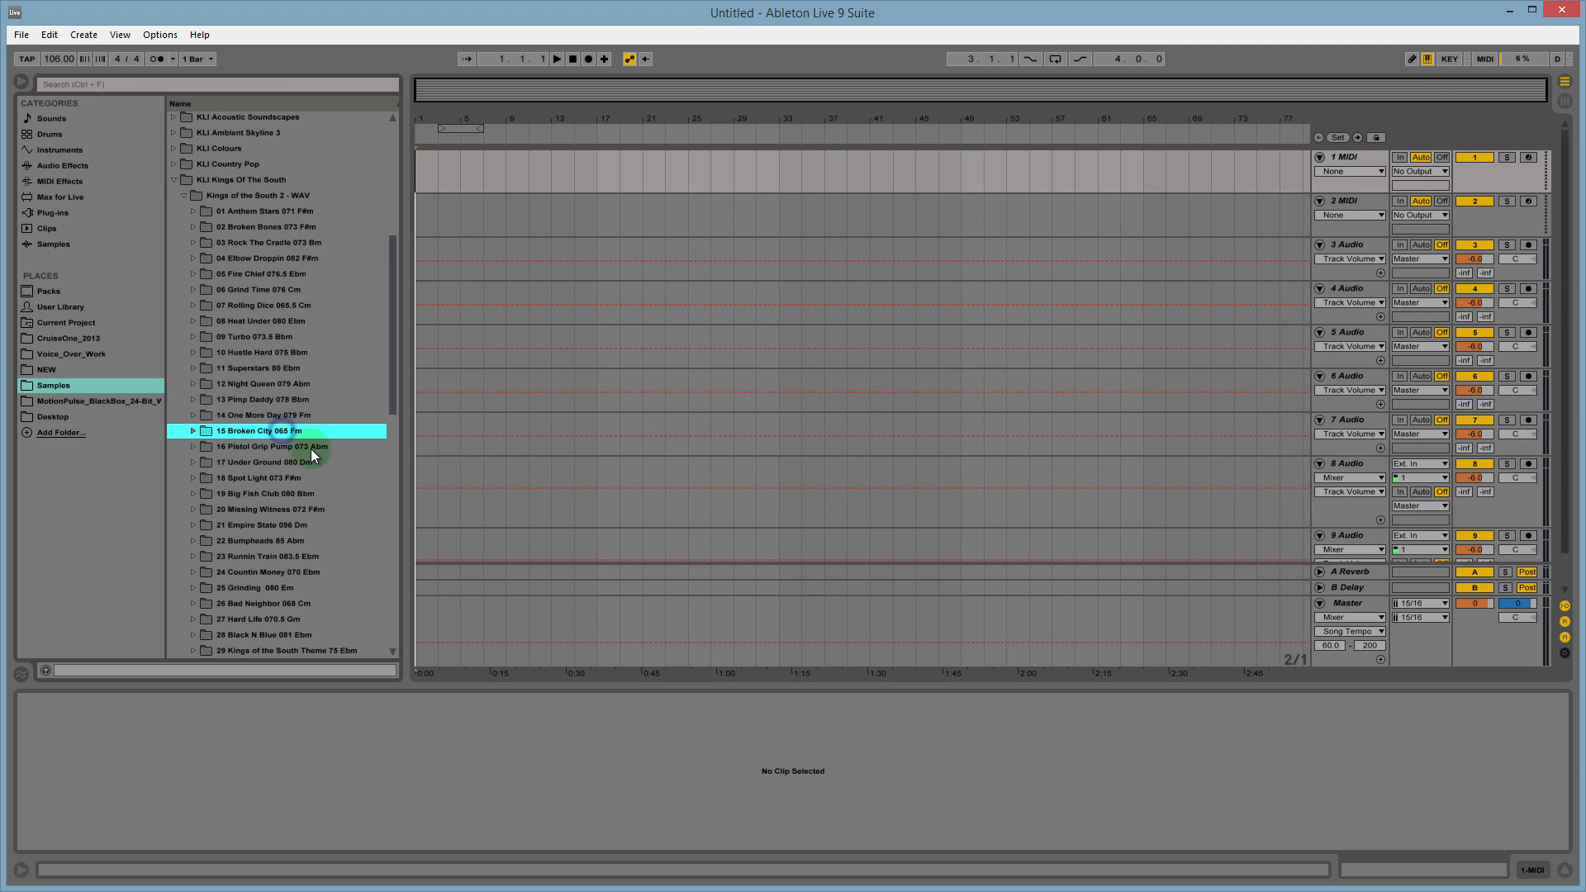
pyautogui.moveTo(300, 357)
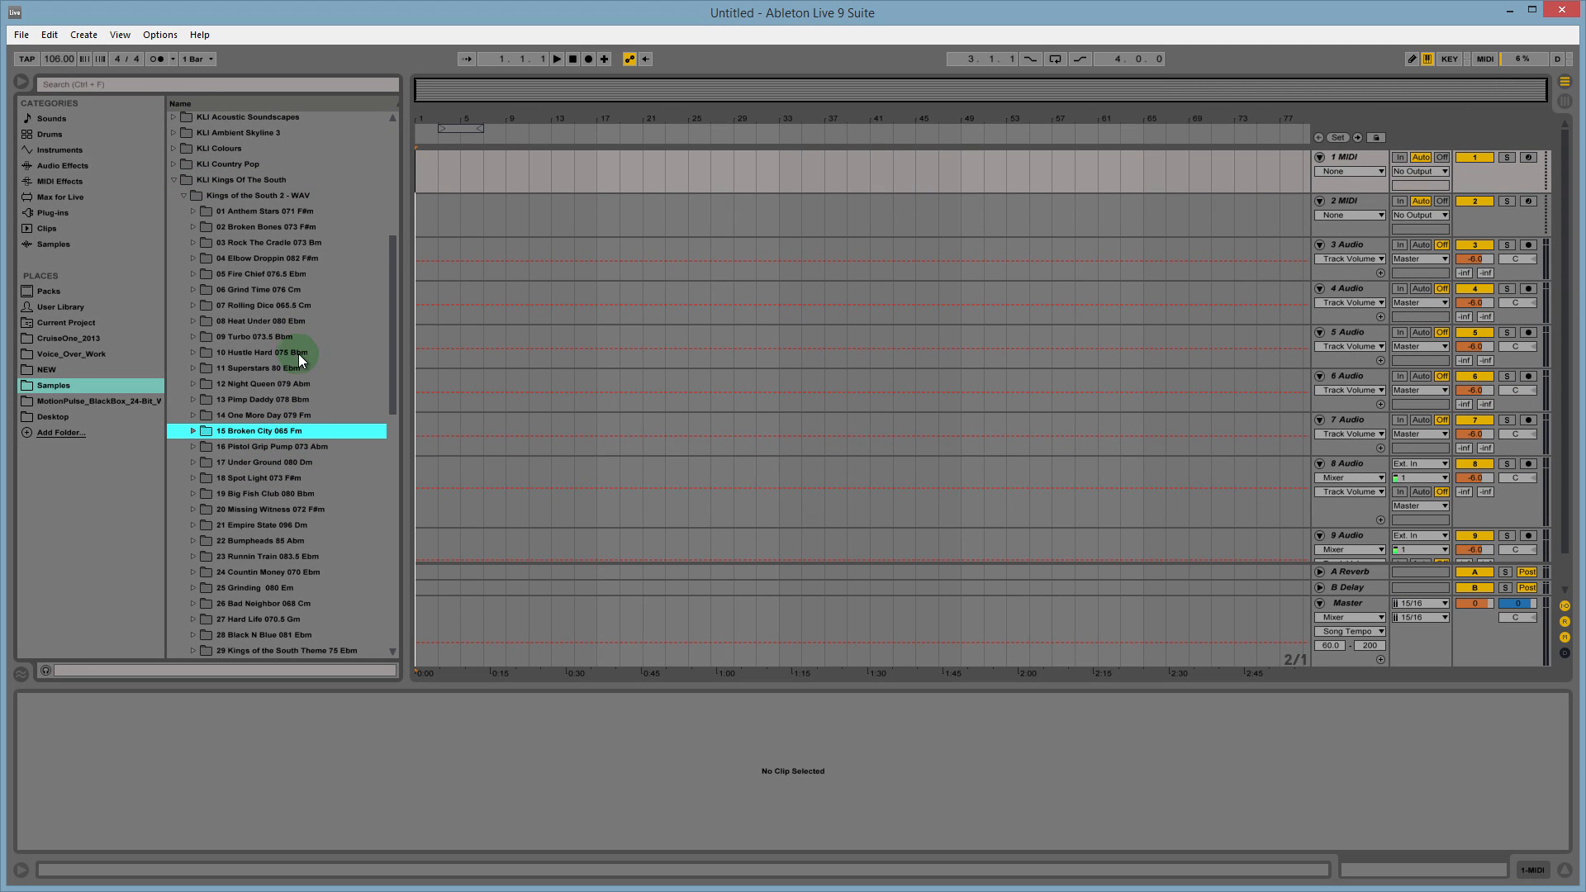
# Browse song folders 08 Heat Under, 09 Turbo, 10 Hustle Hard and settle on 11 Superstars 80 Ebm.
pyautogui.click(267, 320)
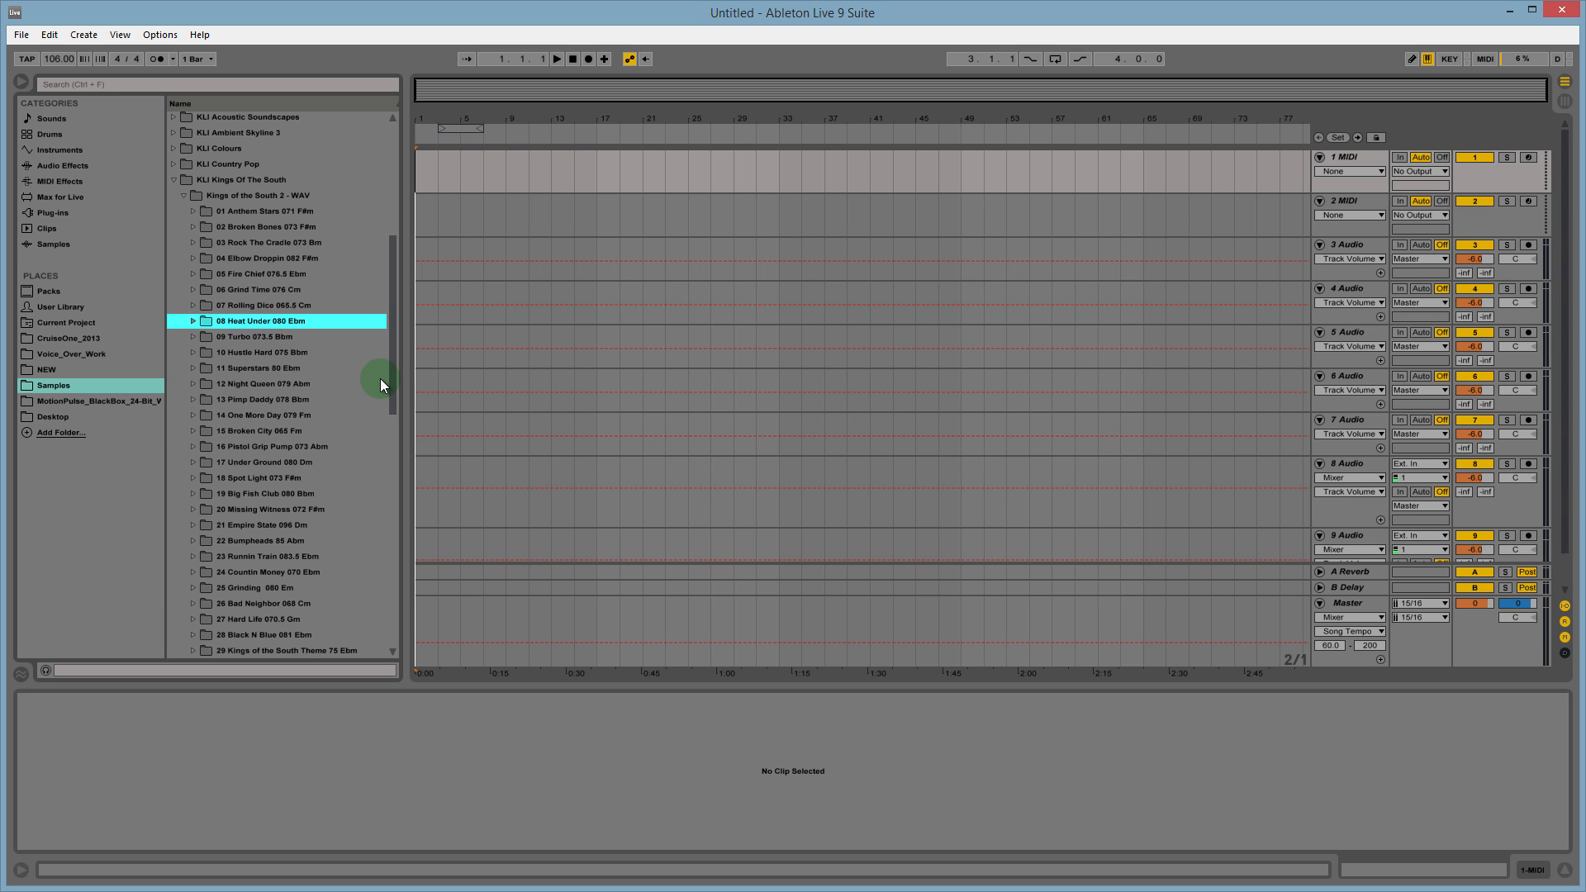
pyautogui.click(263, 336)
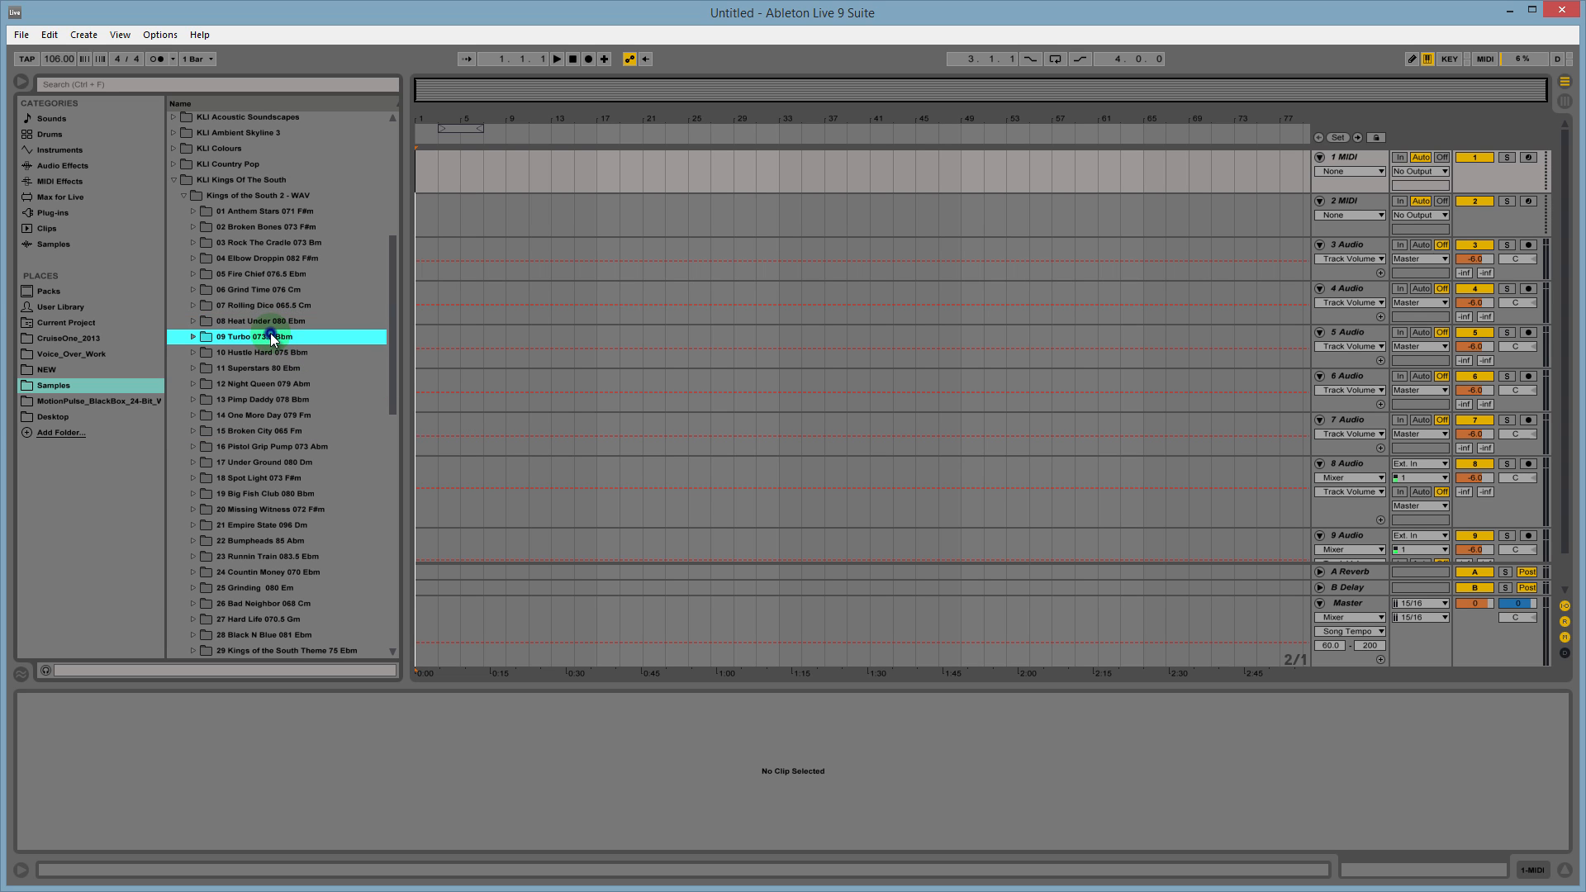
pyautogui.click(263, 352)
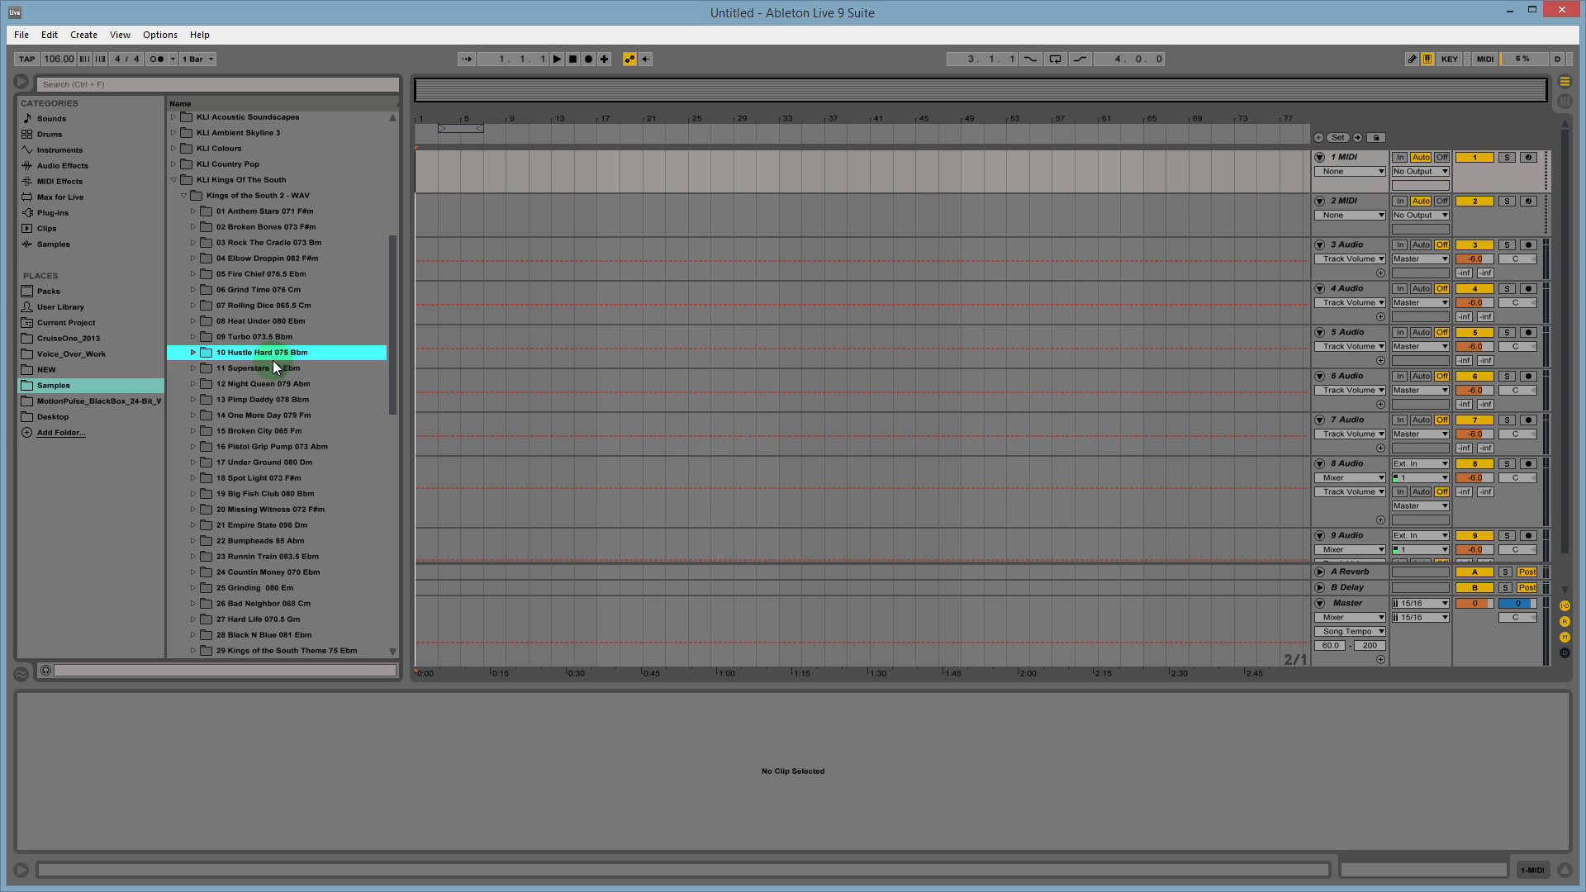
pyautogui.click(273, 367)
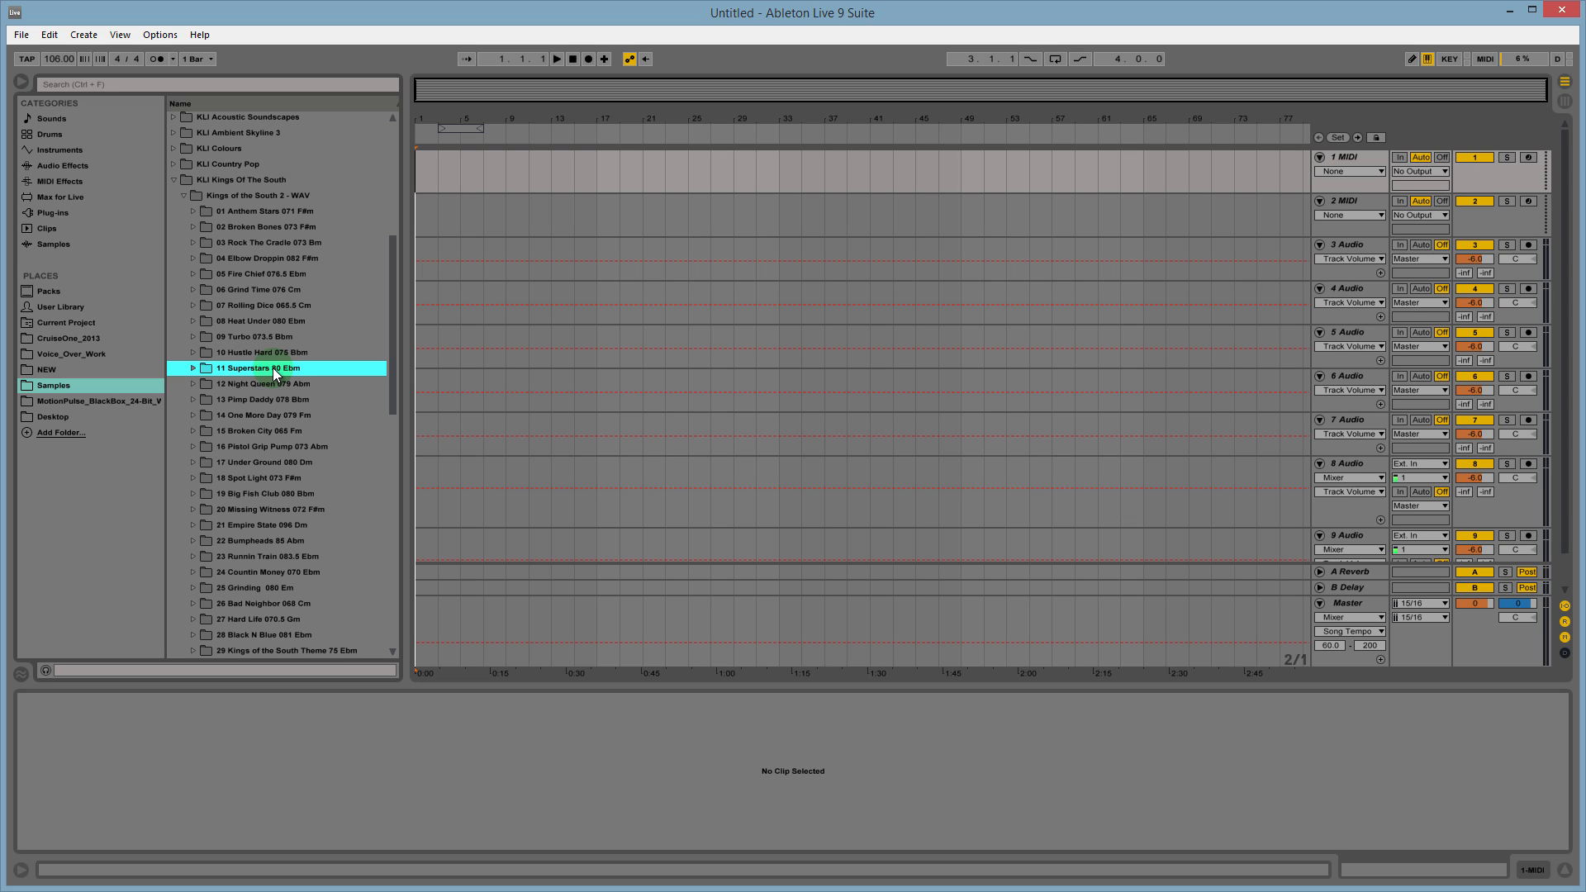
pyautogui.moveTo(309, 265)
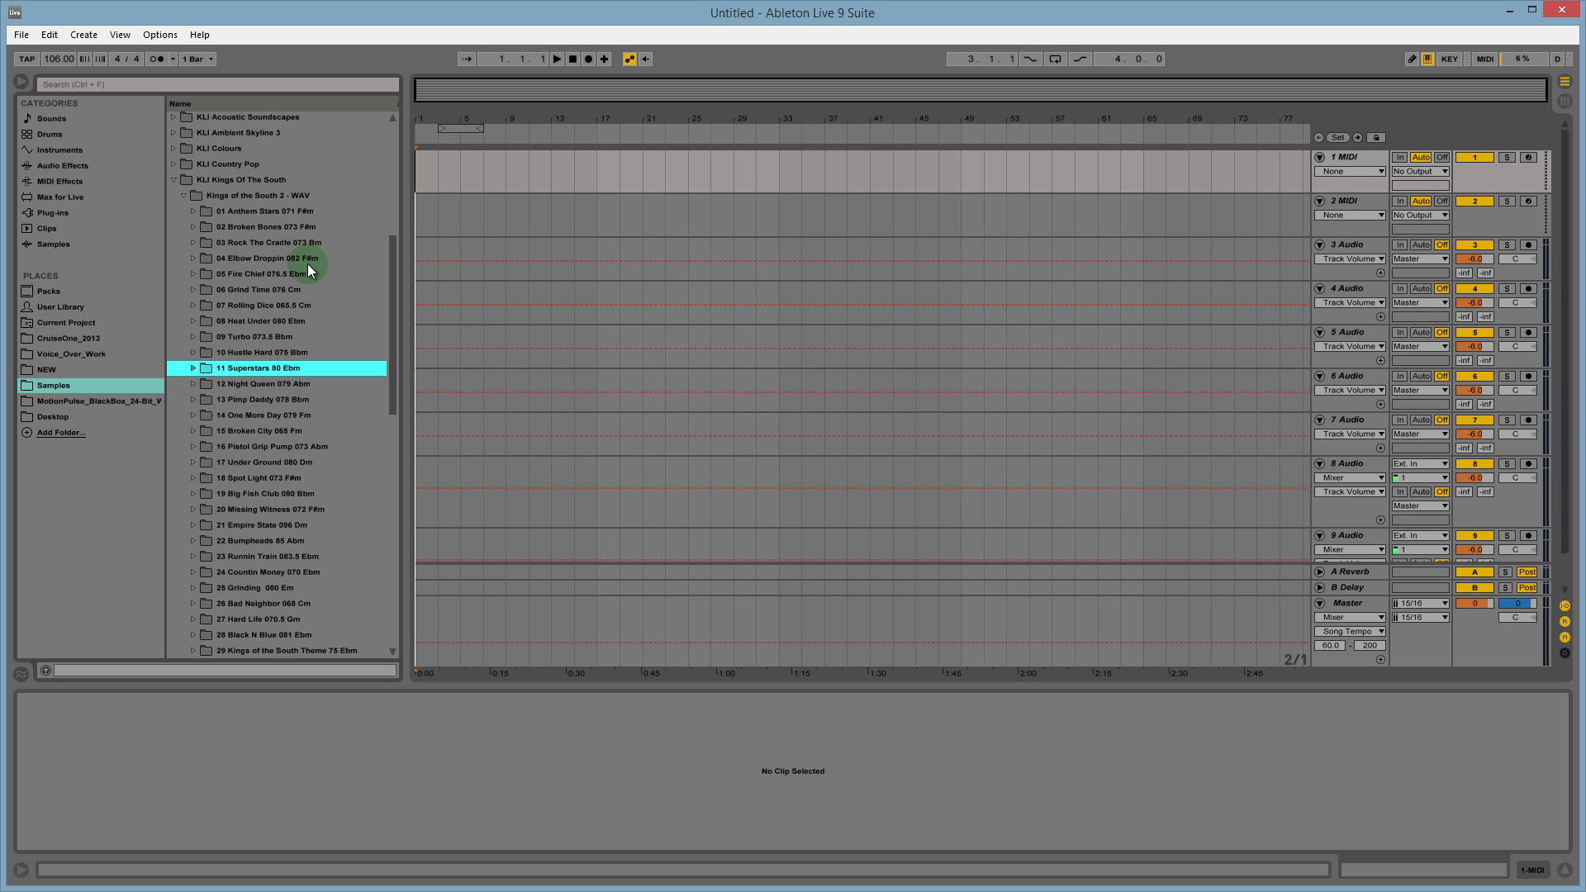
pyautogui.moveTo(160, 33)
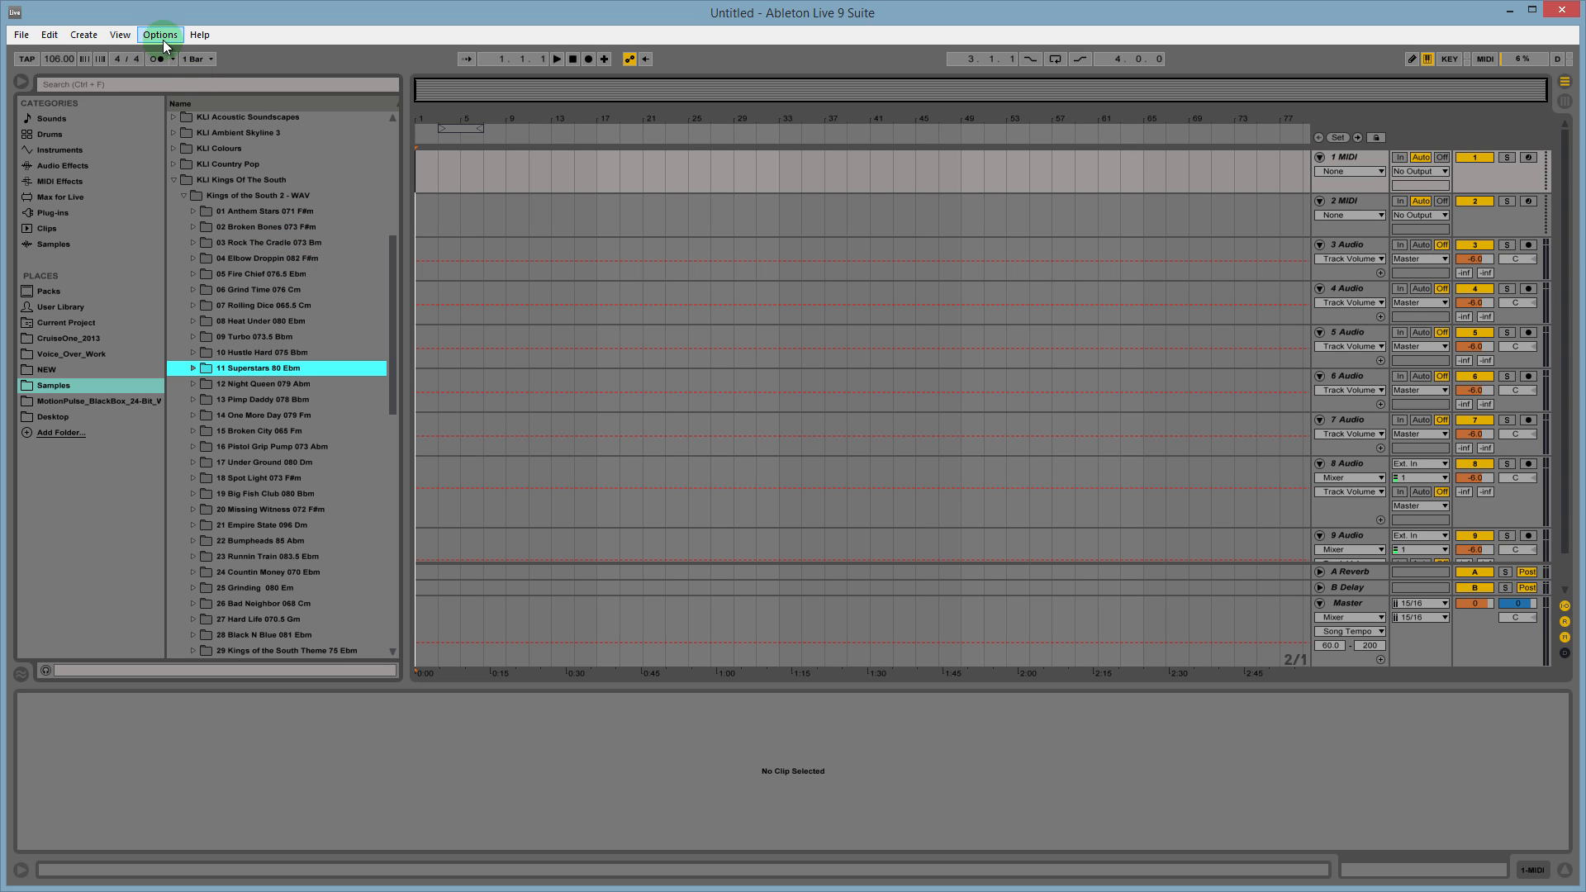
pyautogui.moveTo(319, 418)
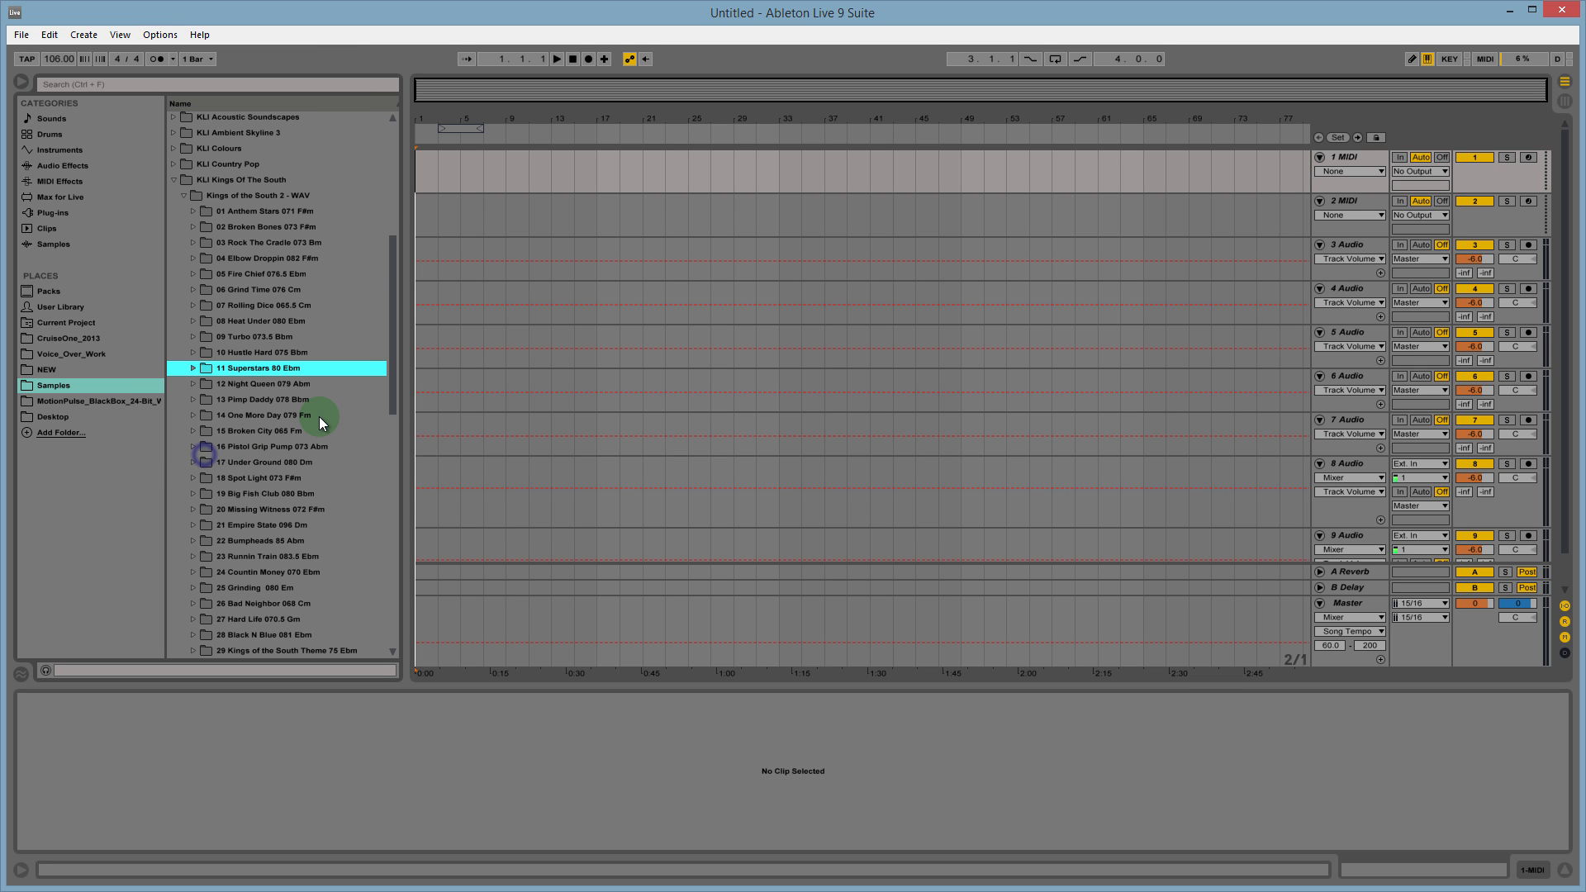
pyautogui.click(159, 33)
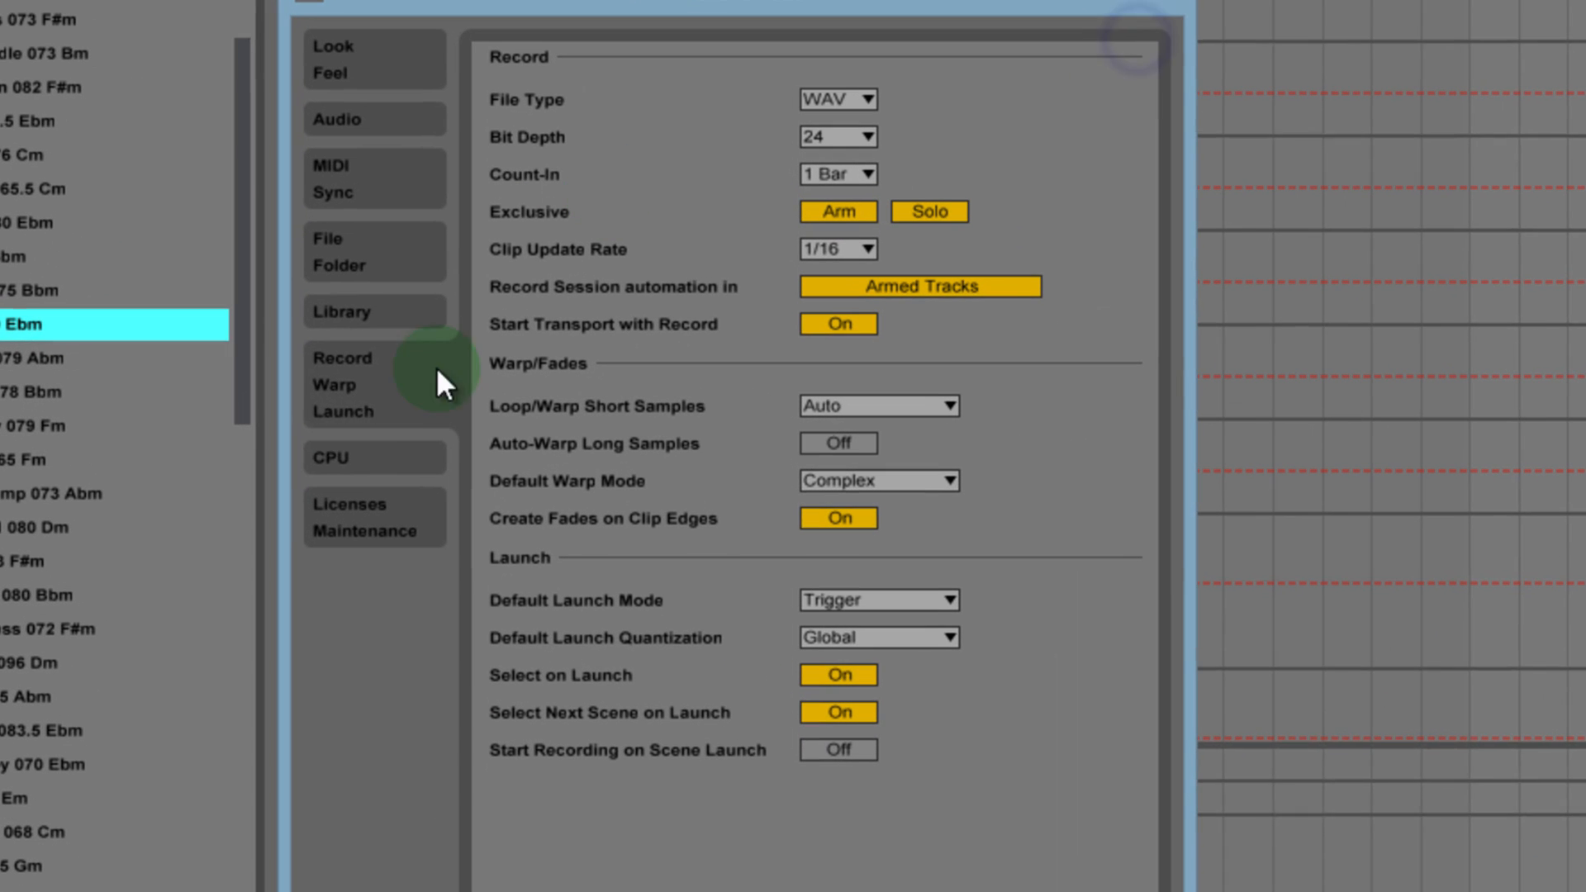
pyautogui.moveTo(294, 385)
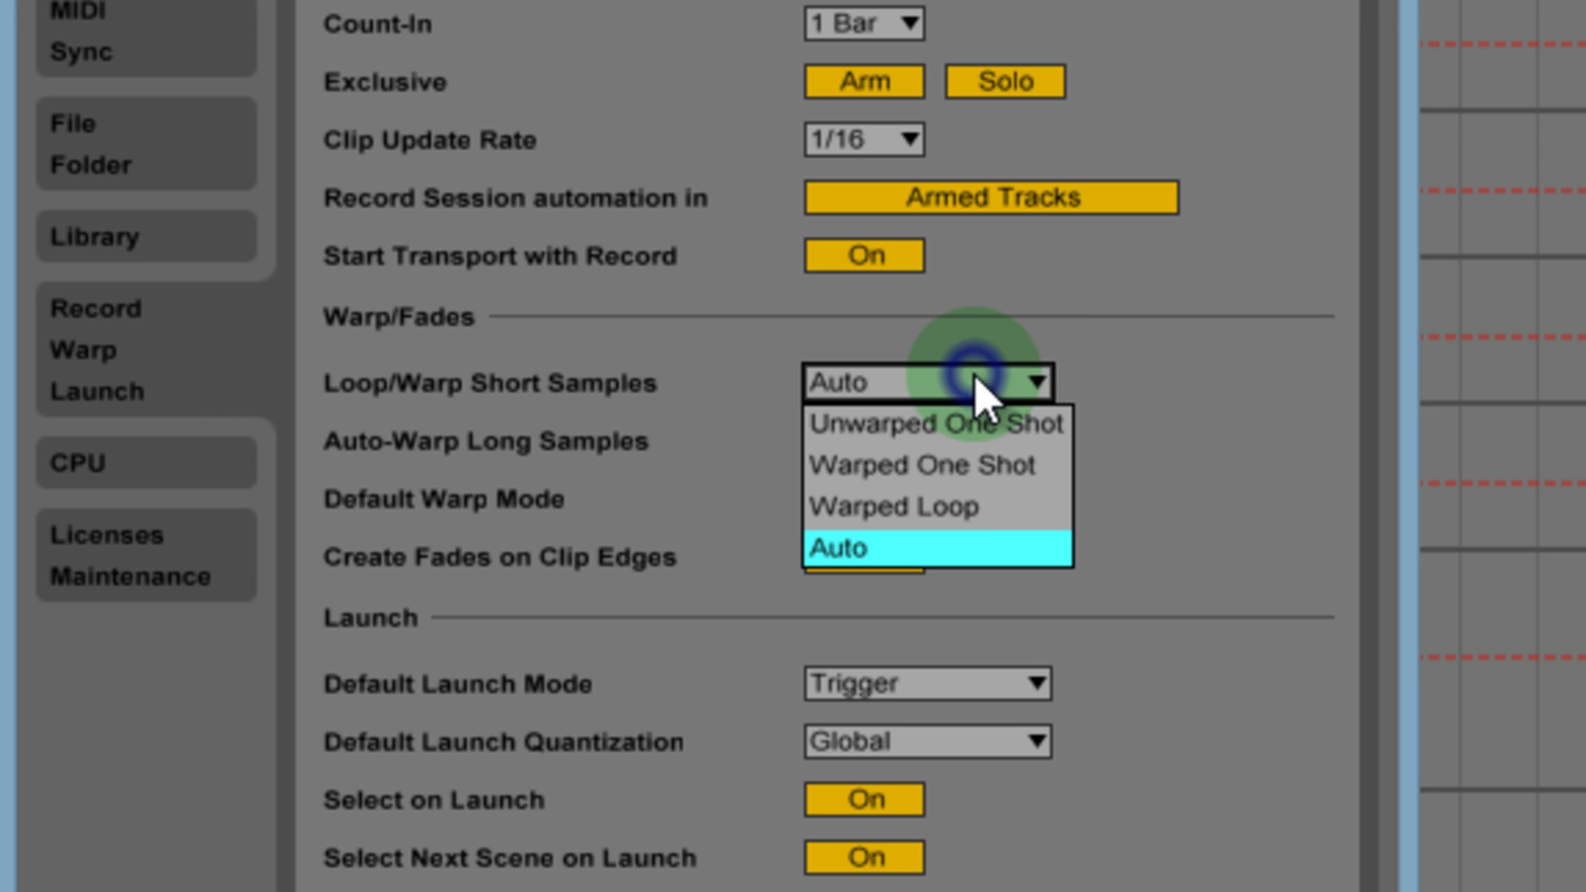
pyautogui.click(854, 548)
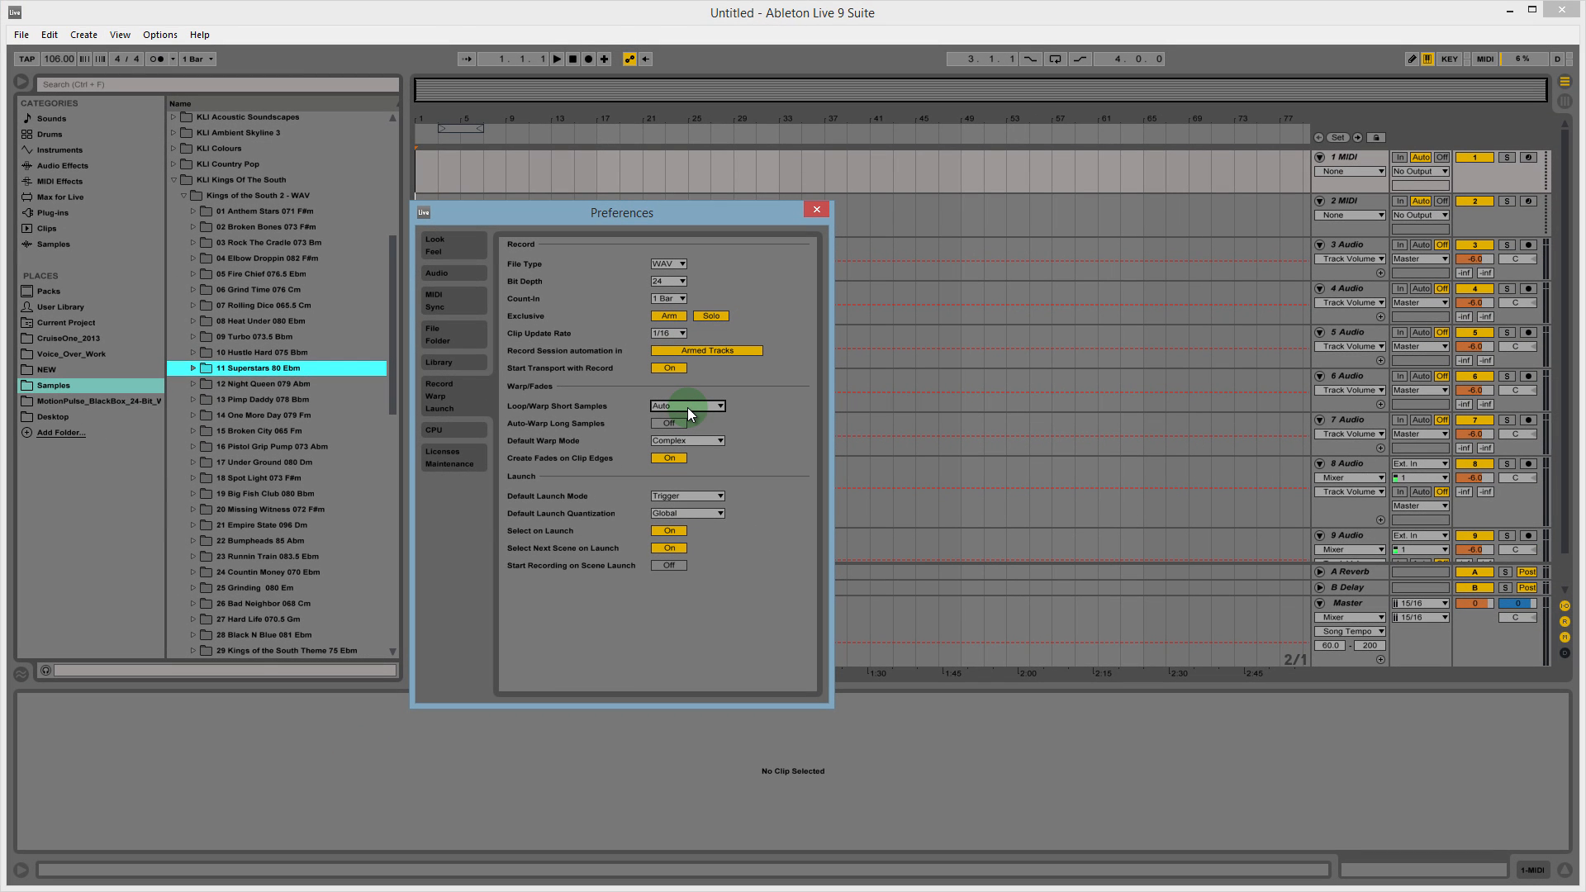
pyautogui.moveTo(714, 474)
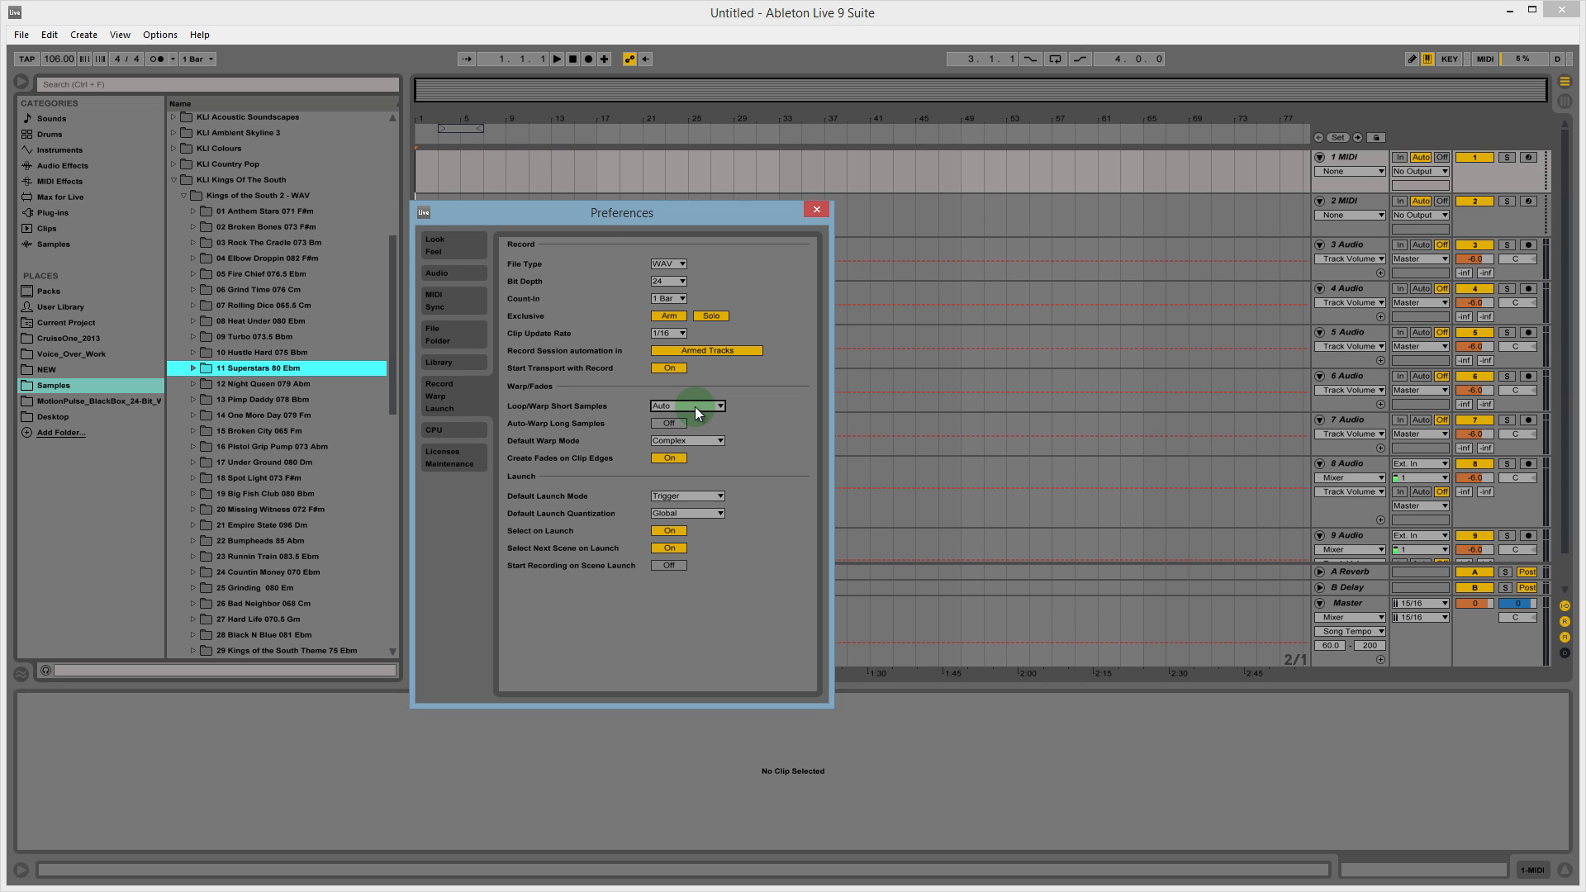
pyautogui.moveTo(816, 210)
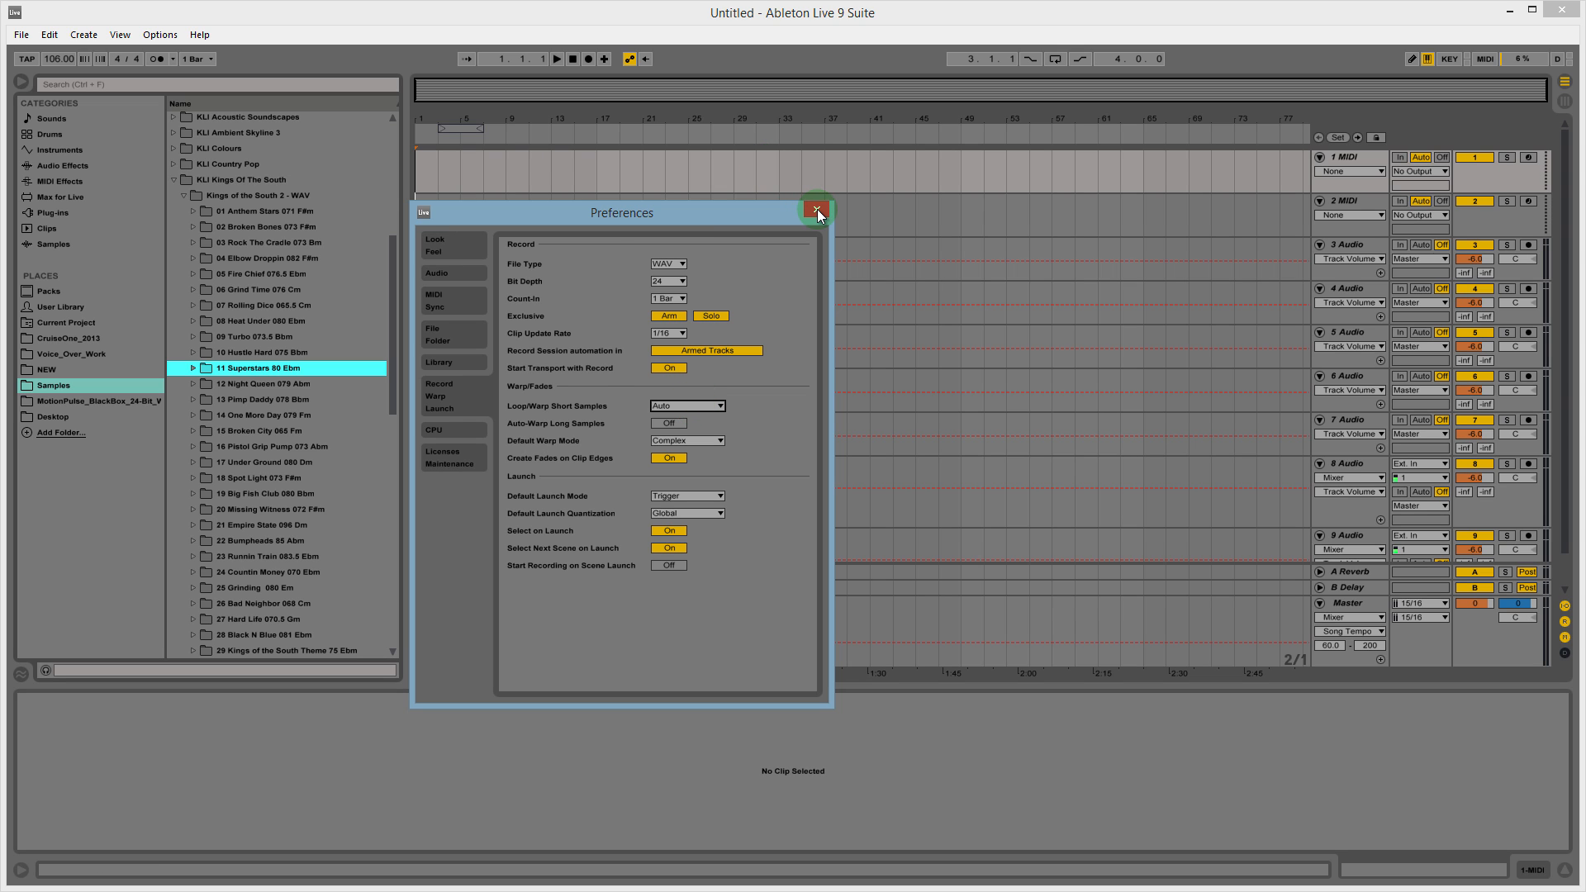
pyautogui.click(816, 212)
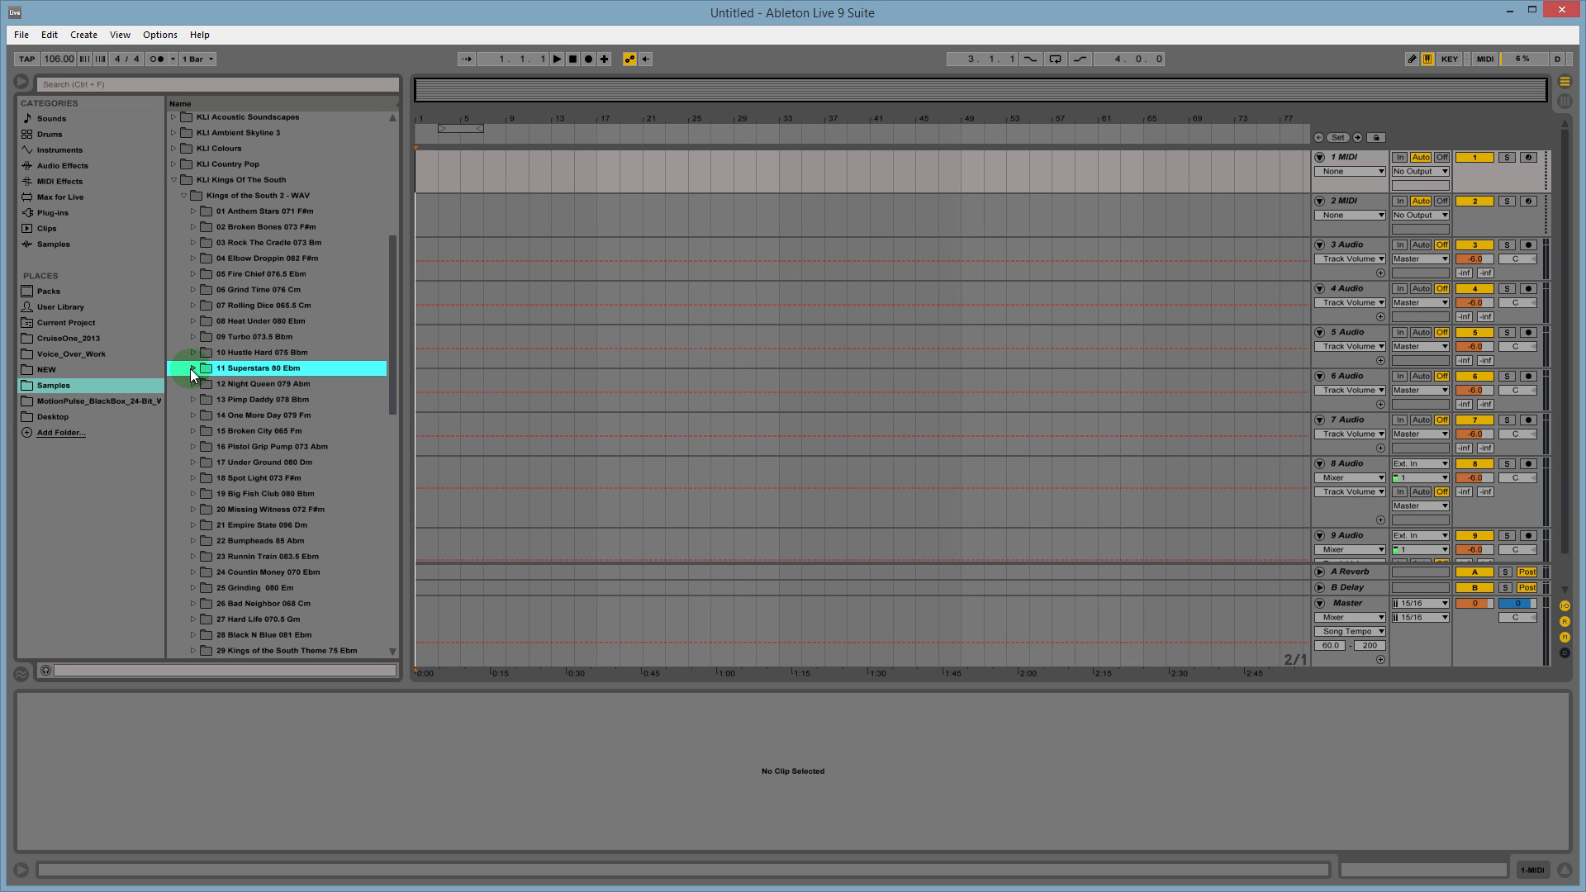
# Audition the 11 drums clip on track 3, then collapse the 11 Superstars 80 Ebm folder.
pyautogui.click(192, 367)
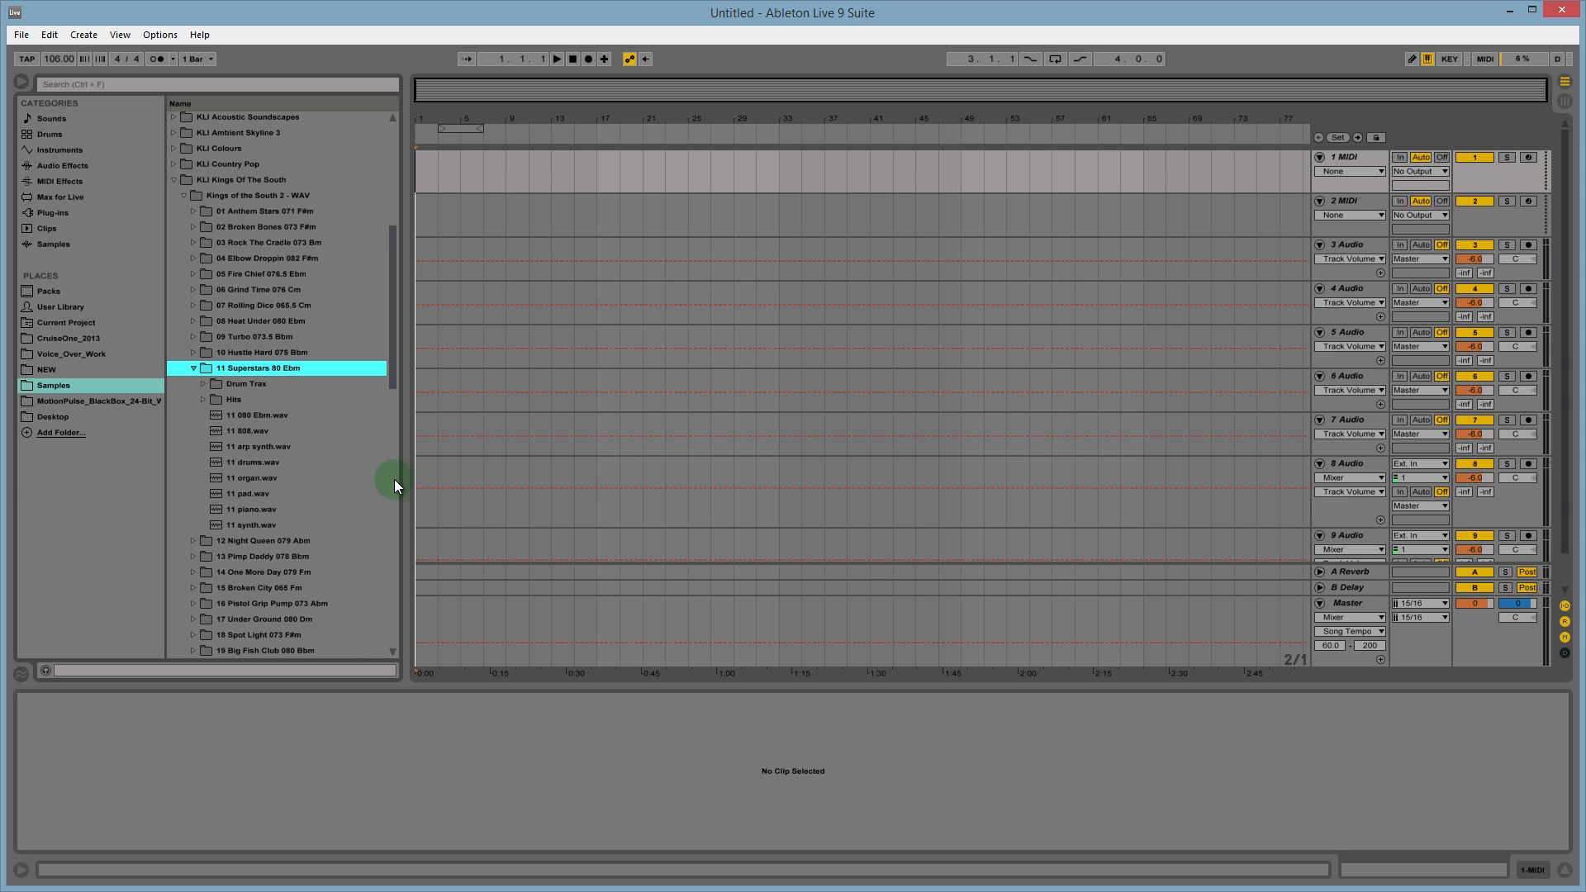
pyautogui.moveTo(294, 352)
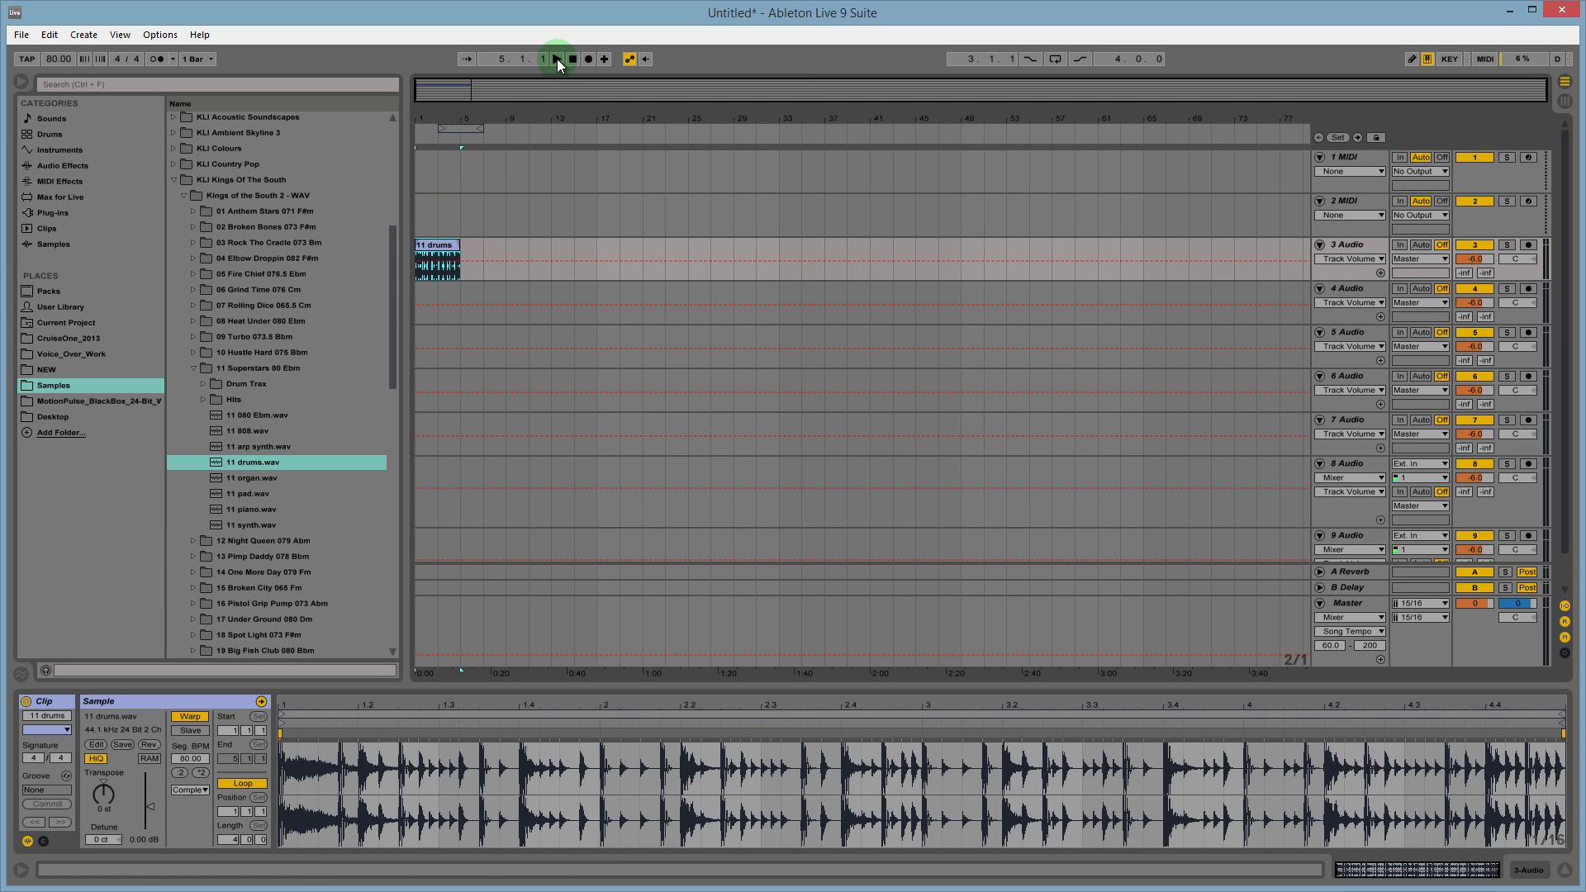
pyautogui.click(556, 59)
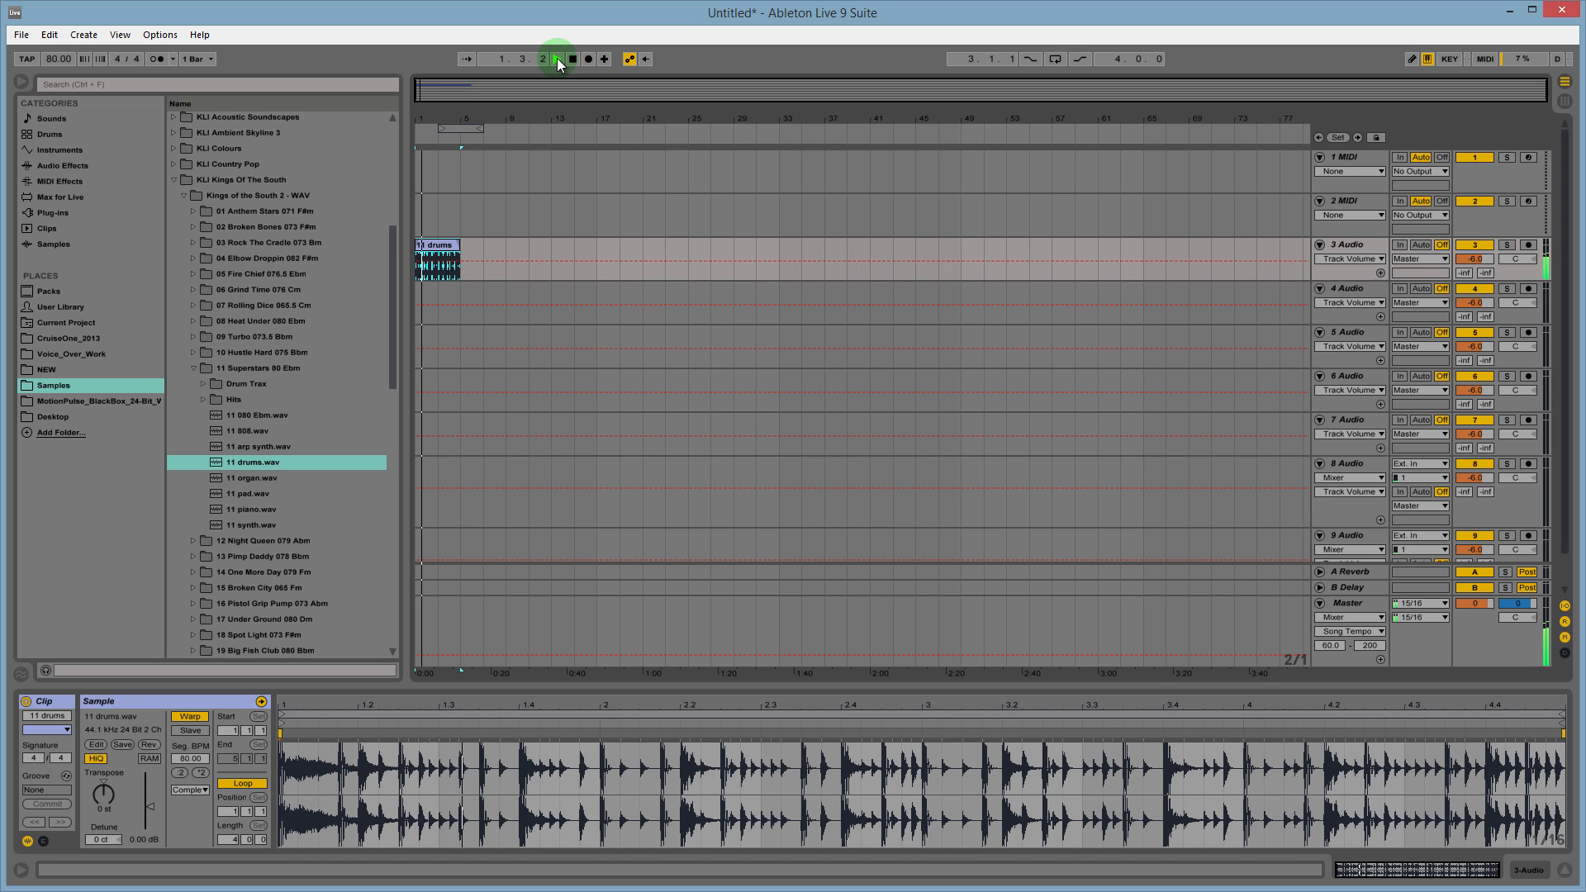
pyautogui.click(555, 58)
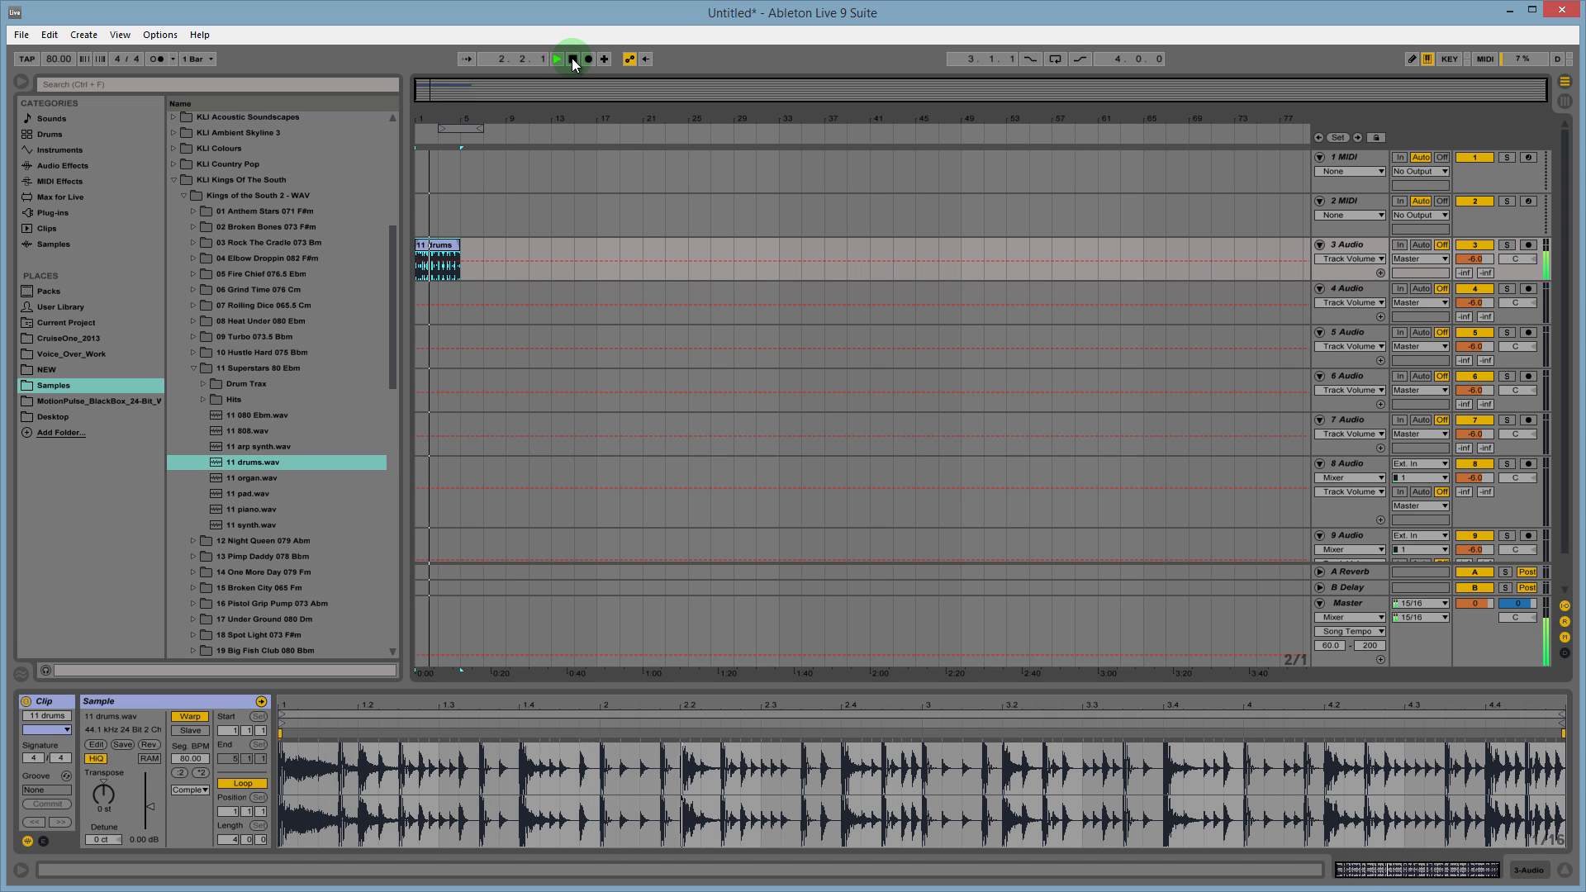
pyautogui.click(573, 57)
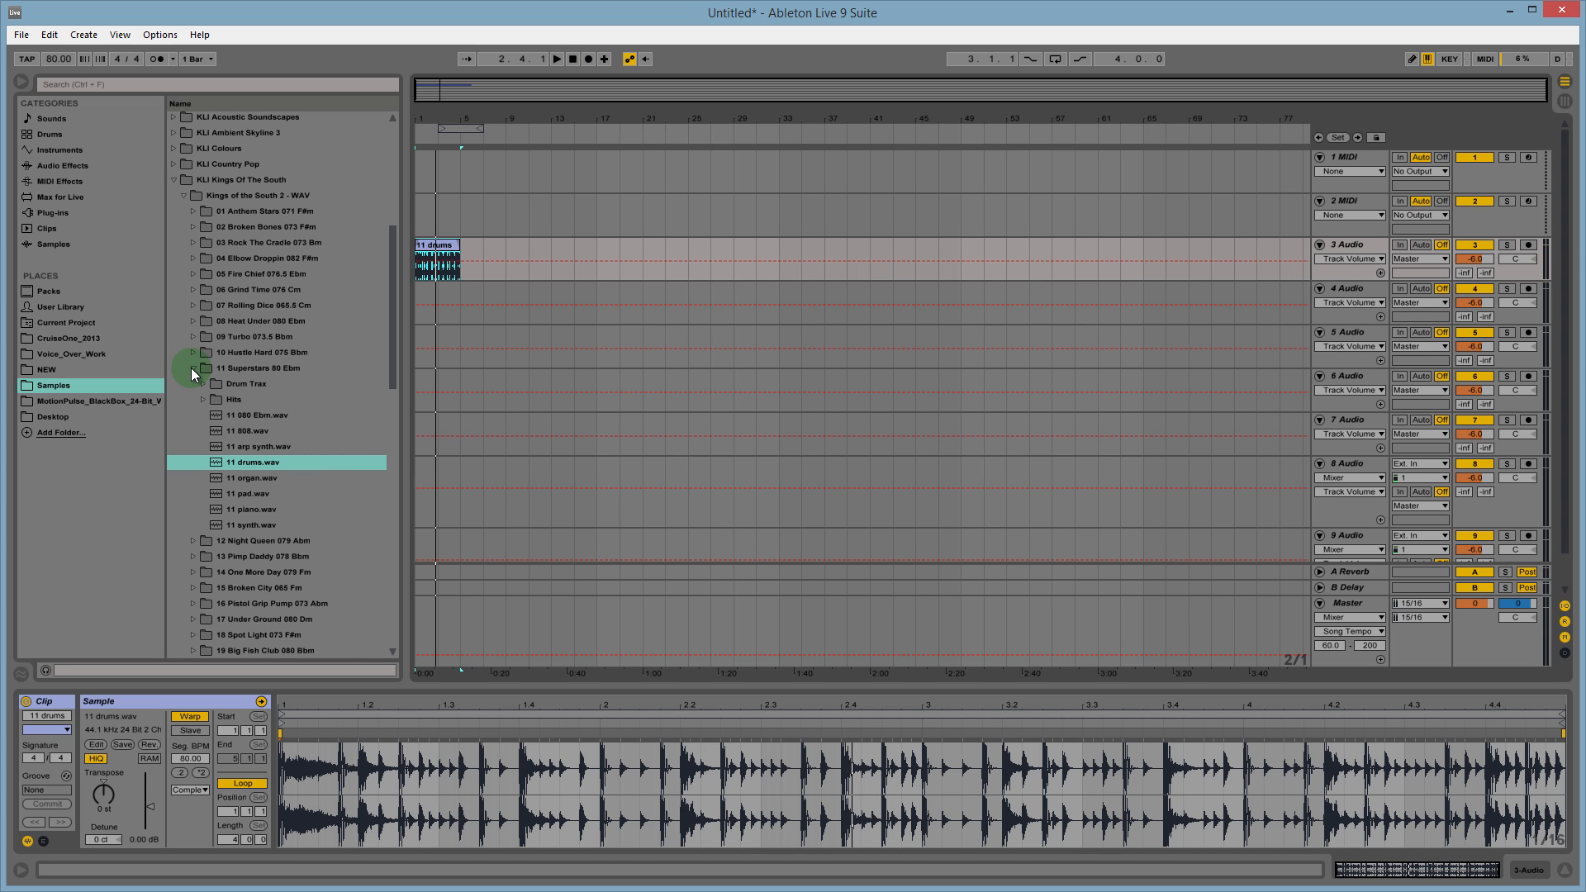
pyautogui.click(192, 367)
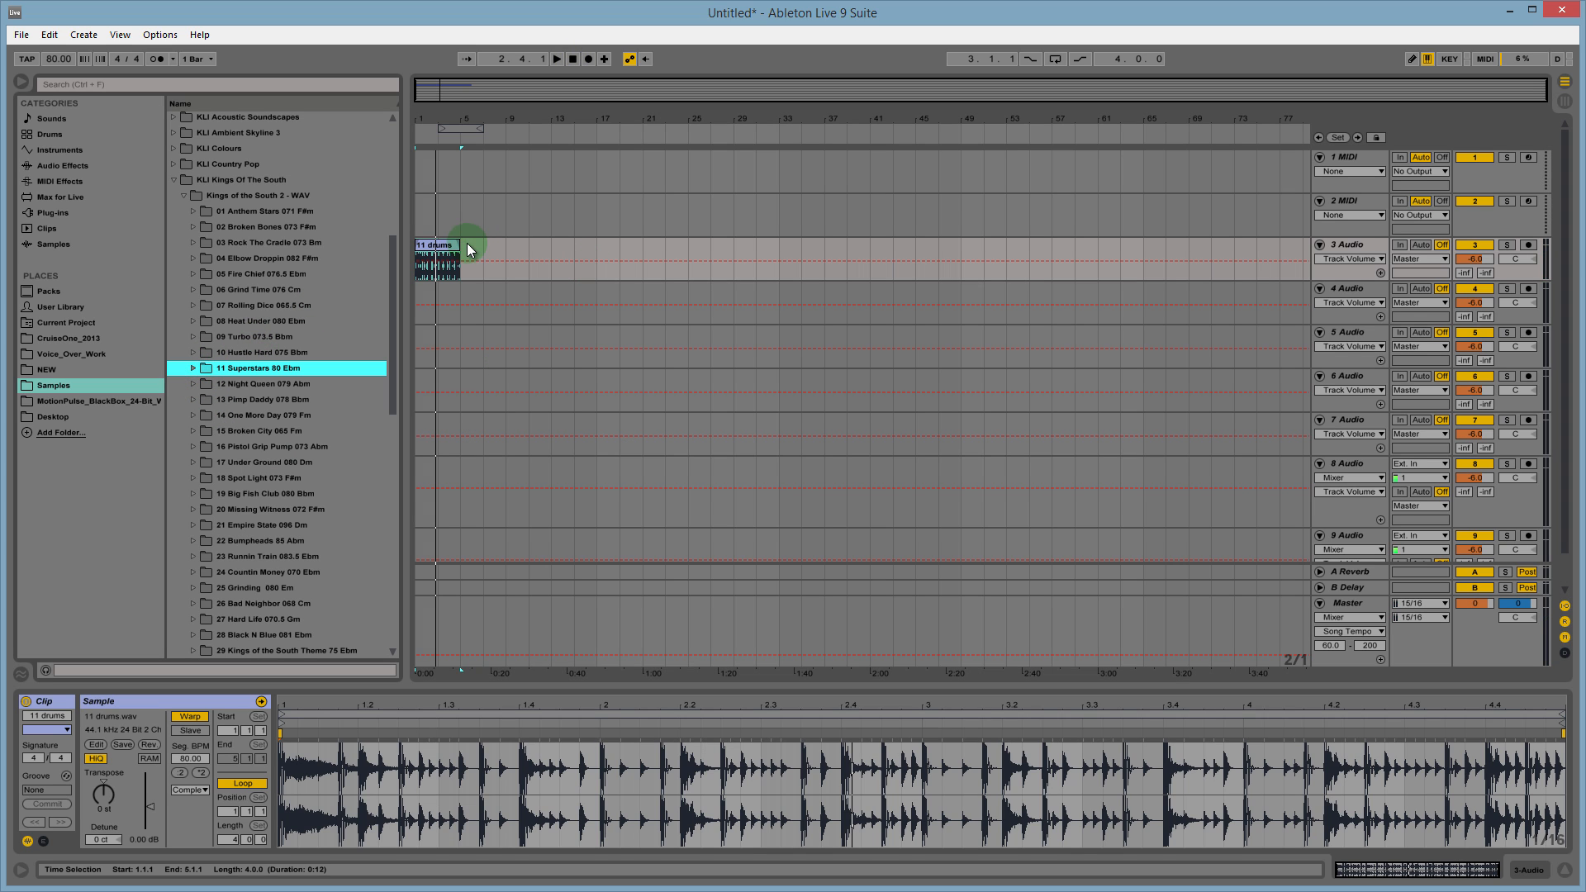
# Loop the 11 drums clip on track 3 from bar 1 out to bar 53.
pyautogui.click(440, 253)
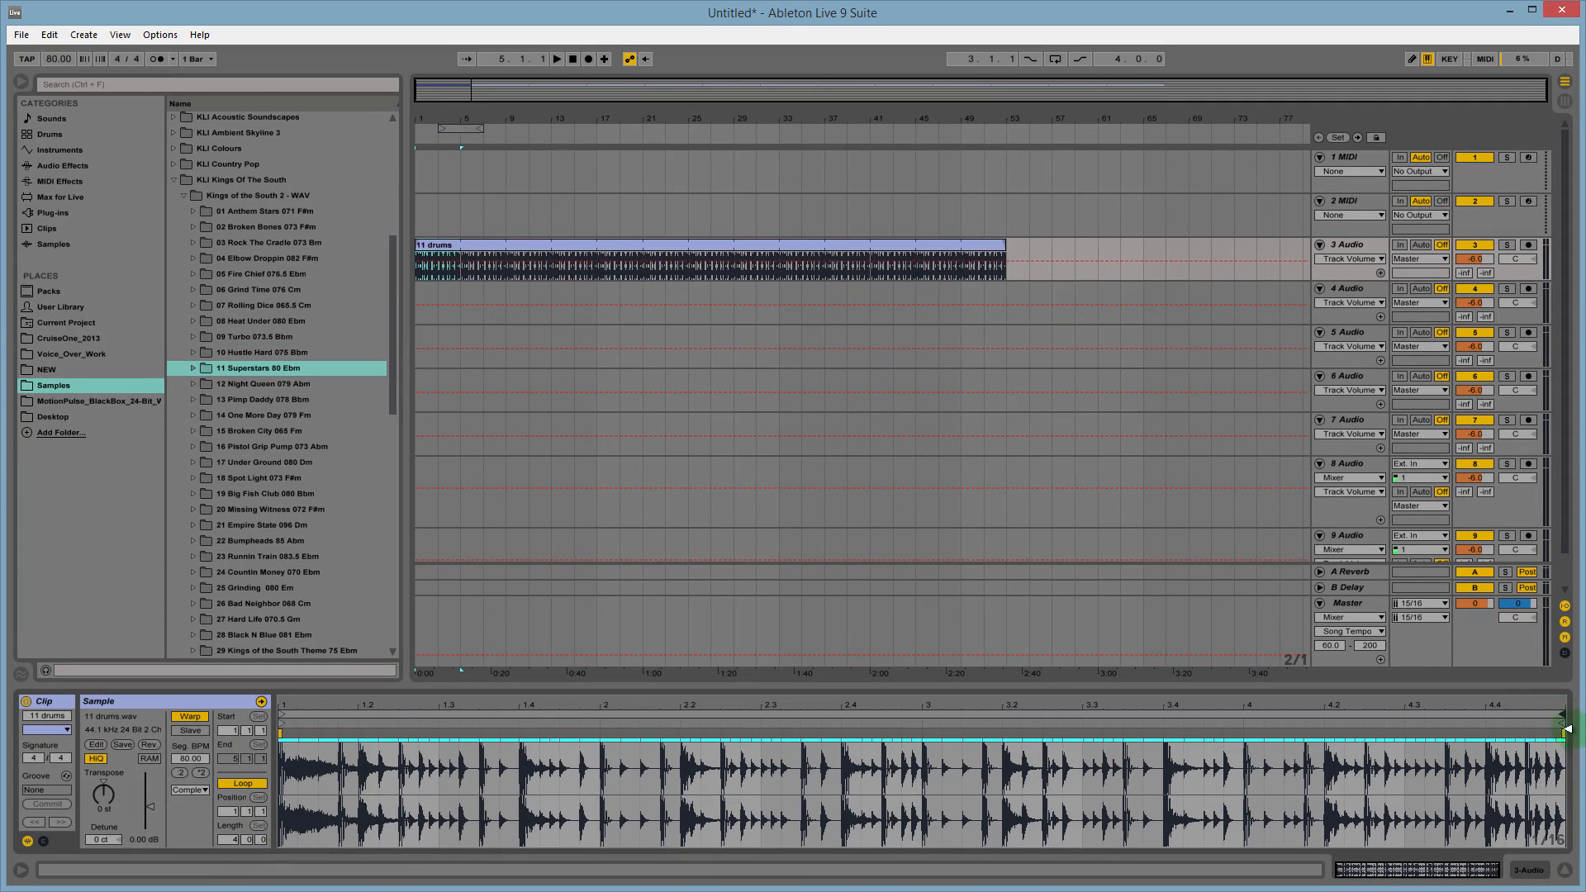
pyautogui.click(756, 367)
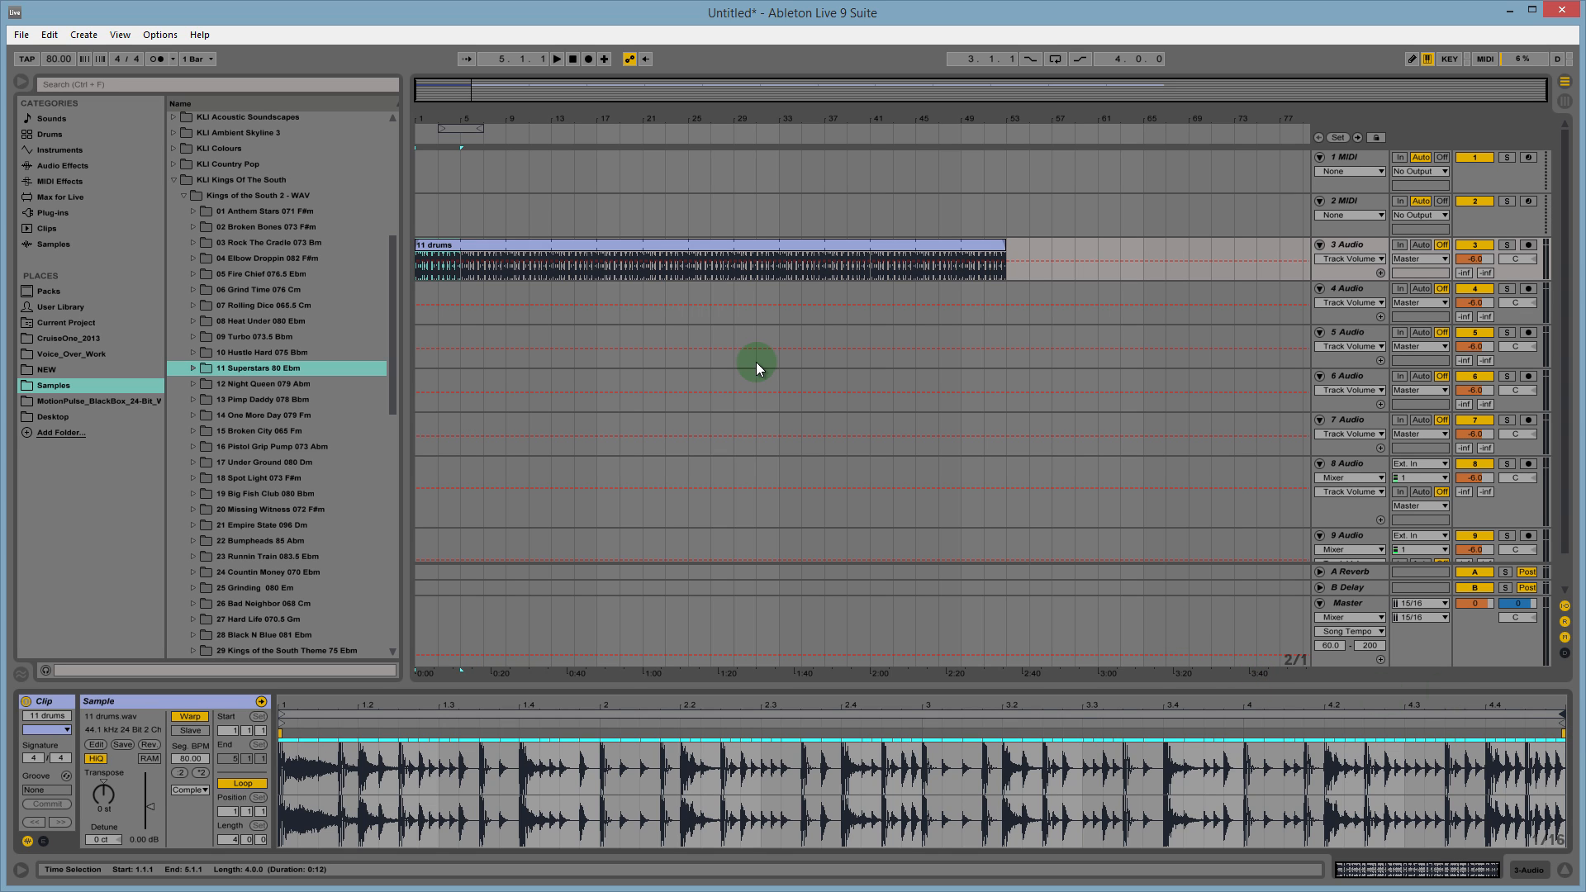
pyautogui.moveTo(742, 353)
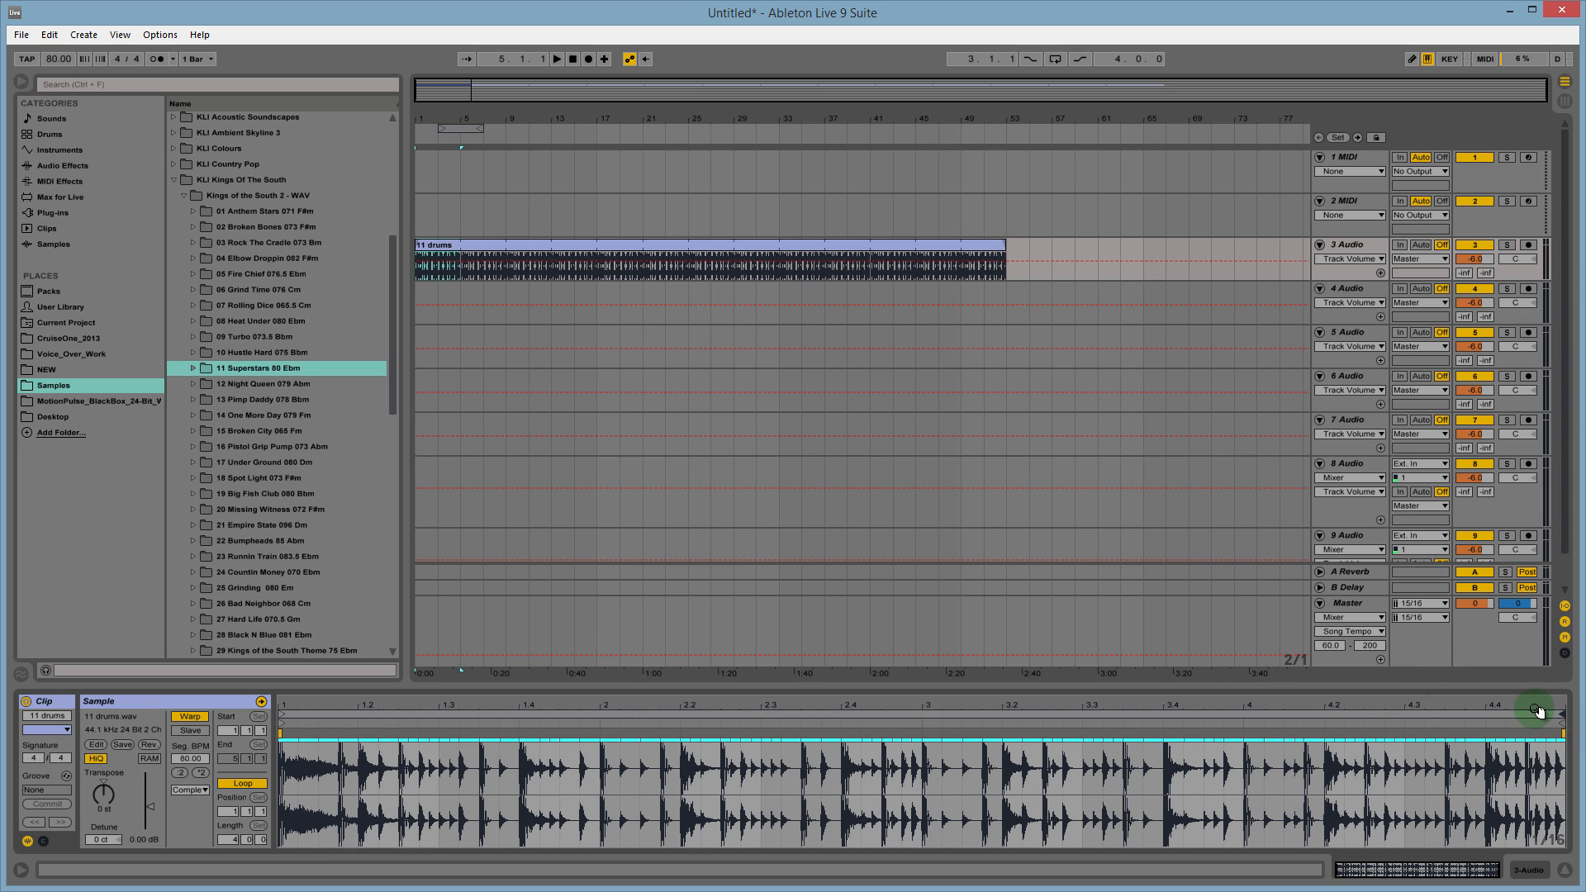
pyautogui.moveTo(390, 421)
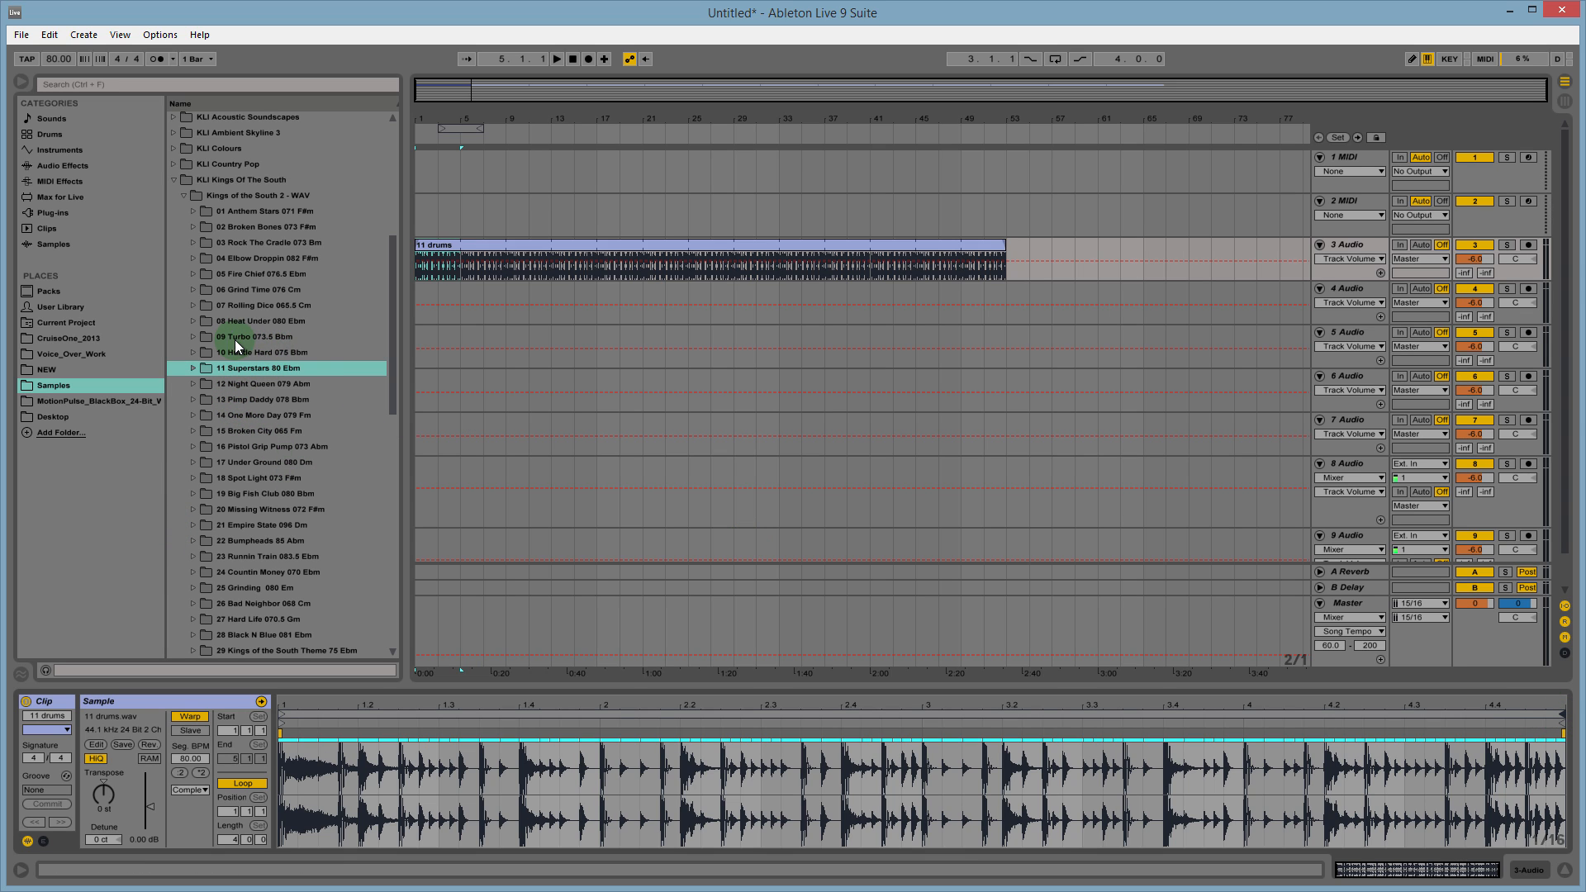
pyautogui.moveTo(228, 475)
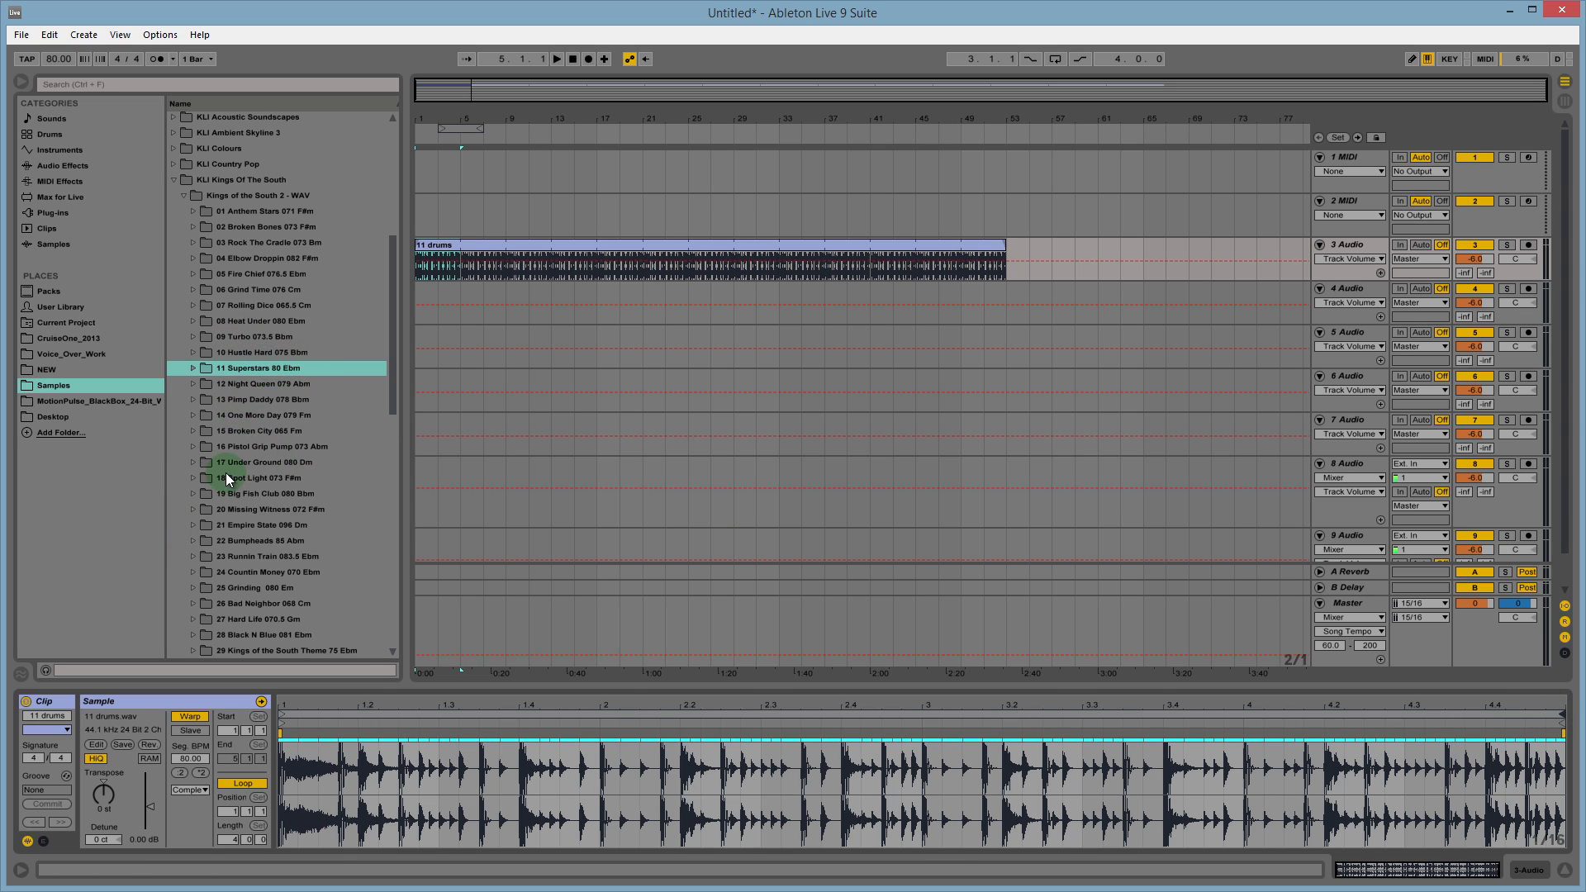
# Expand 15 Broken City 065 Fm and preview its 15 bass.wav sample.
pyautogui.click(268, 430)
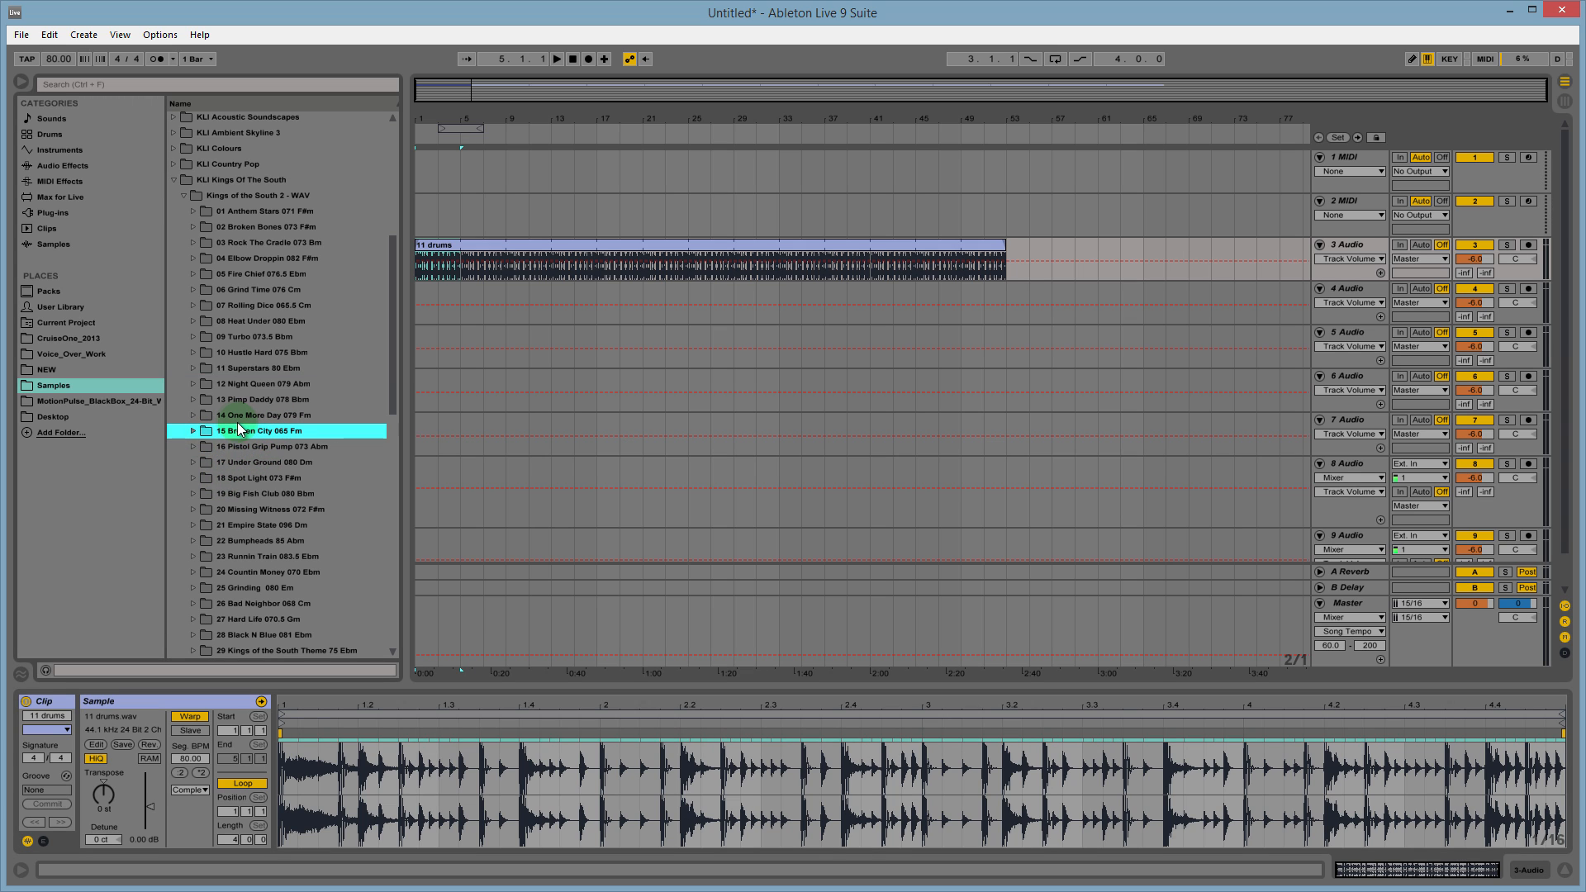
pyautogui.click(191, 429)
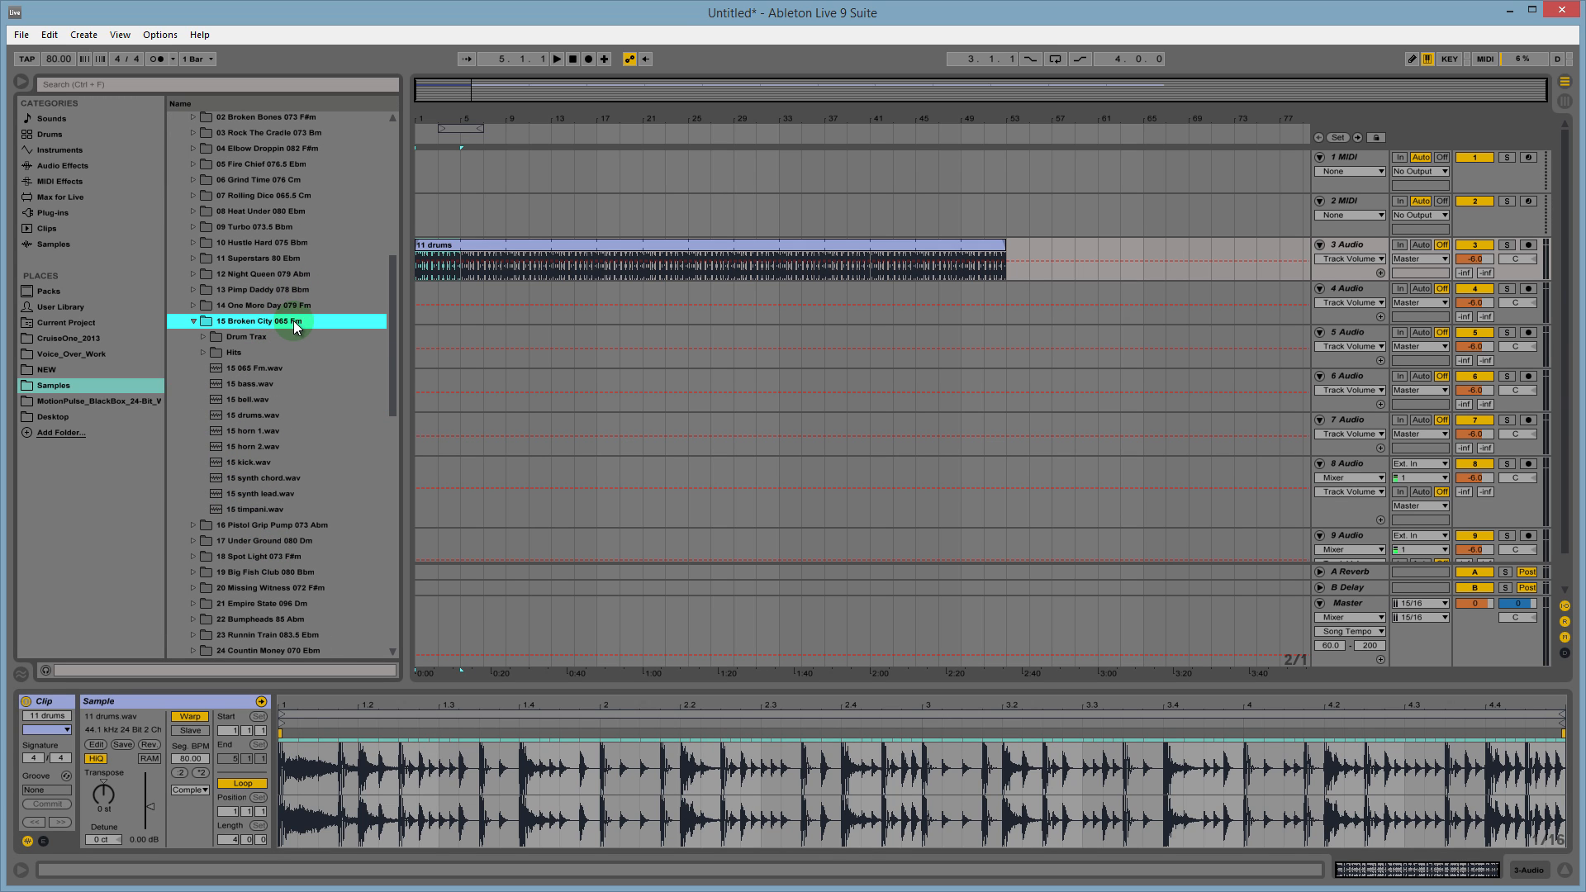
pyautogui.moveTo(296, 323)
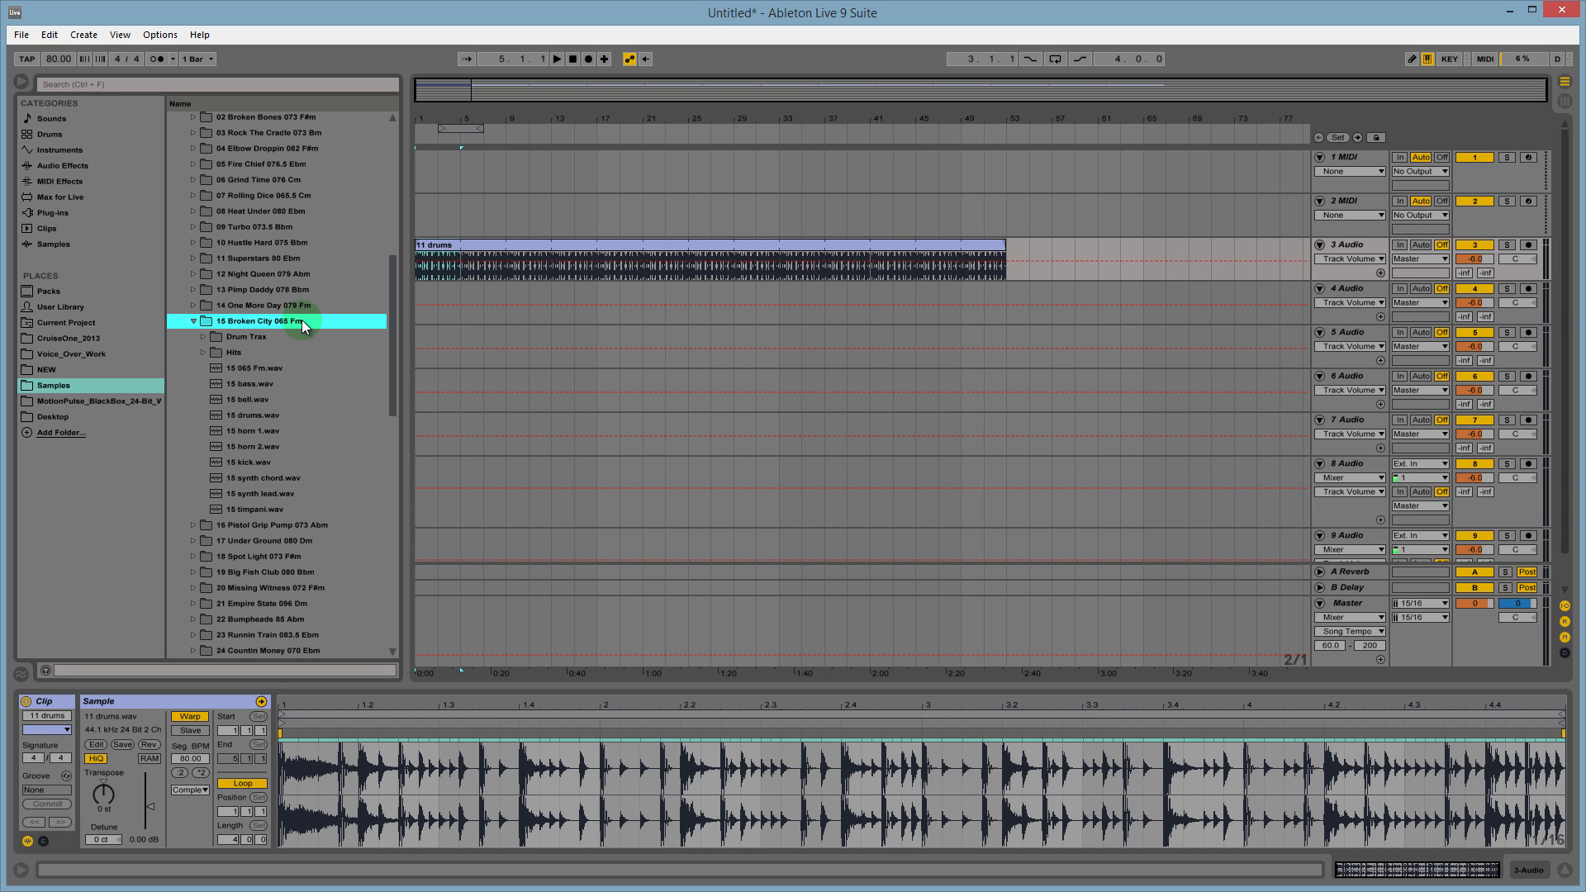
pyautogui.moveTo(307, 407)
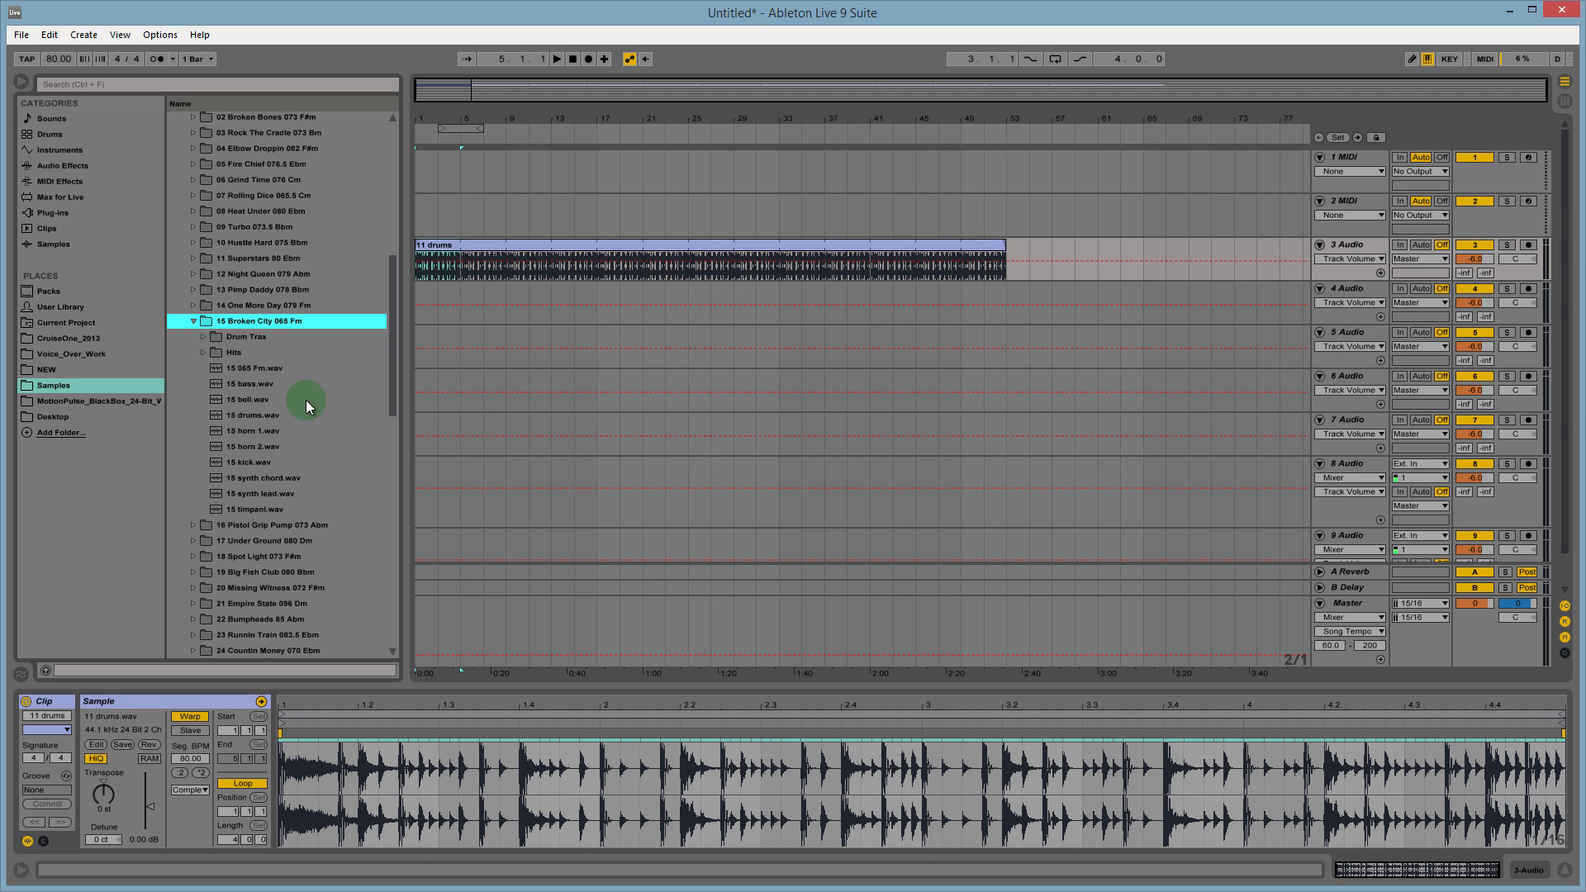
pyautogui.moveTo(248, 385)
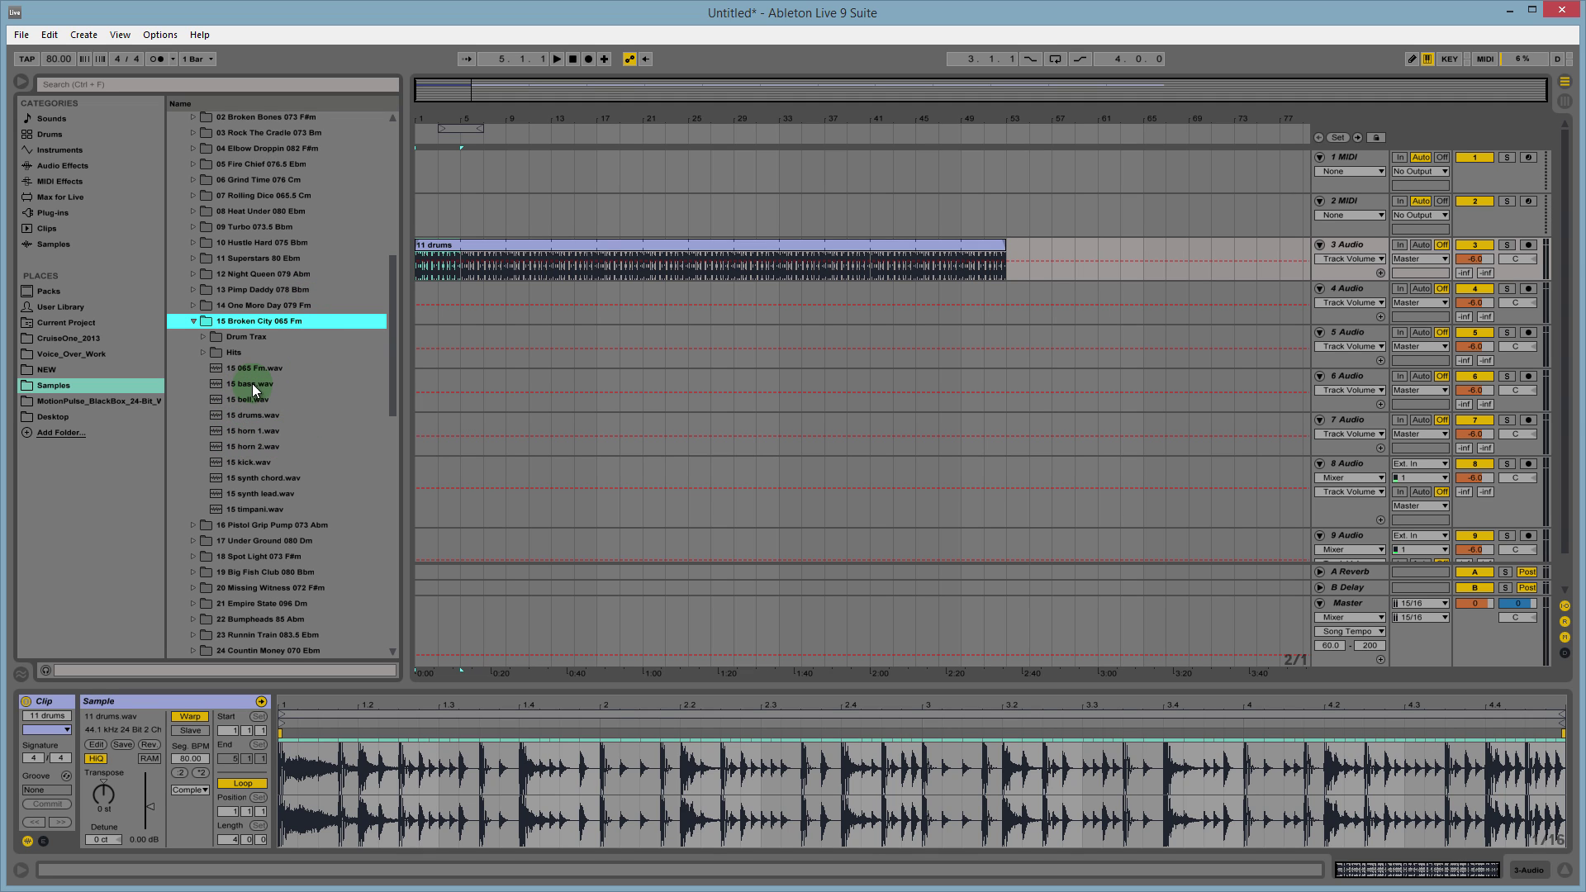
pyautogui.click(513, 249)
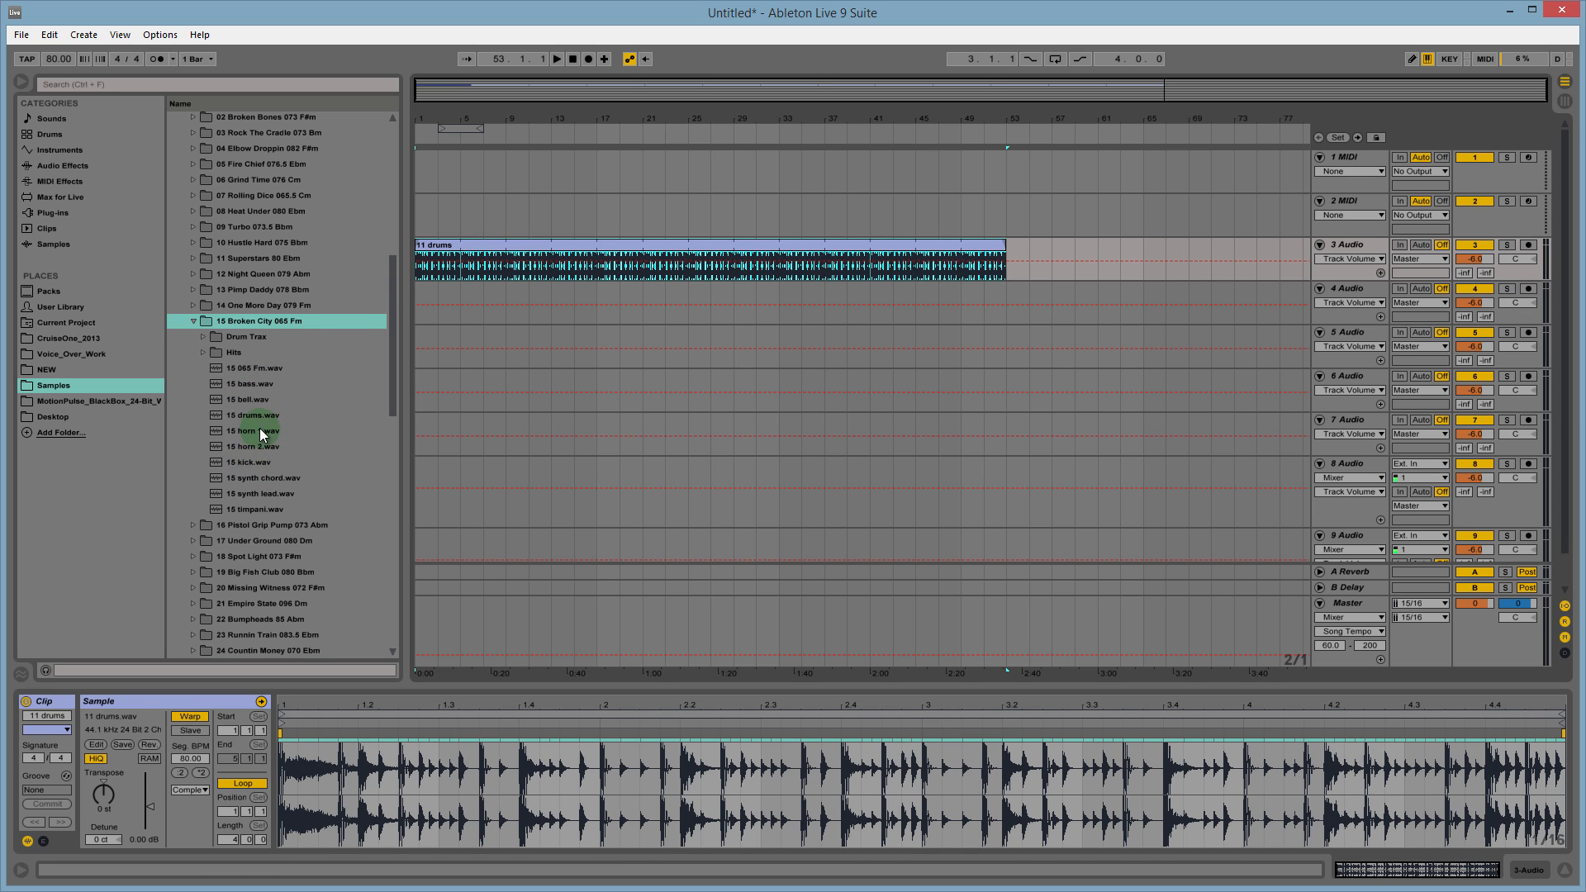
# Place 15 horn 1.wav on audio track 4 from bar 5 to bar 9.
pyautogui.click(254, 430)
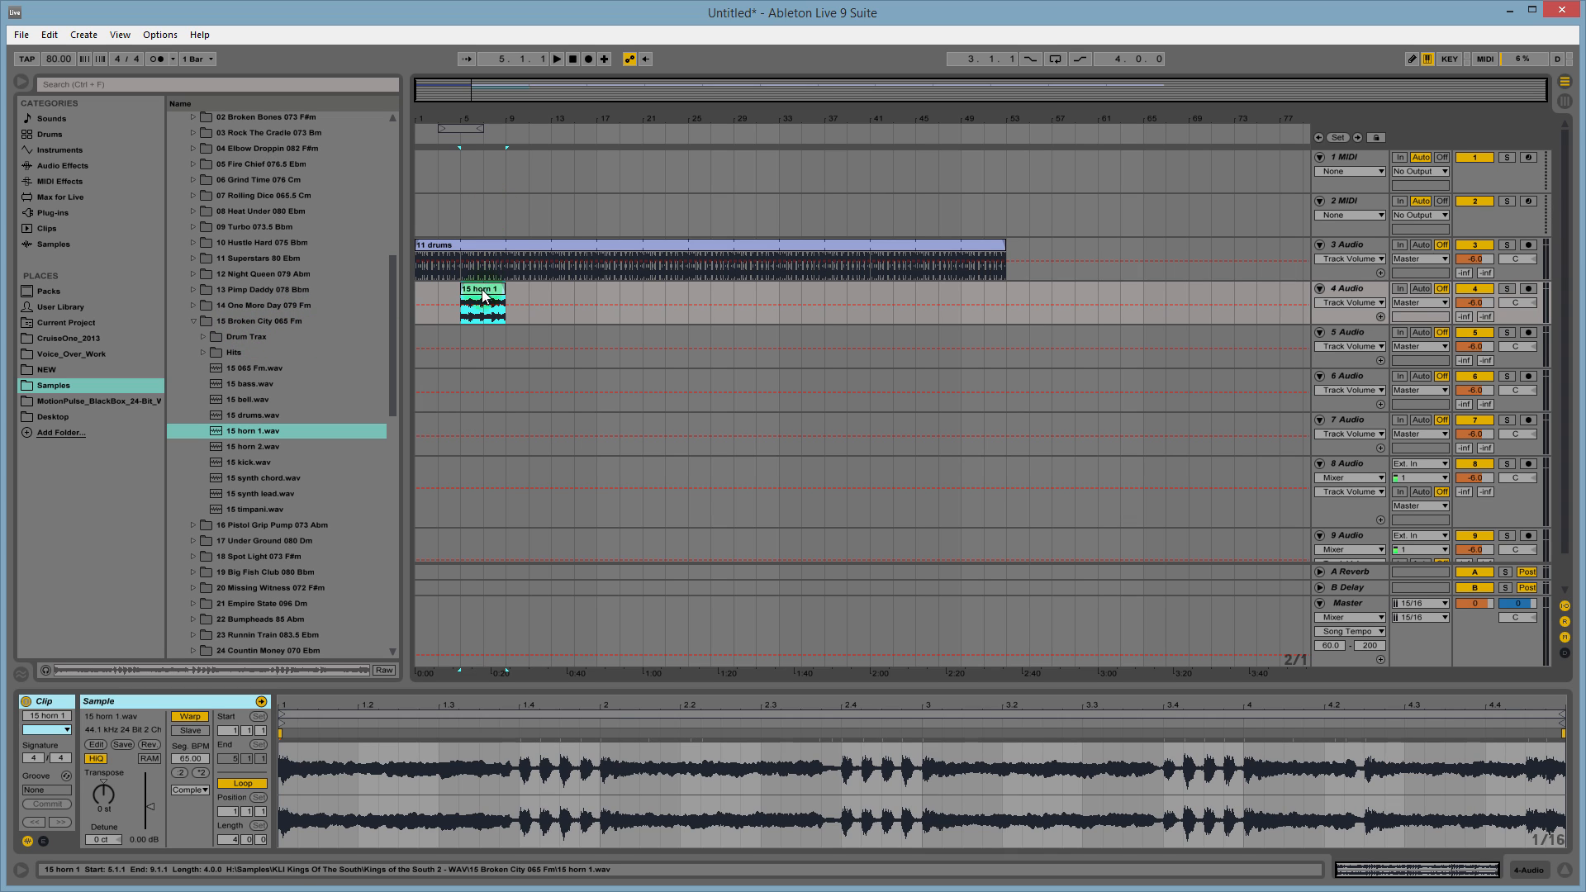
pyautogui.moveTo(489, 296)
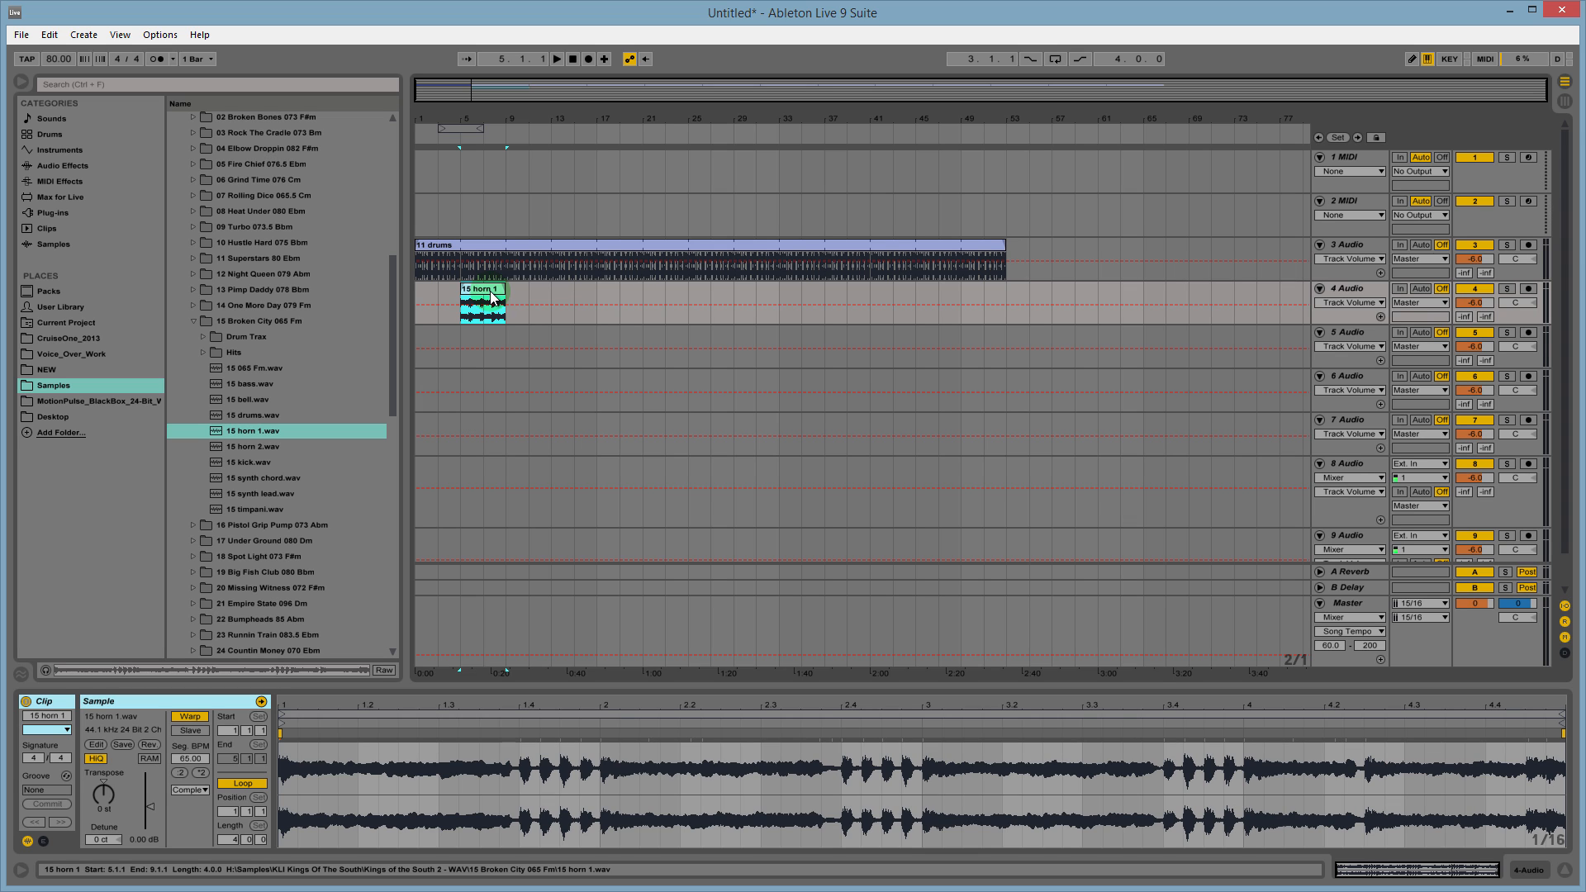
# Audition the horn clip against the drums loop and stop playback.
pyautogui.click(461, 337)
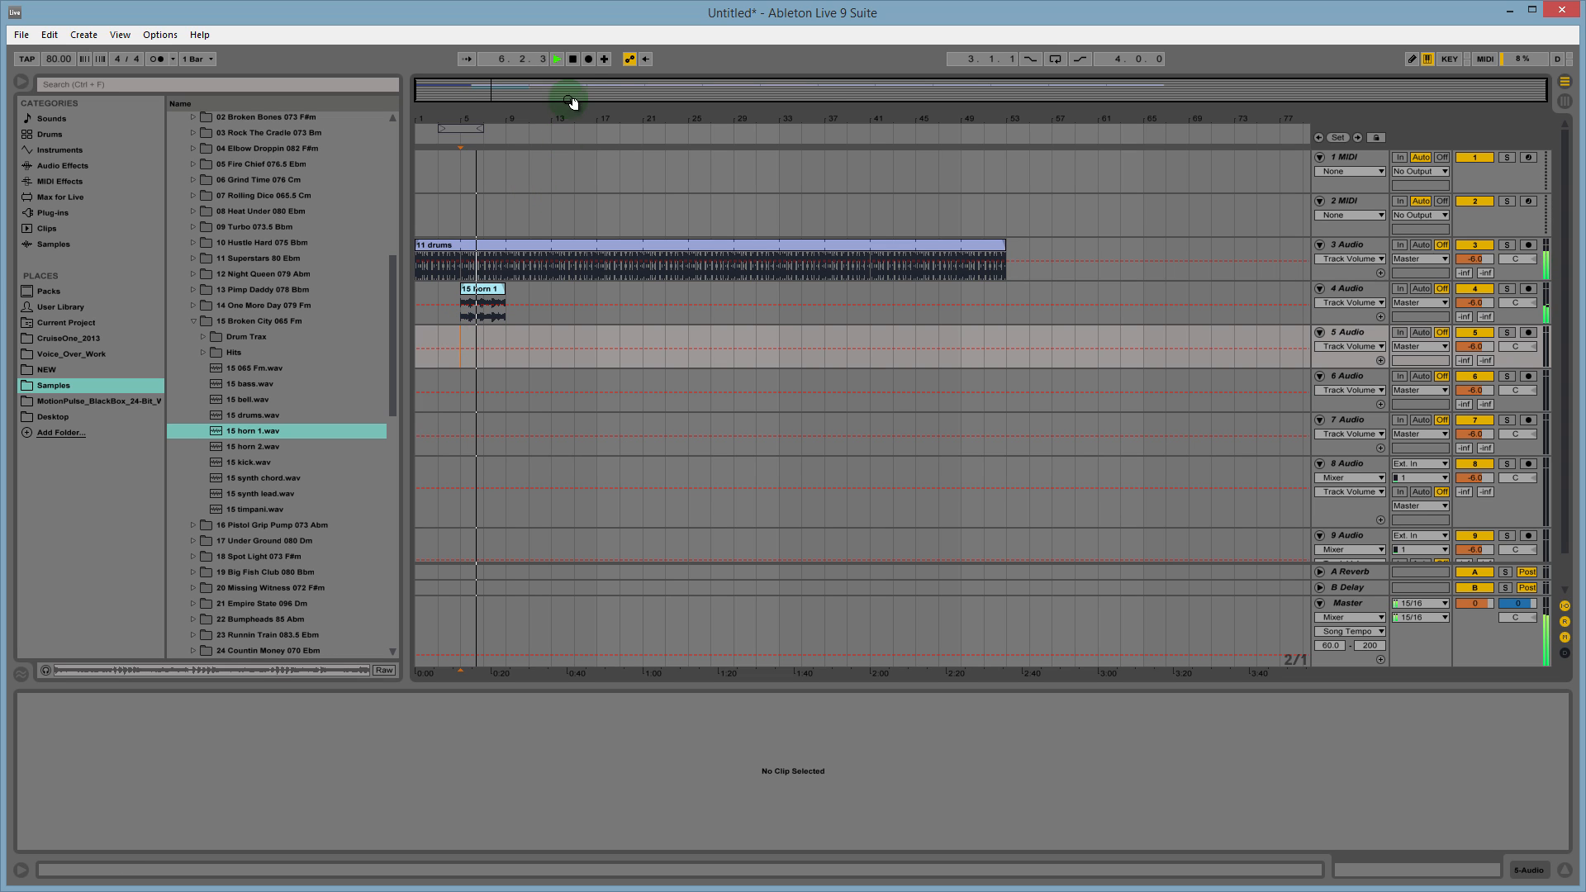
pyautogui.click(555, 57)
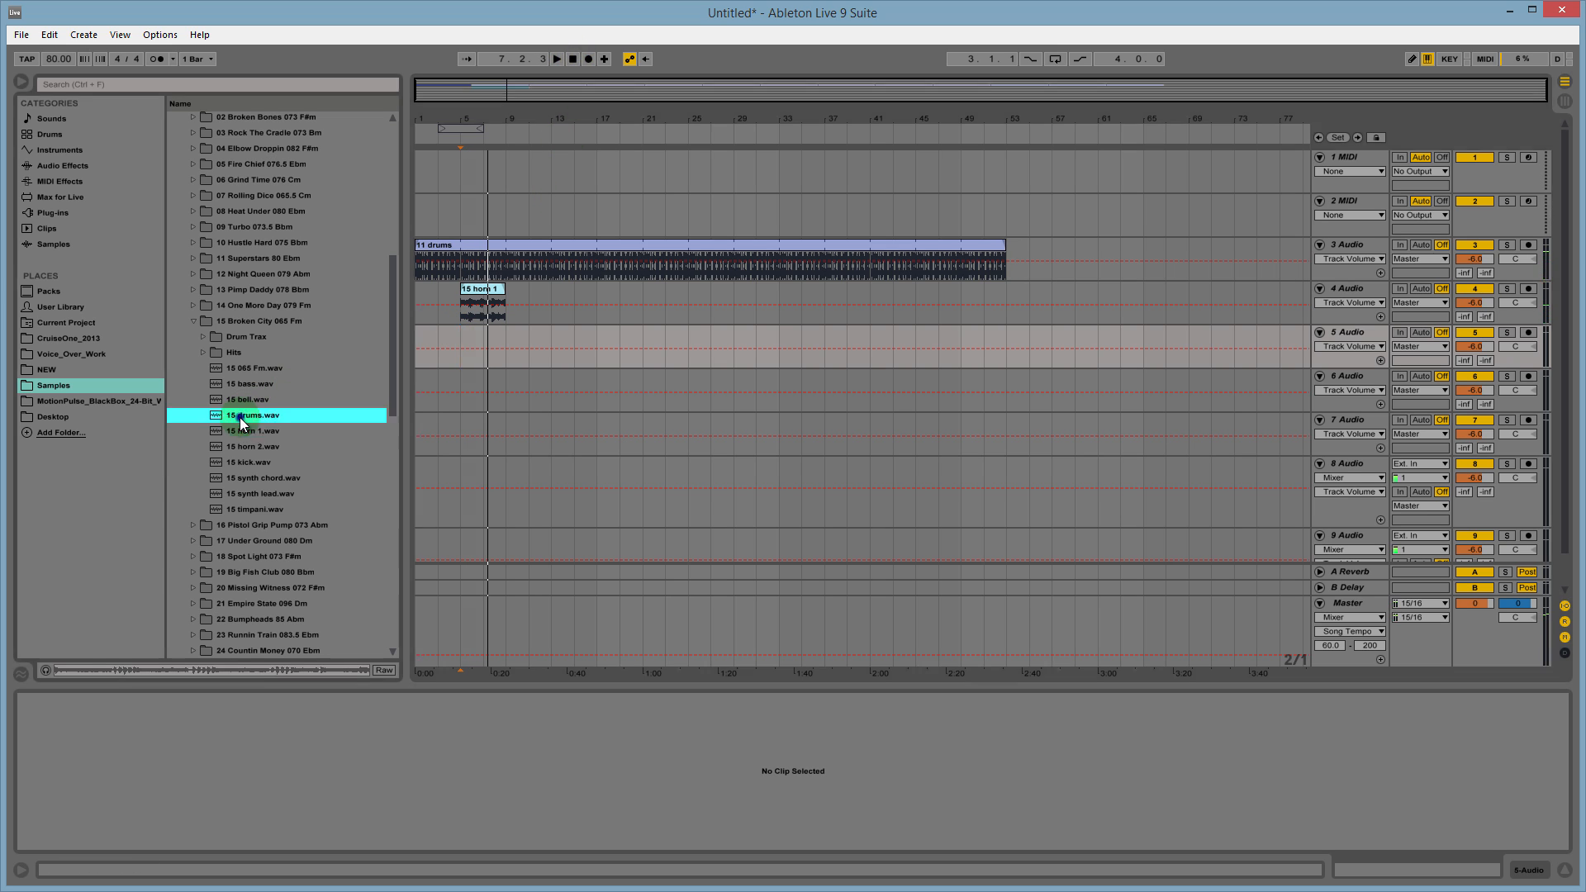
pyautogui.click(251, 430)
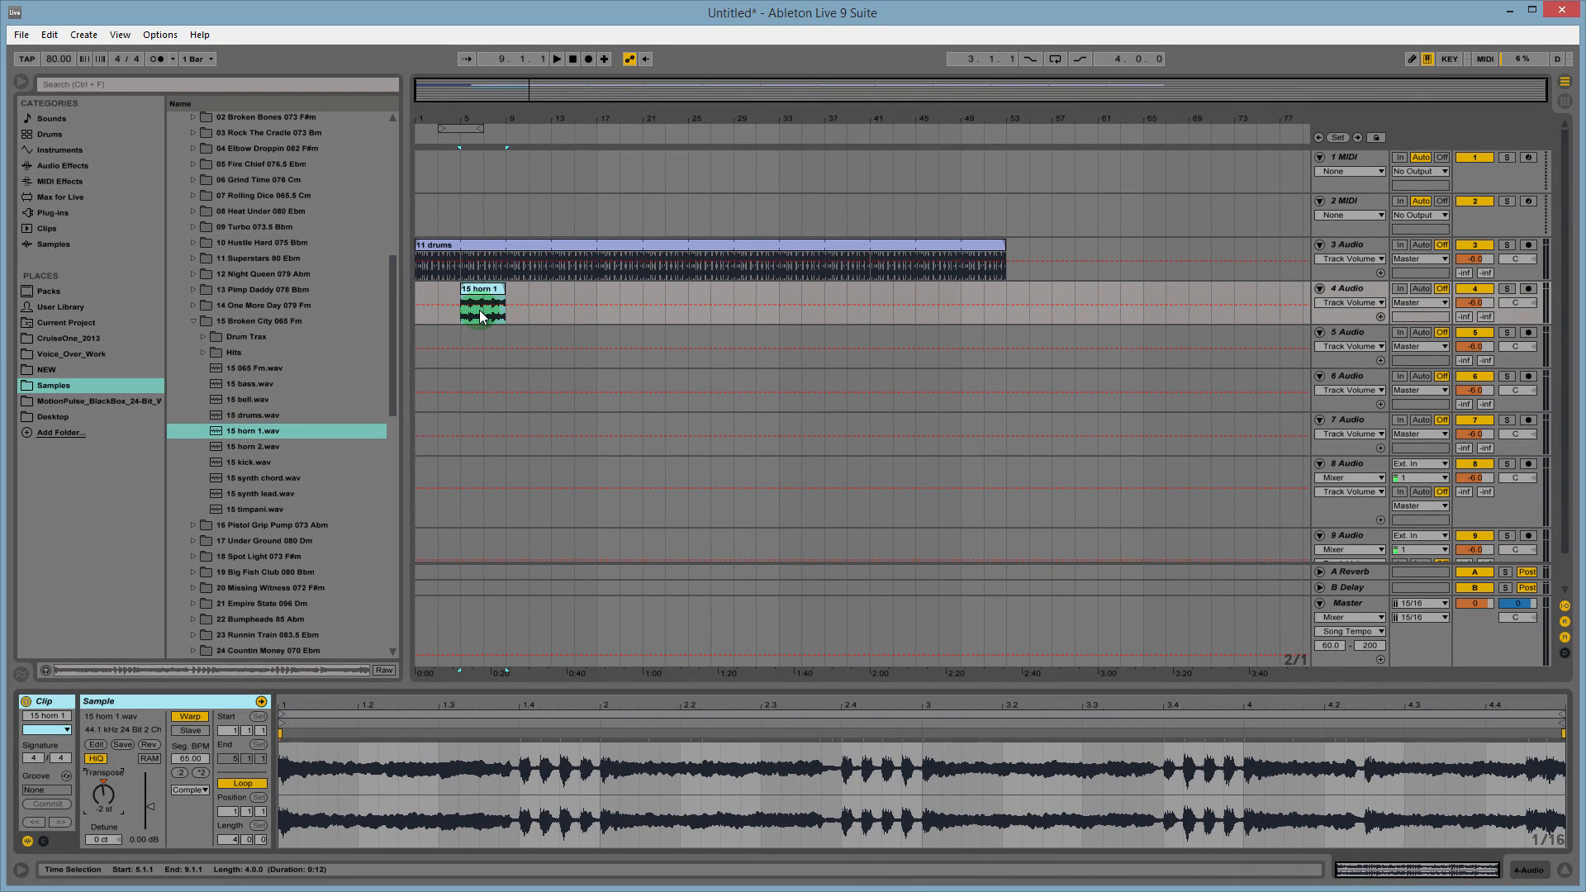
# Transpose the 15 horn 1 clip down 2 semitones and set the insert point at bar 5 on track 5.
pyautogui.moveTo(481, 309); pyautogui.dragTo(468, 257)
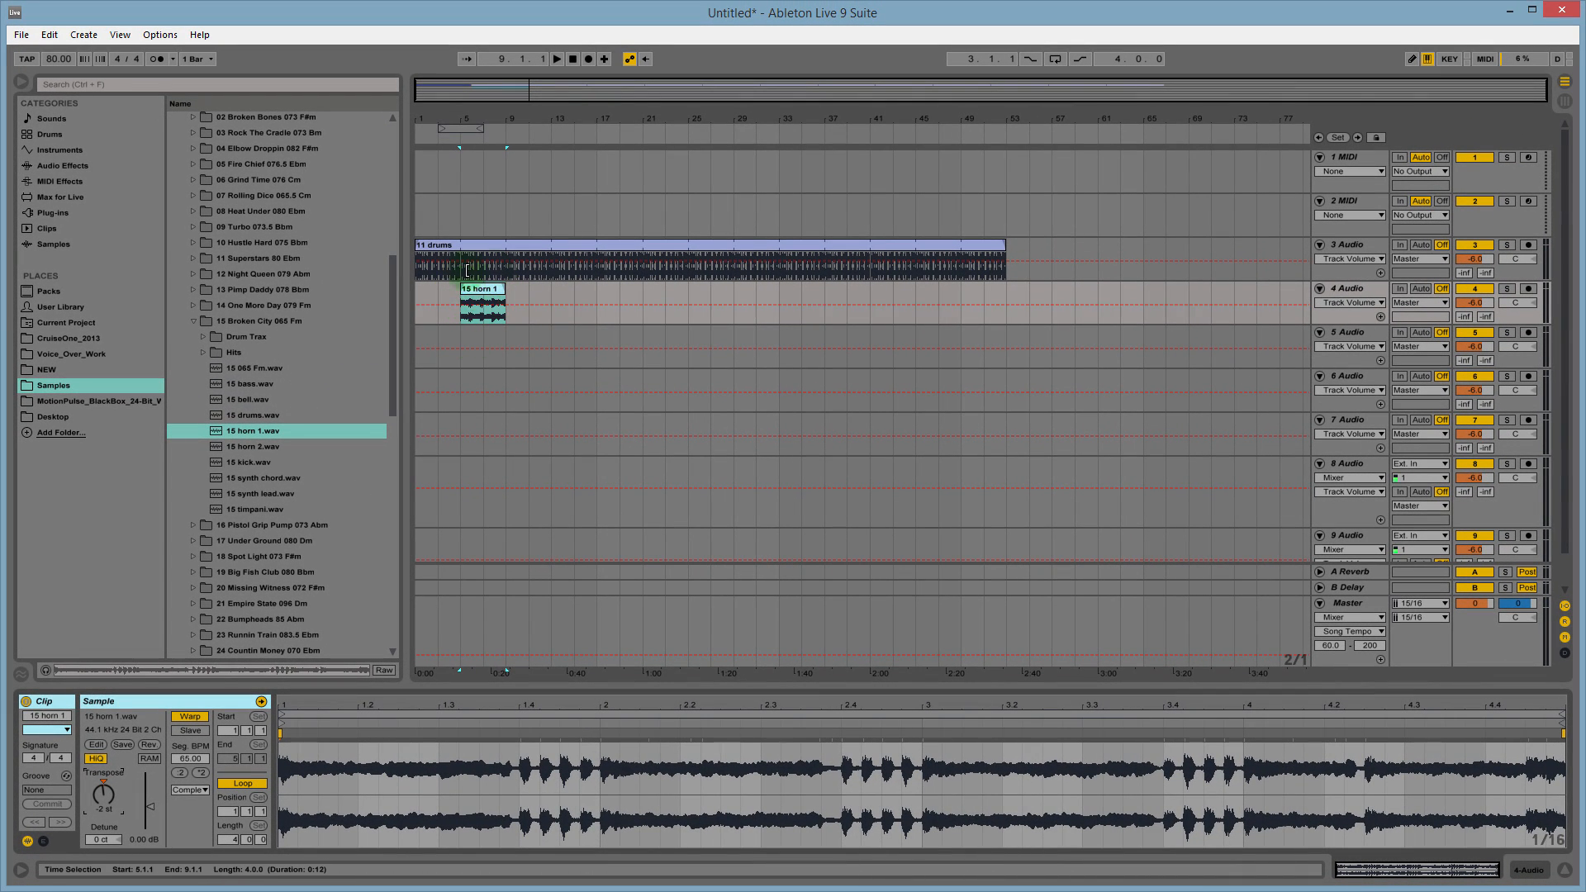
pyautogui.click(461, 337)
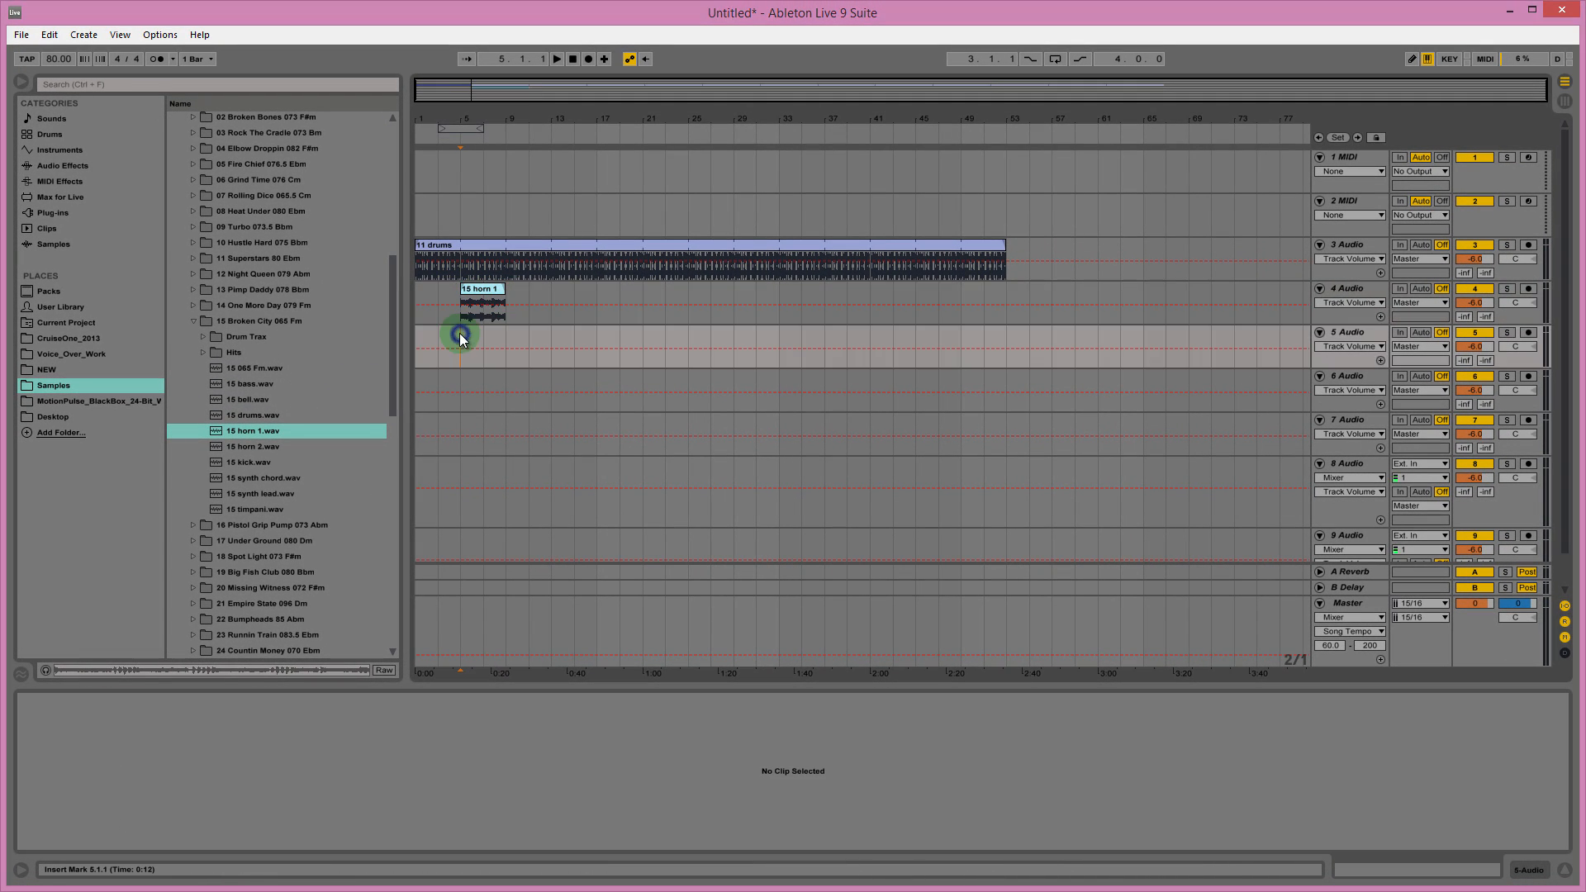
pyautogui.click(555, 57)
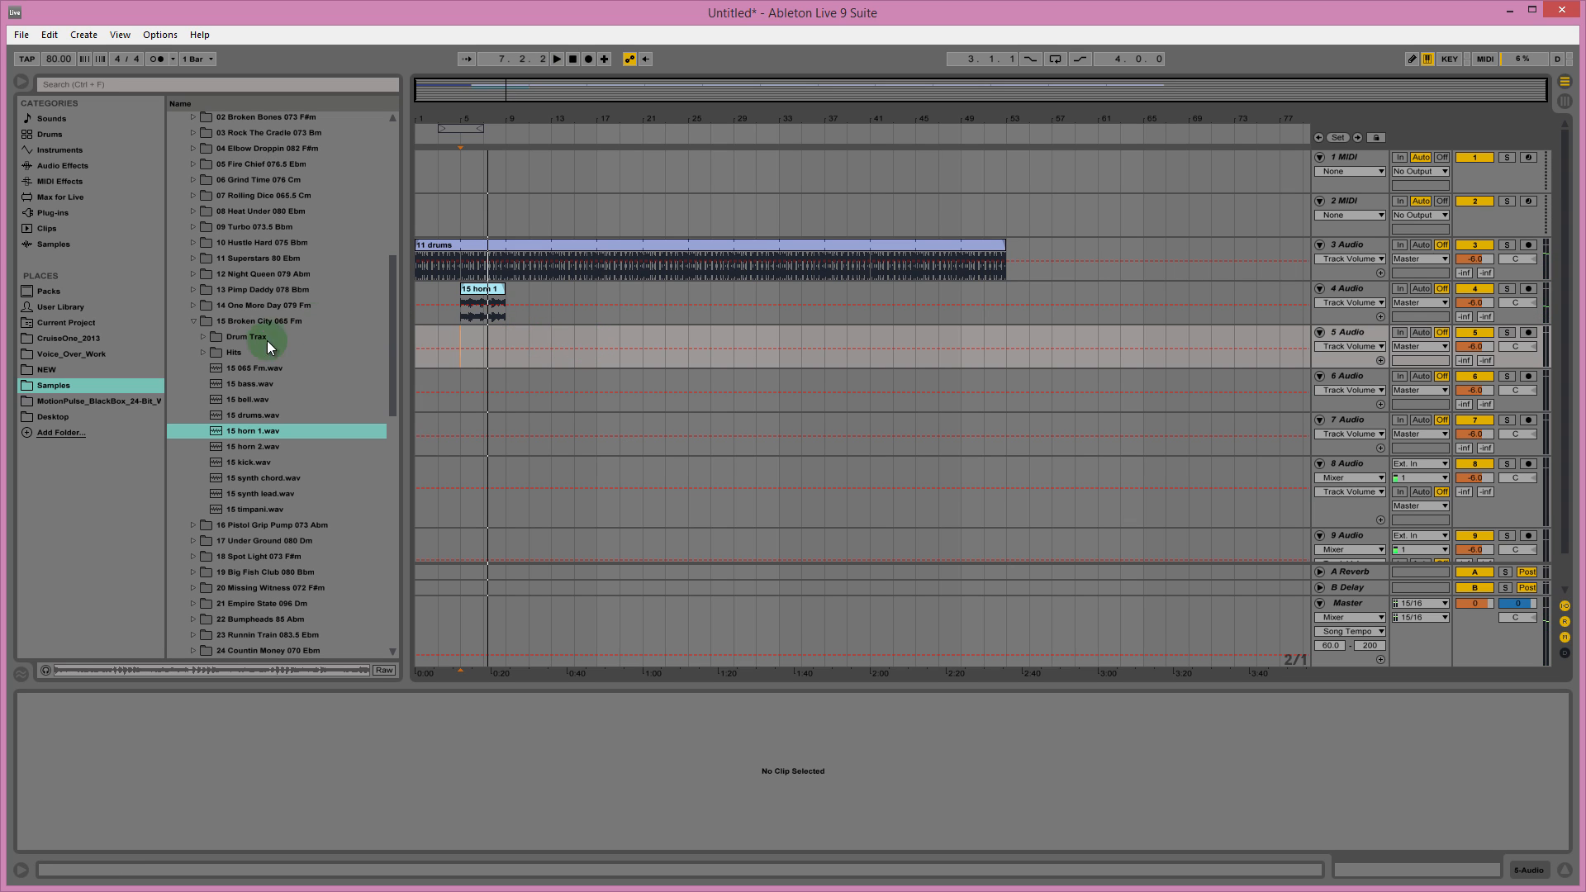
pyautogui.moveTo(197, 344)
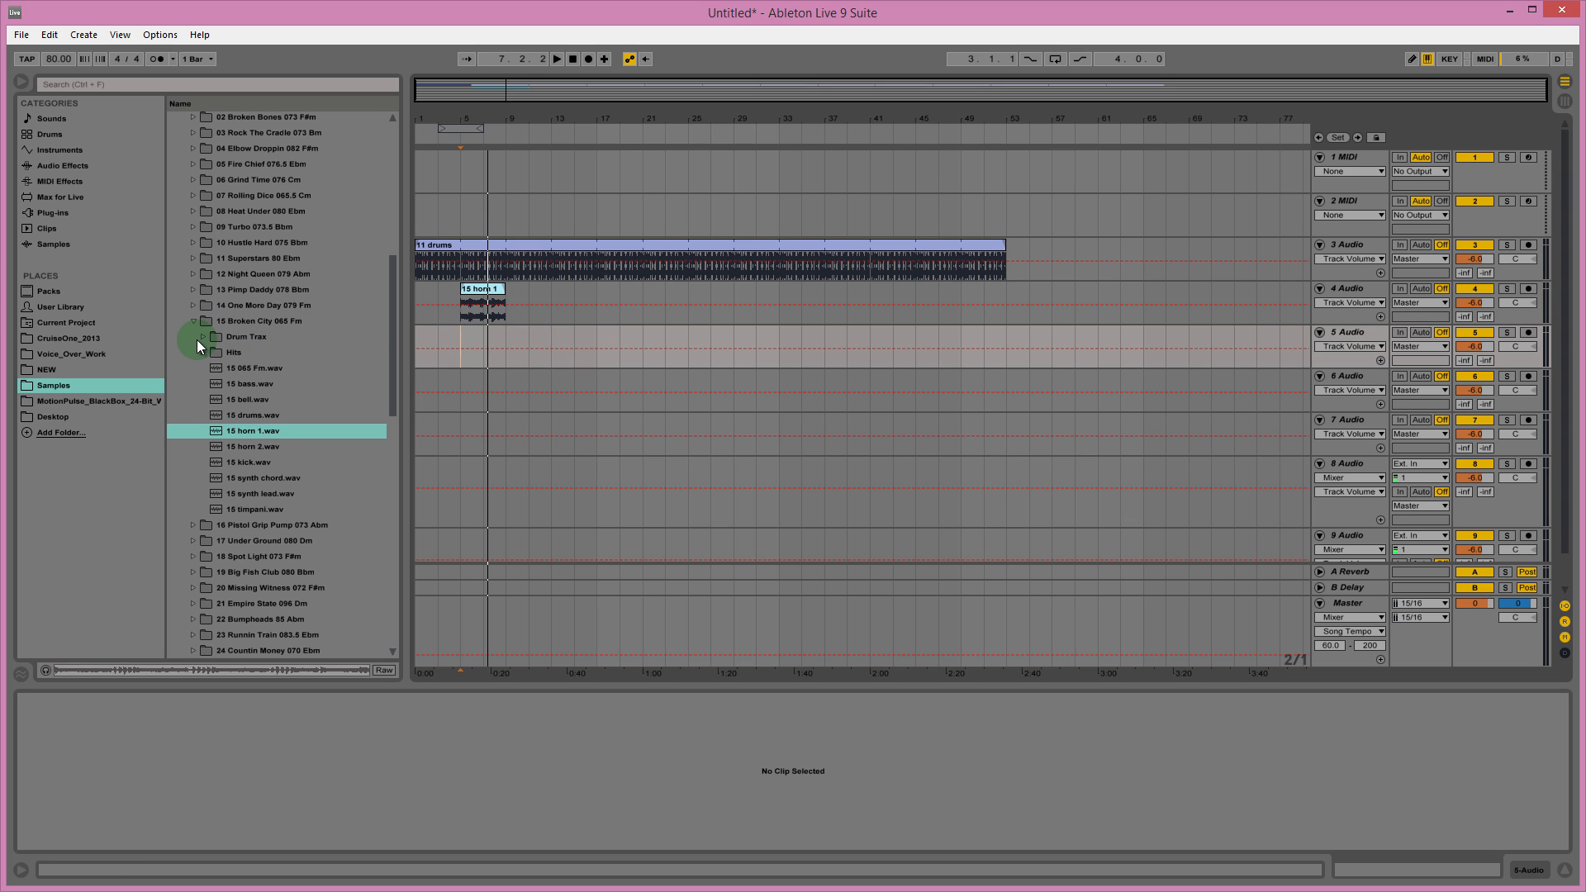
# Re-expand the 11 Superstars 80 Ebm folder to show its 808 and pad samples.
pyautogui.click(506, 251)
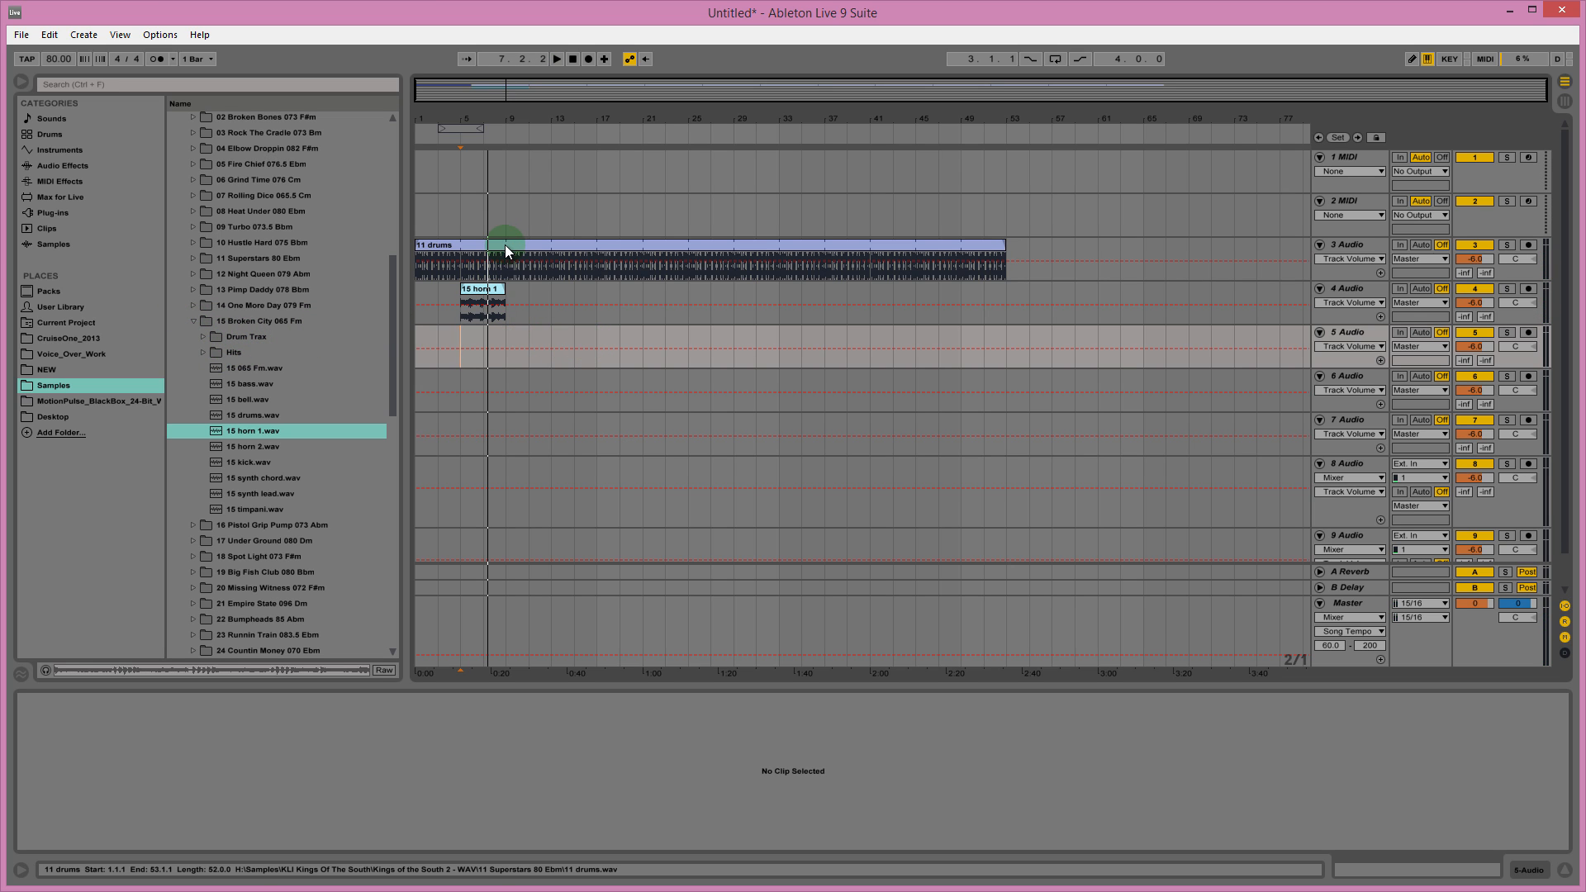
pyautogui.click(482, 303)
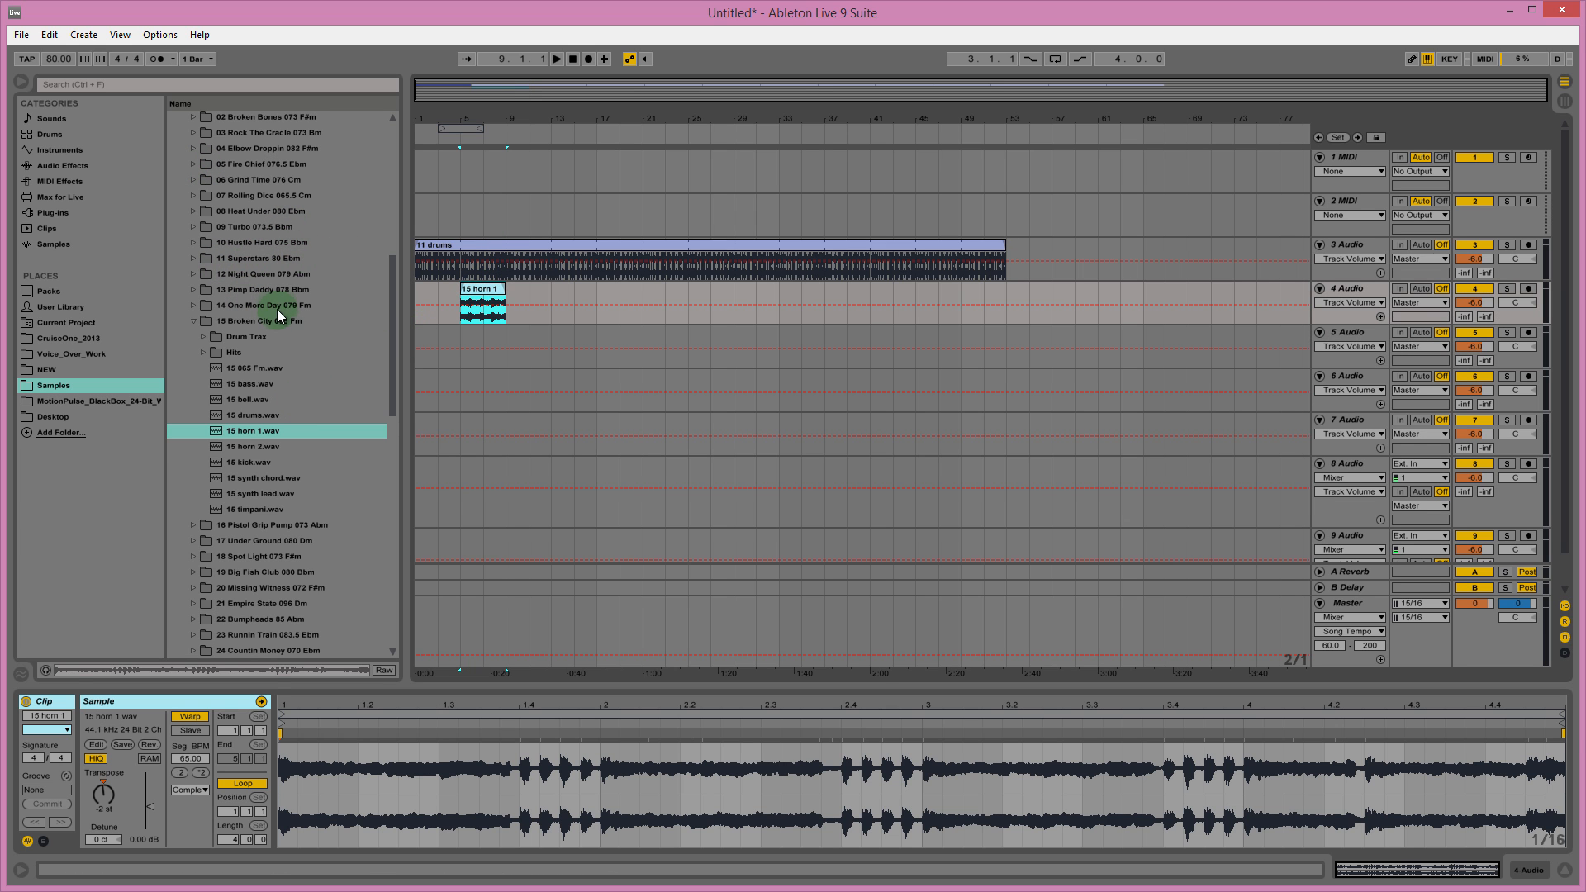
pyautogui.scroll(3)
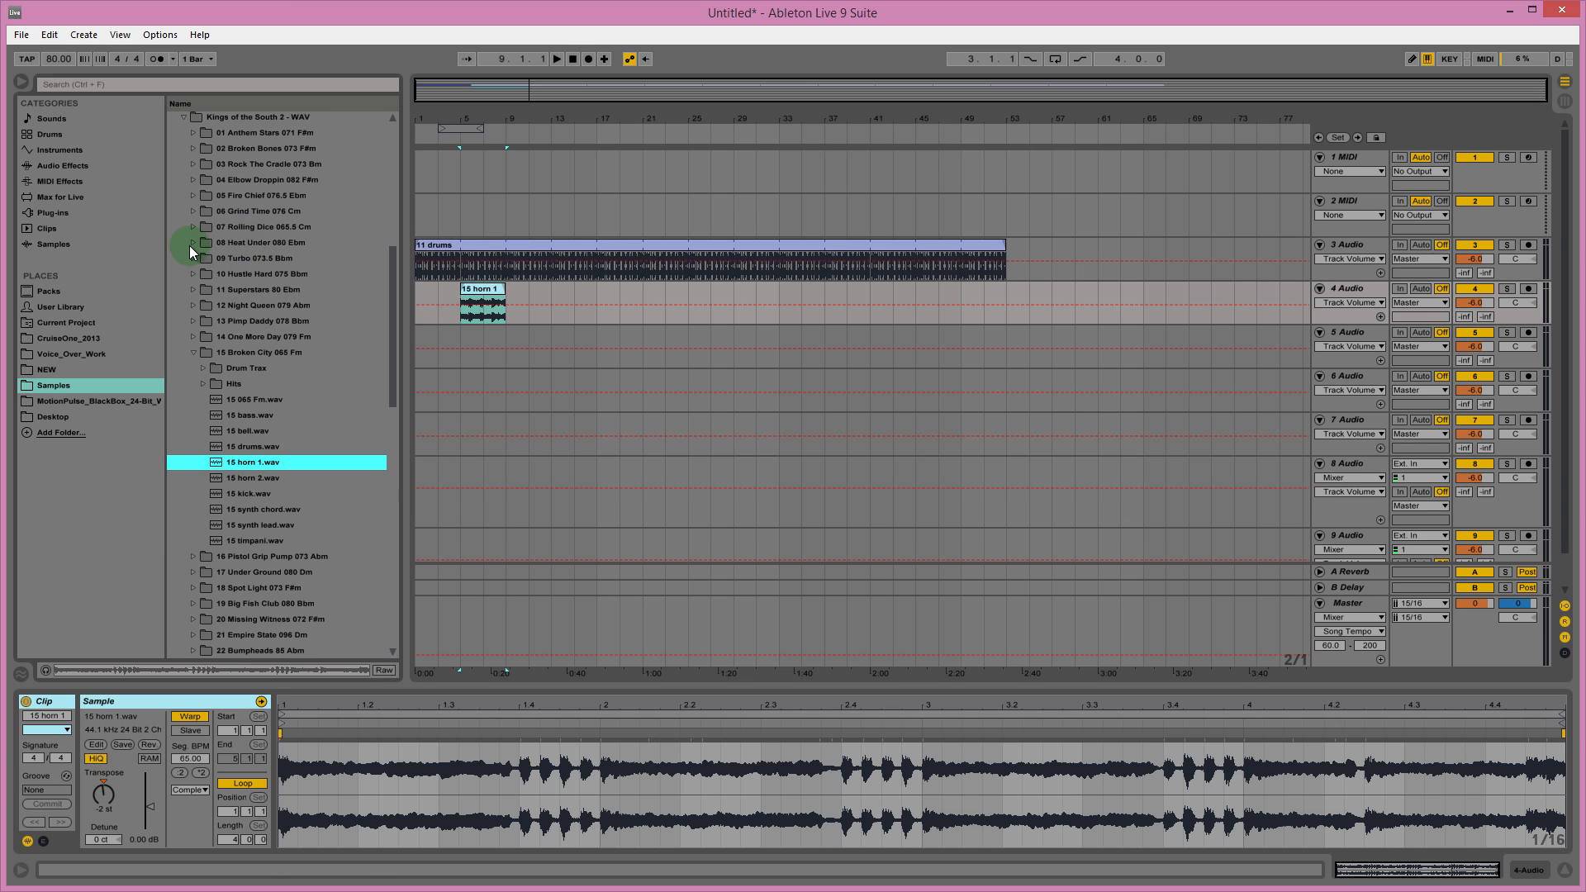
pyautogui.scroll(3)
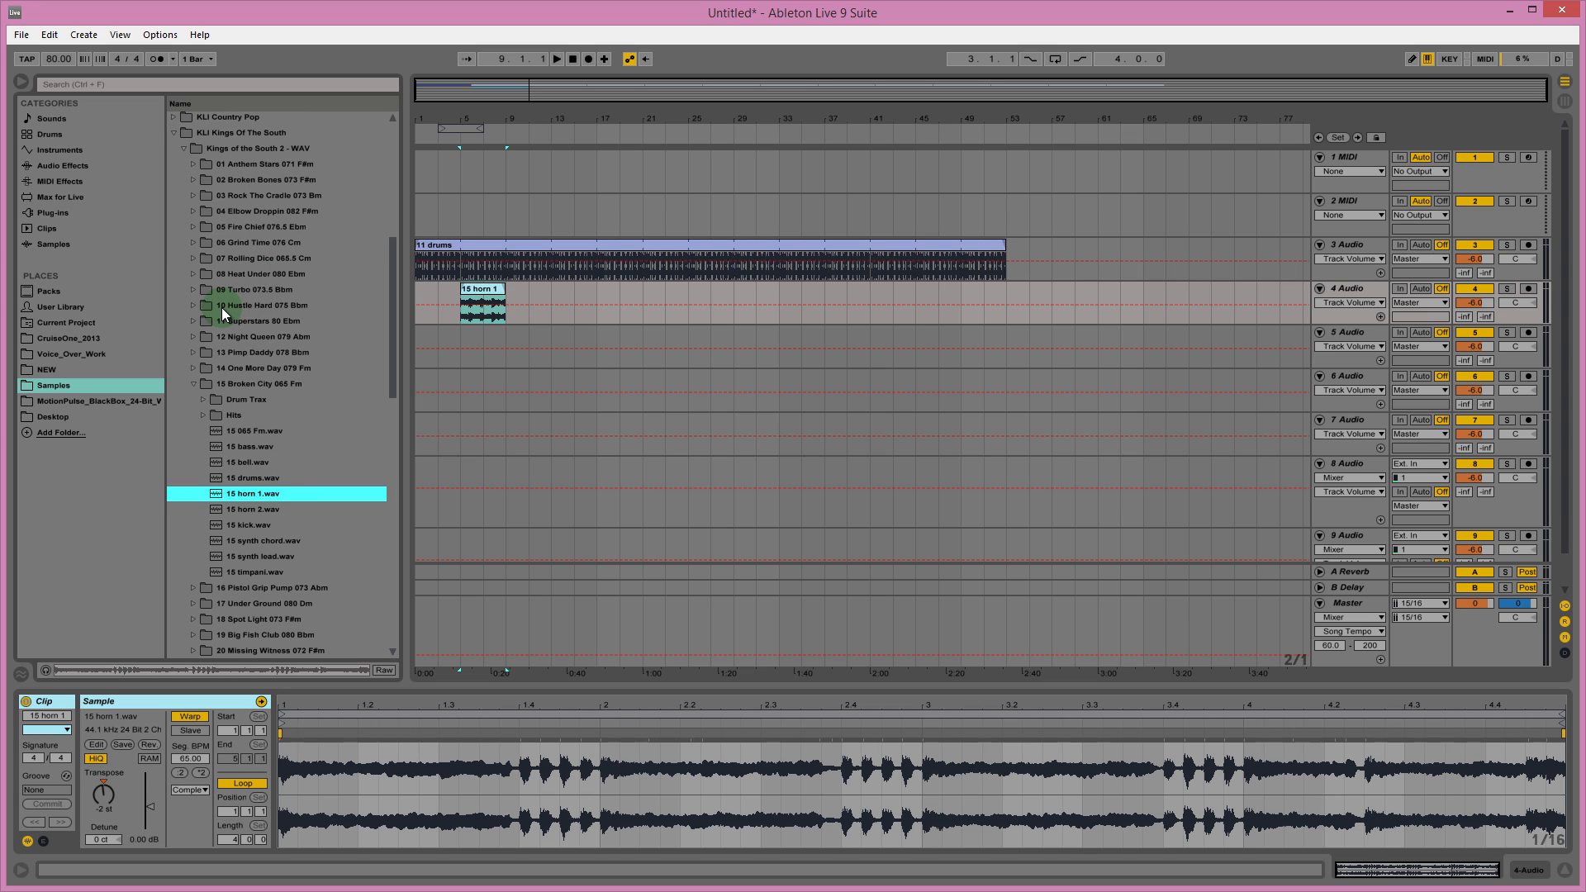
pyautogui.click(192, 320)
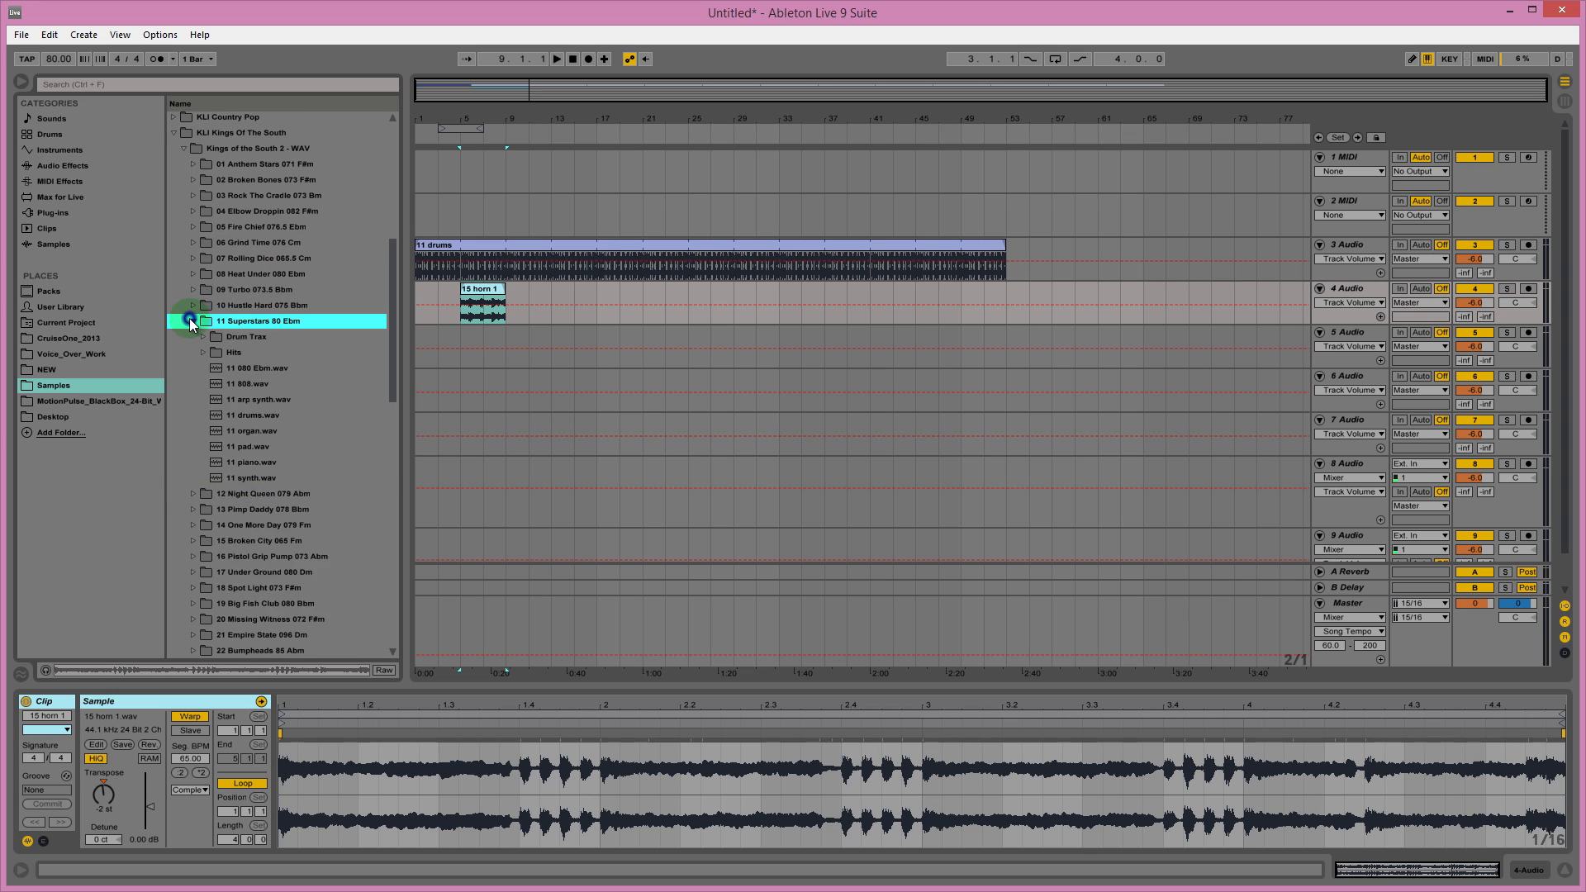
pyautogui.click(192, 320)
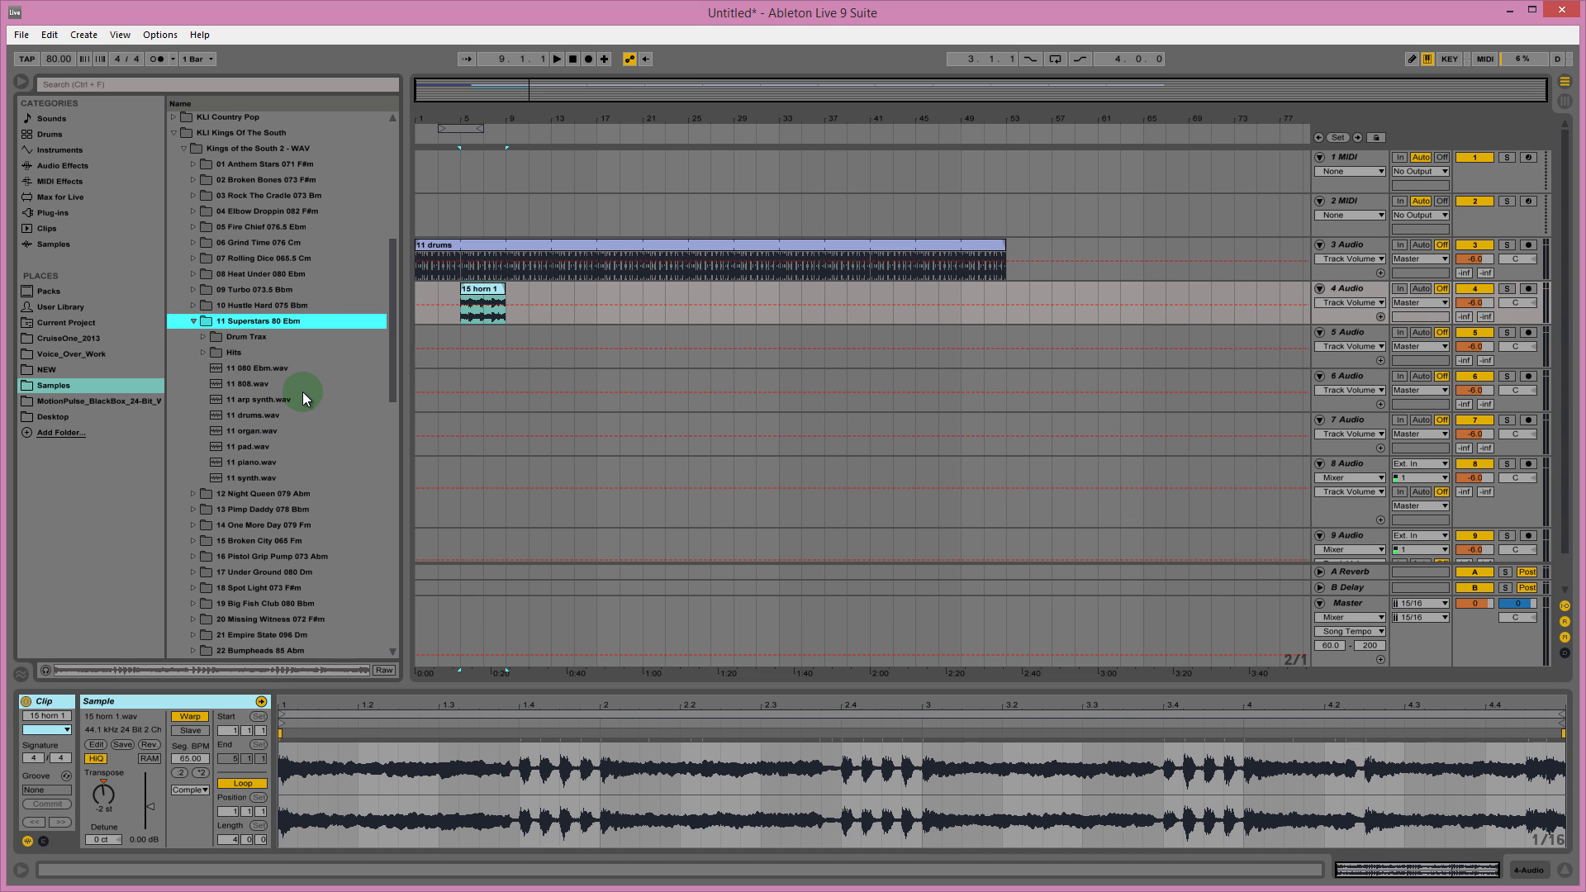
# Add 11 pad.wav to track 5 at bar 5, audition it and show its Clip View details.
pyautogui.click(252, 446)
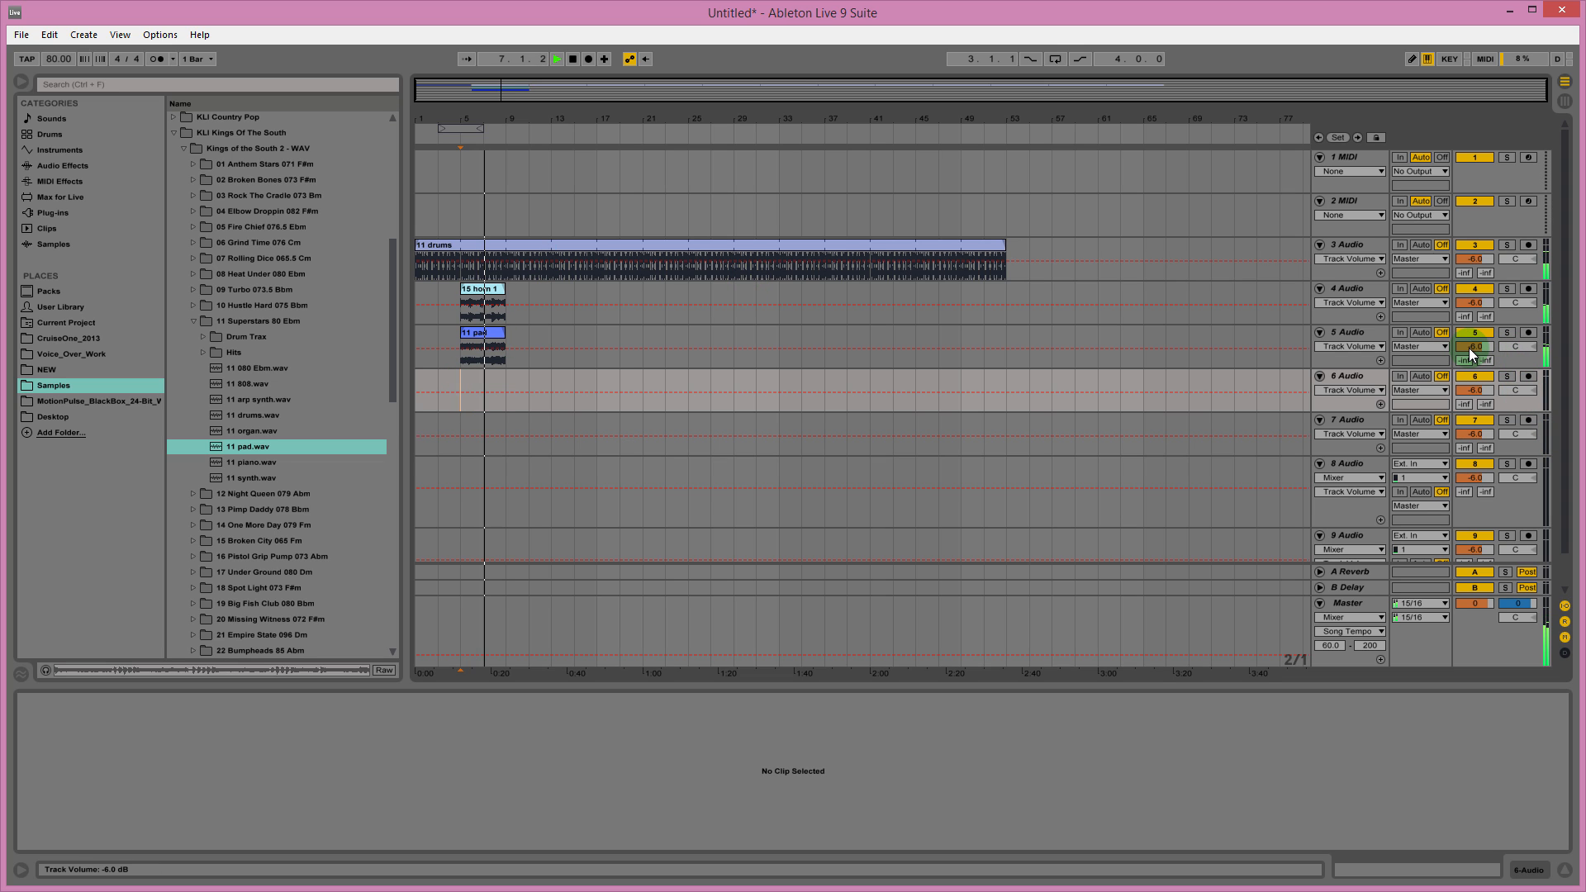
pyautogui.click(555, 58)
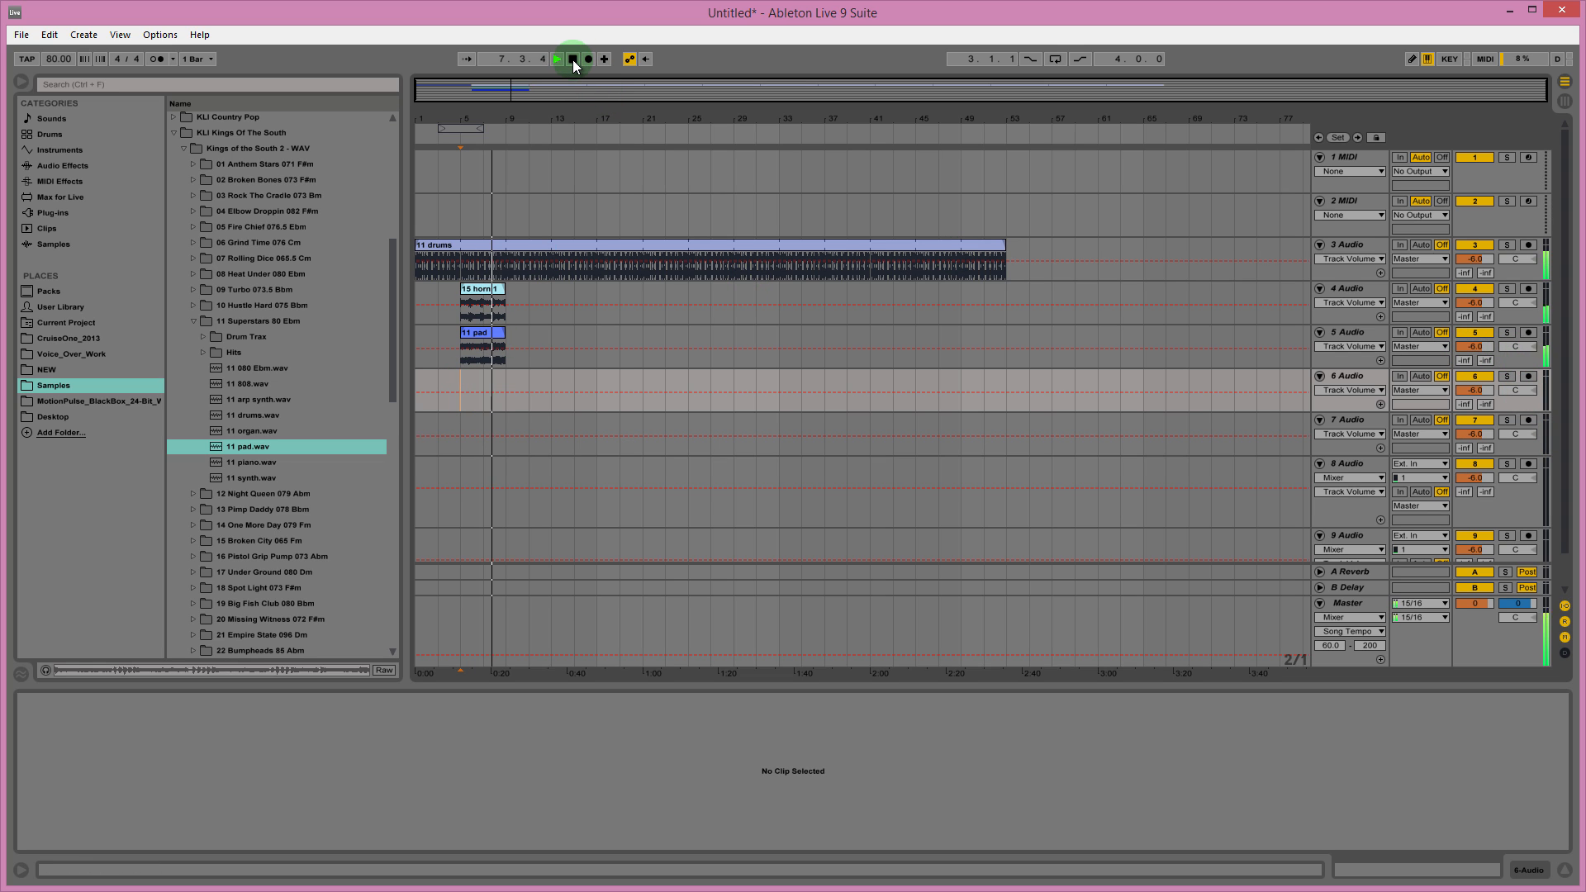
pyautogui.click(555, 58)
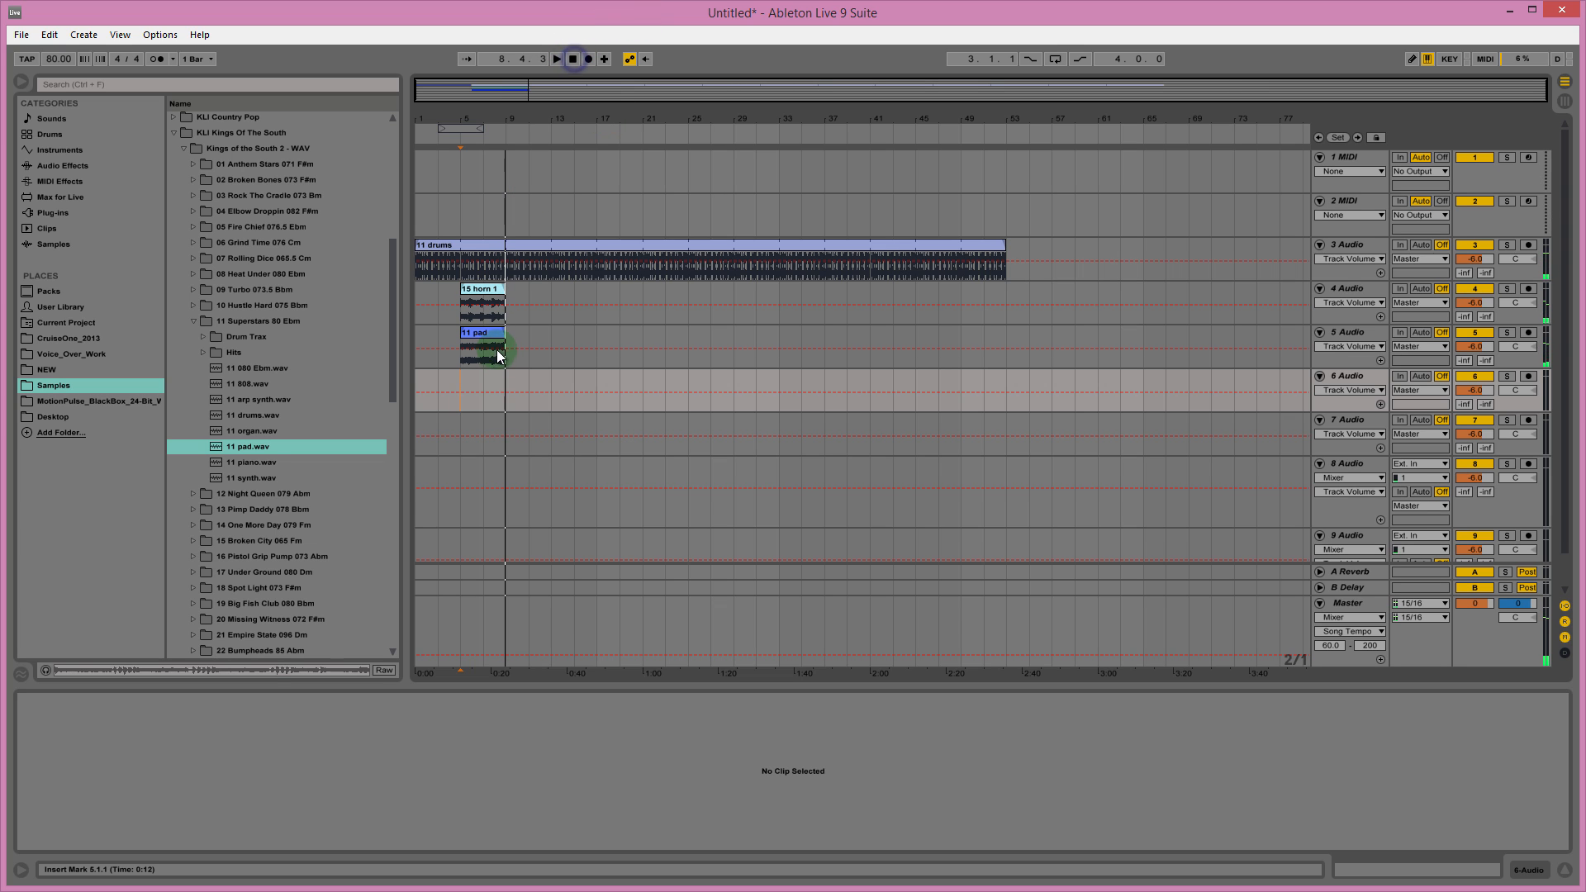
pyautogui.click(490, 332)
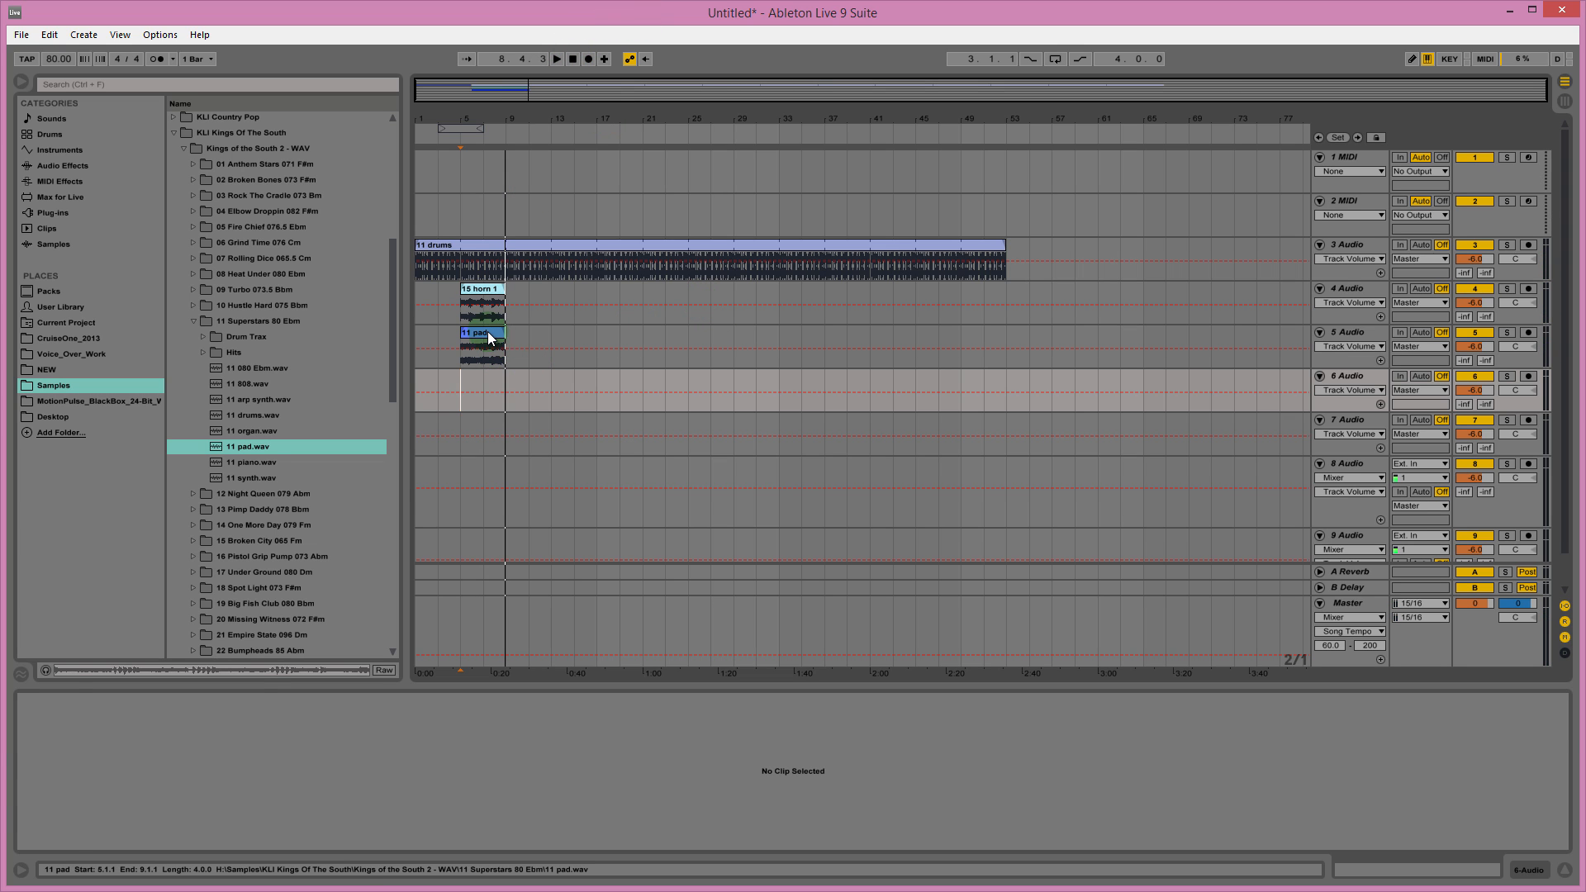
pyautogui.doubleClick(481, 341)
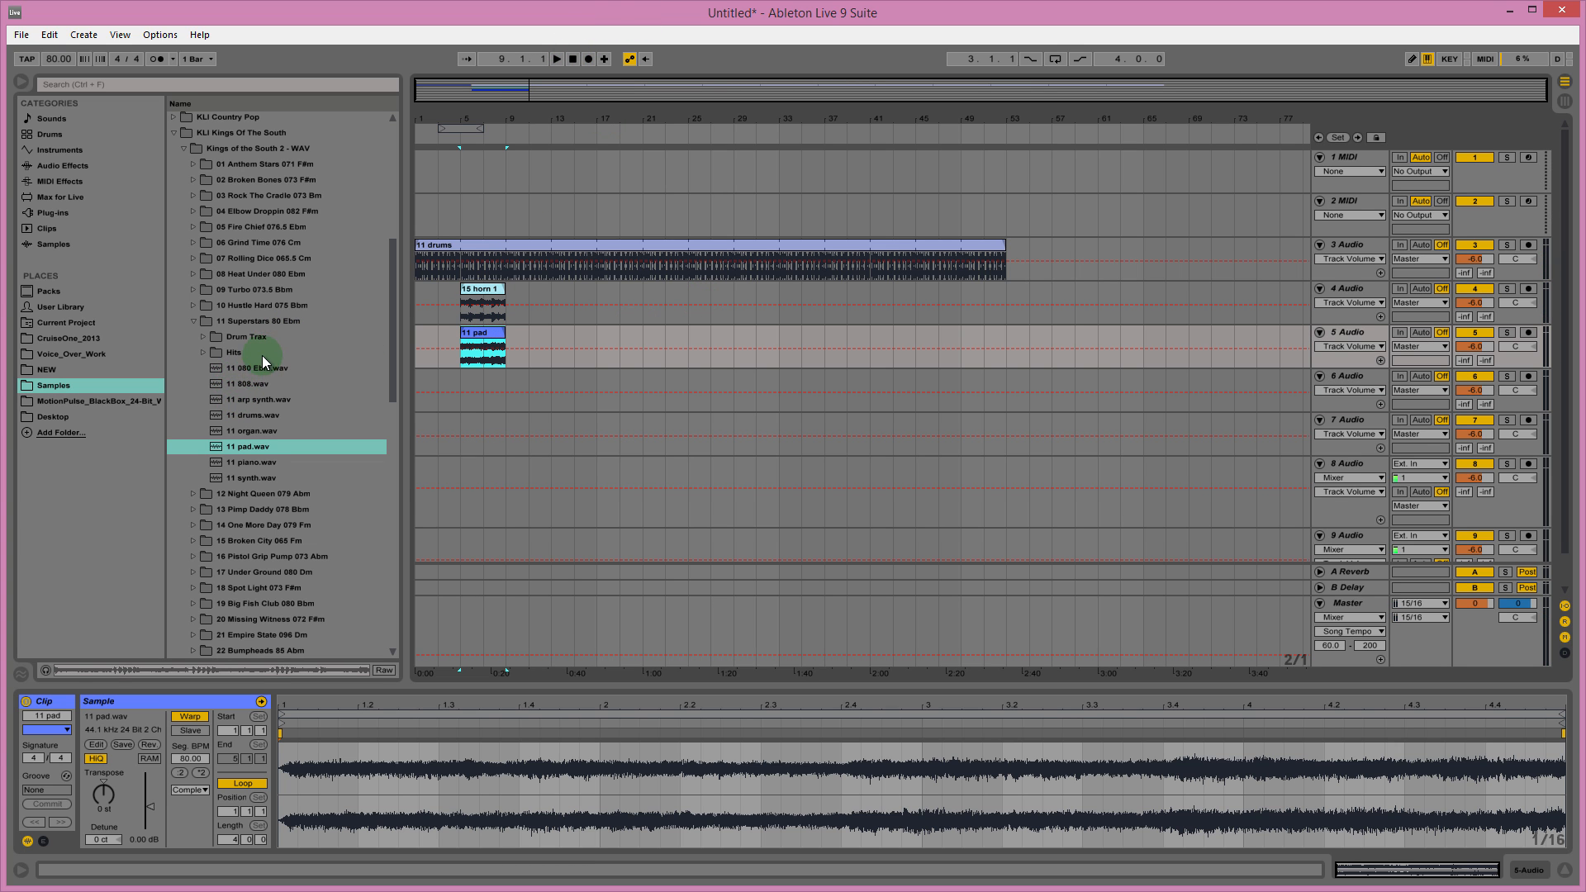
pyautogui.moveTo(261, 367)
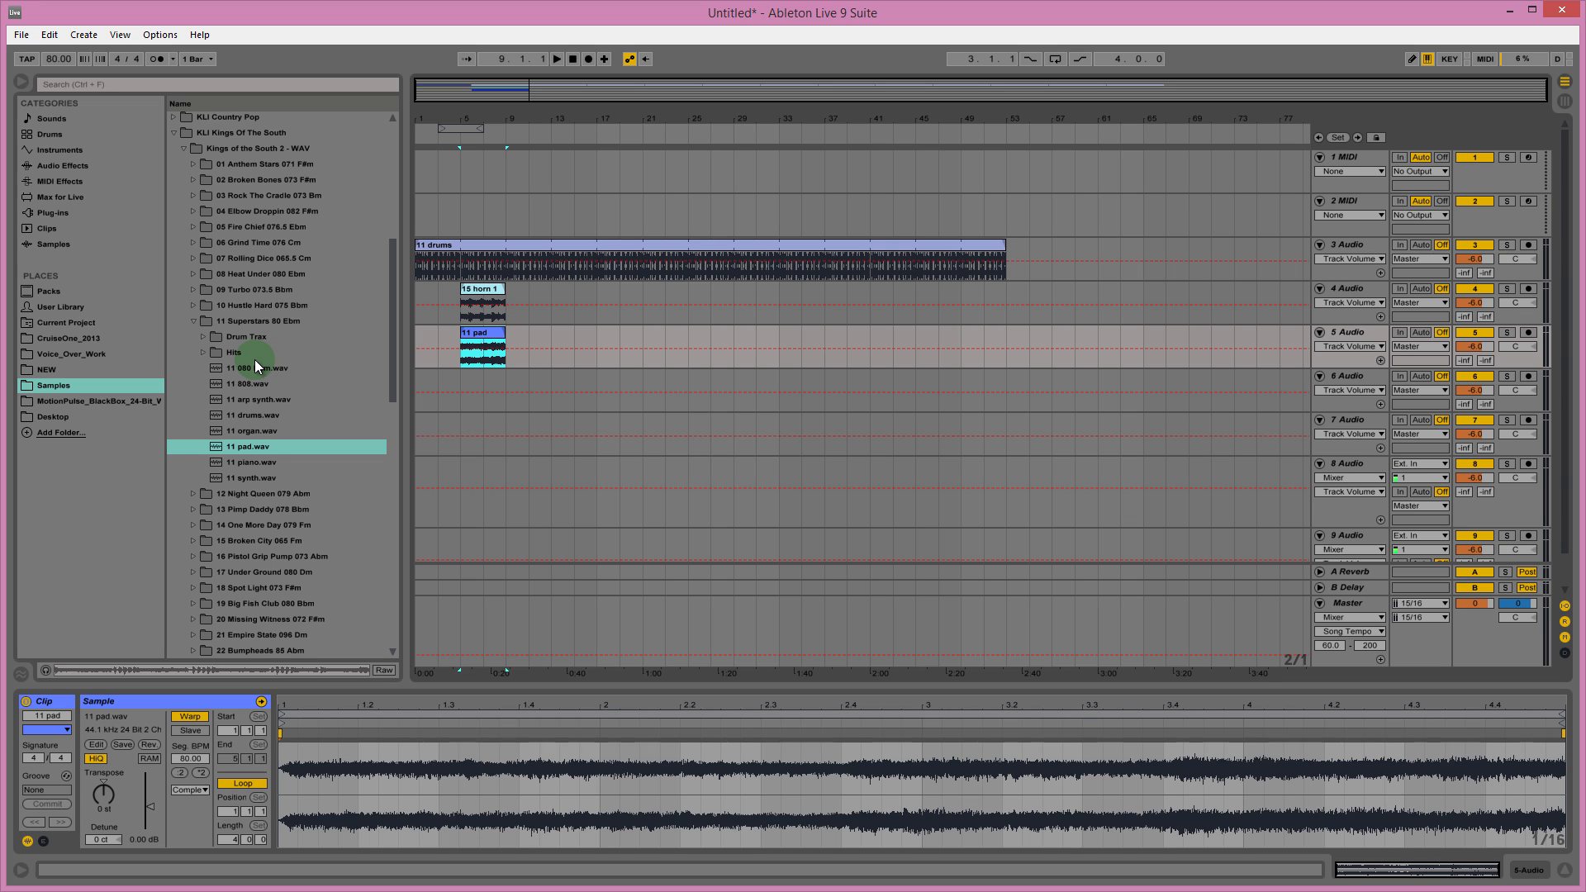
pyautogui.moveTo(332, 448)
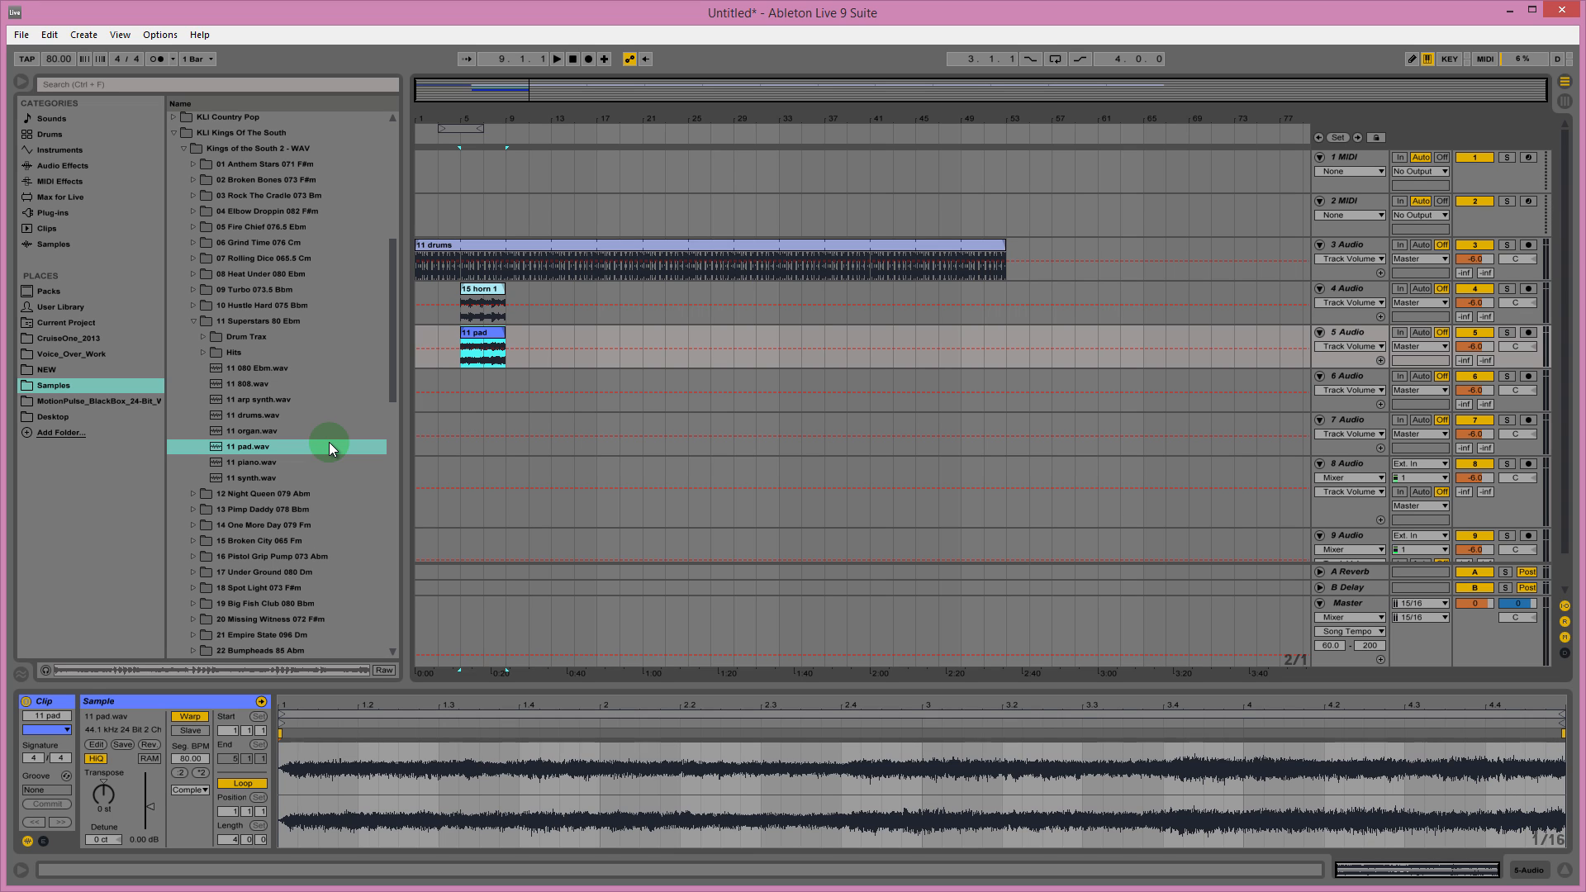
# Extend the horn clip to bar 25 and set the pad to span bars 9–25.
pyautogui.click(482, 344)
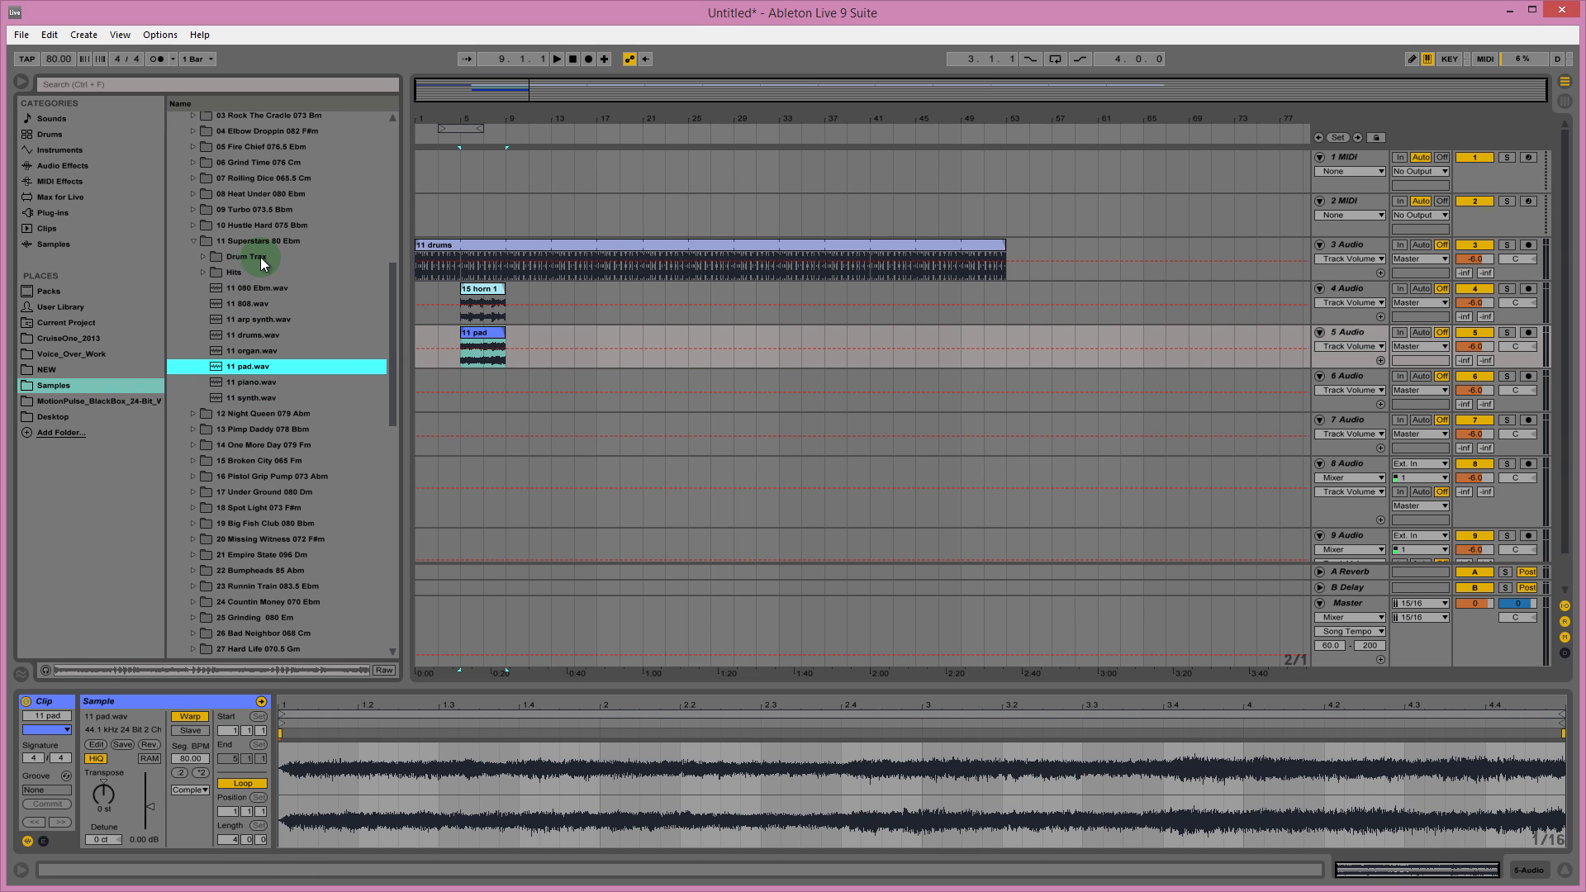
pyautogui.click(484, 288)
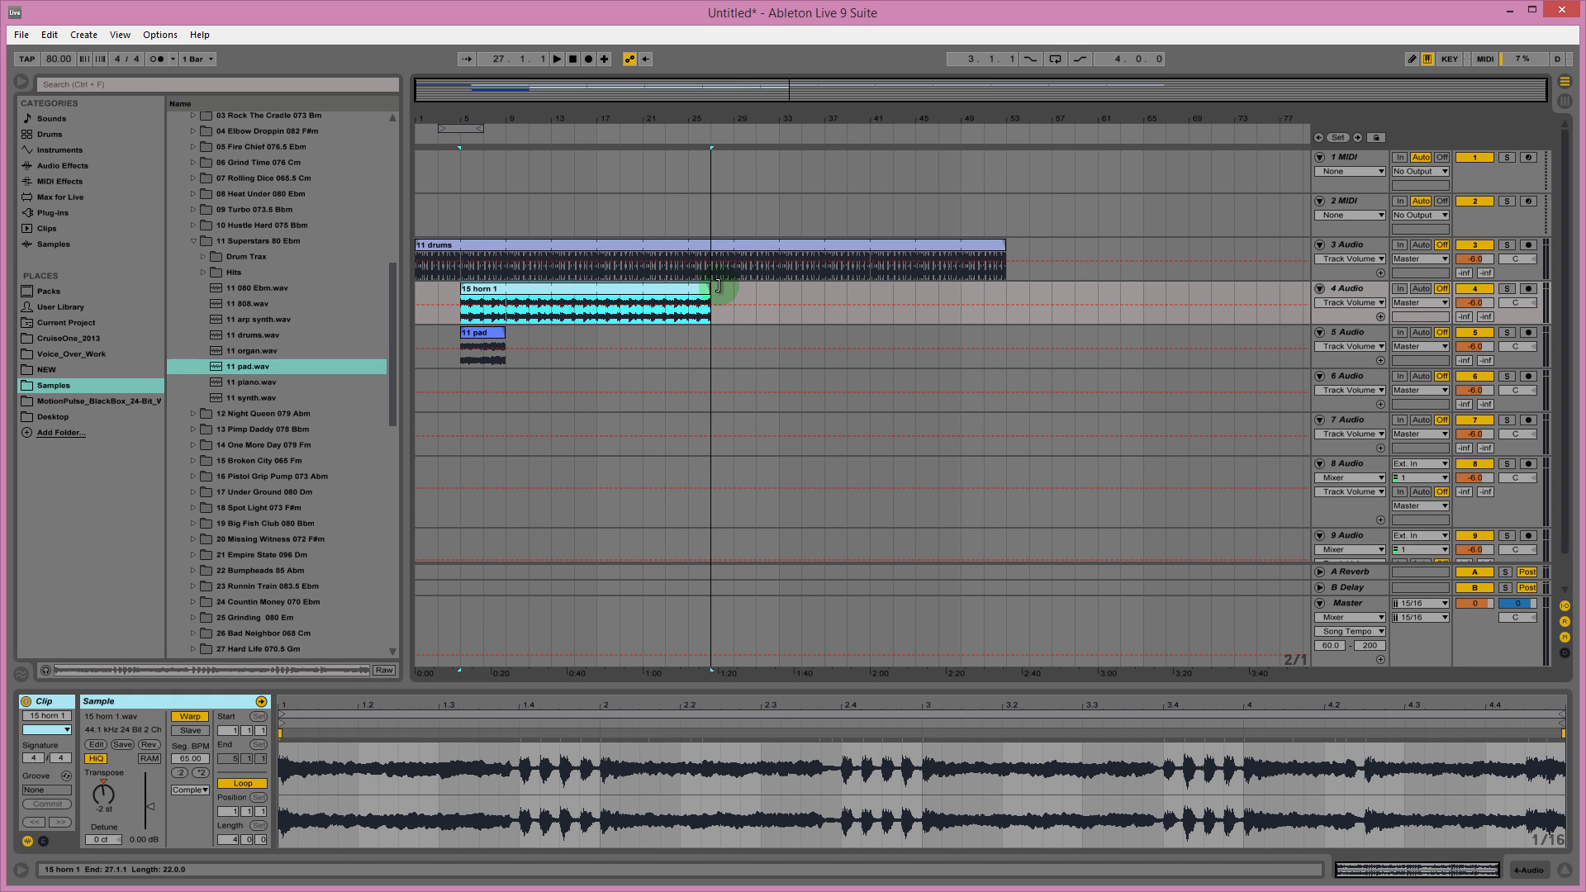
pyautogui.click(480, 334)
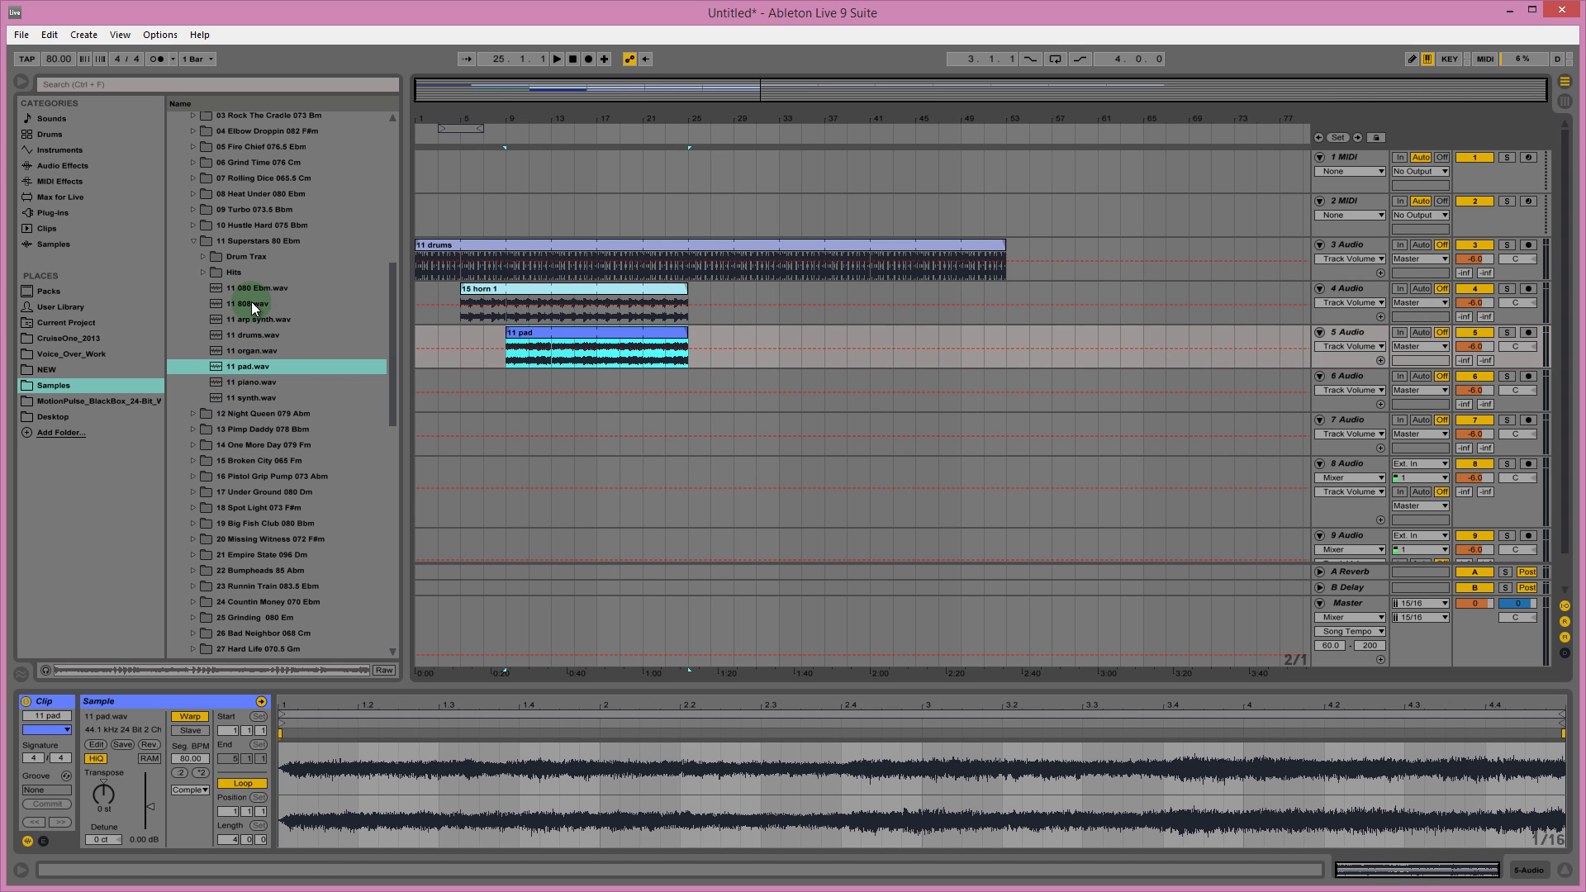
# Place a red 11 808 clip on track 6 spanning bars 9–25.
pyautogui.click(252, 303)
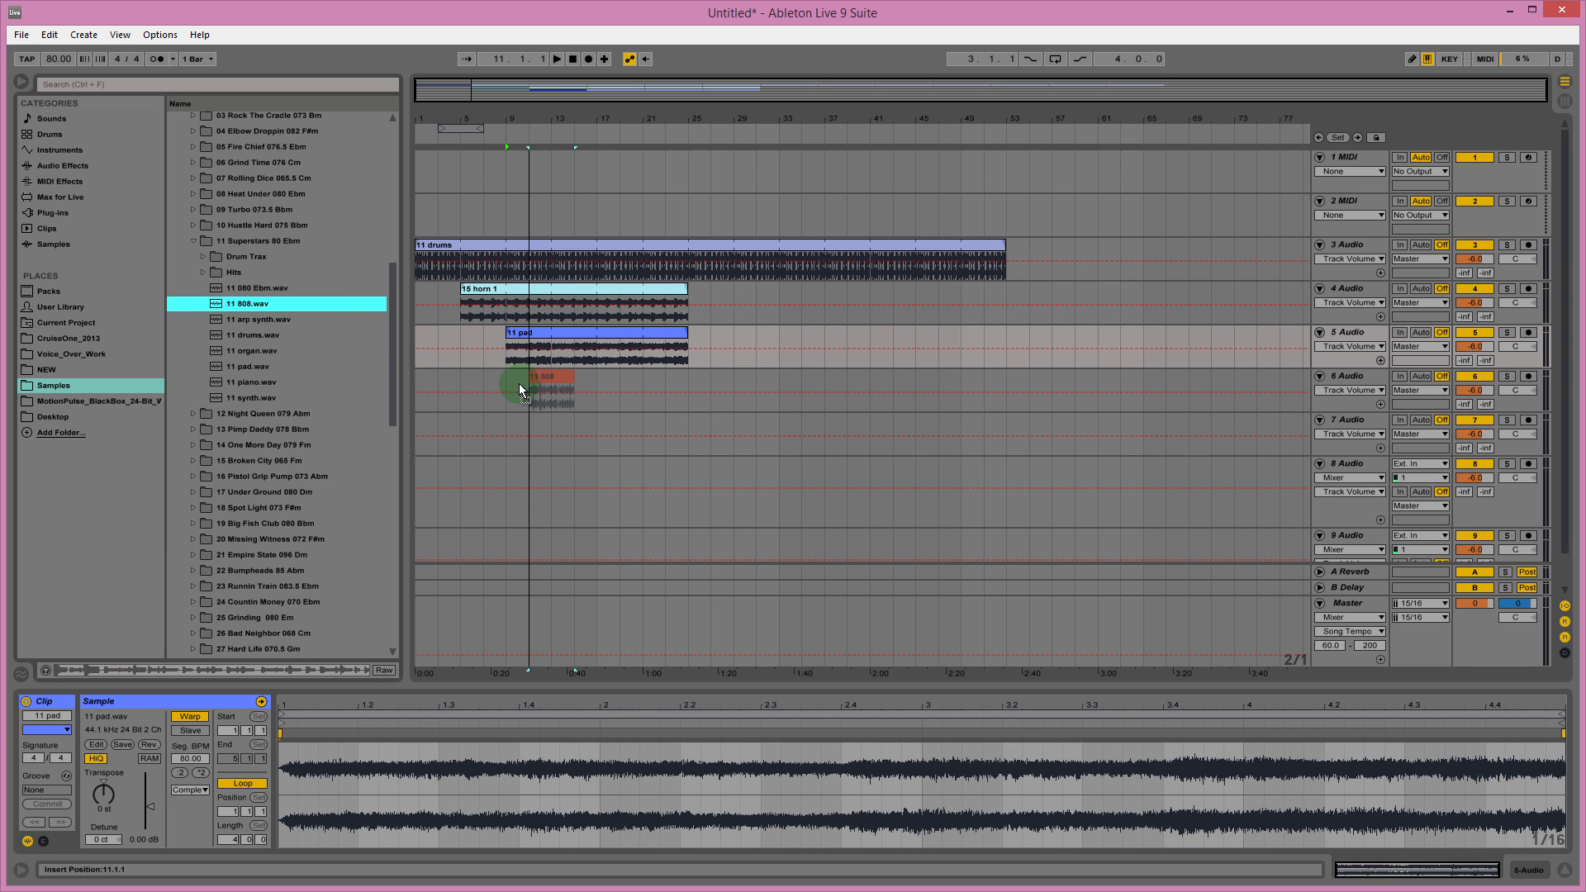
pyautogui.click(525, 379)
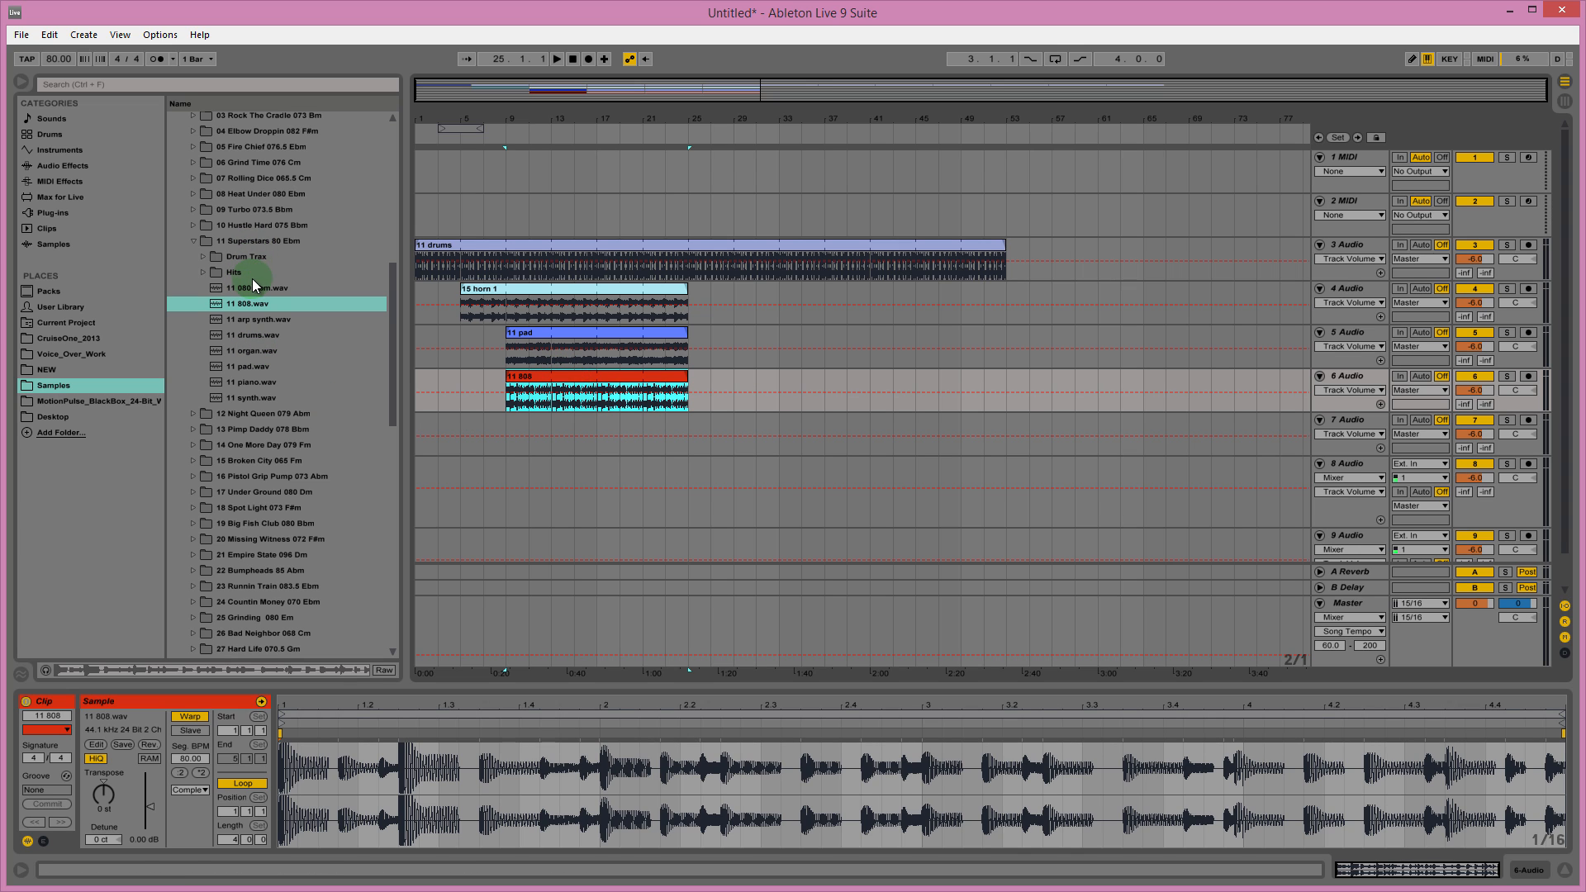
pyautogui.click(547, 335)
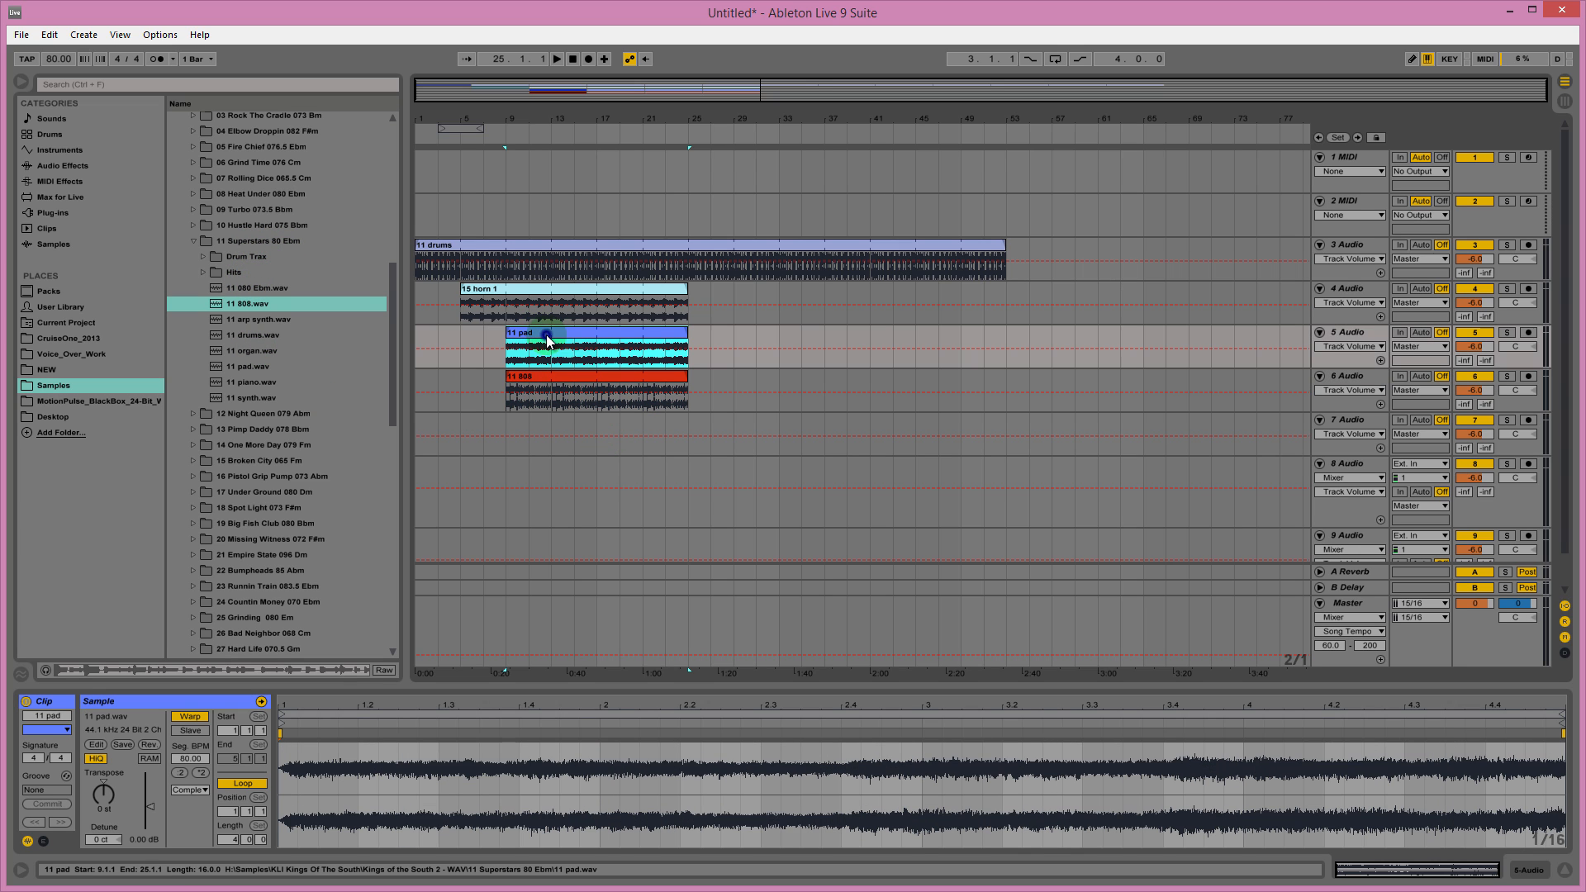
pyautogui.click(571, 291)
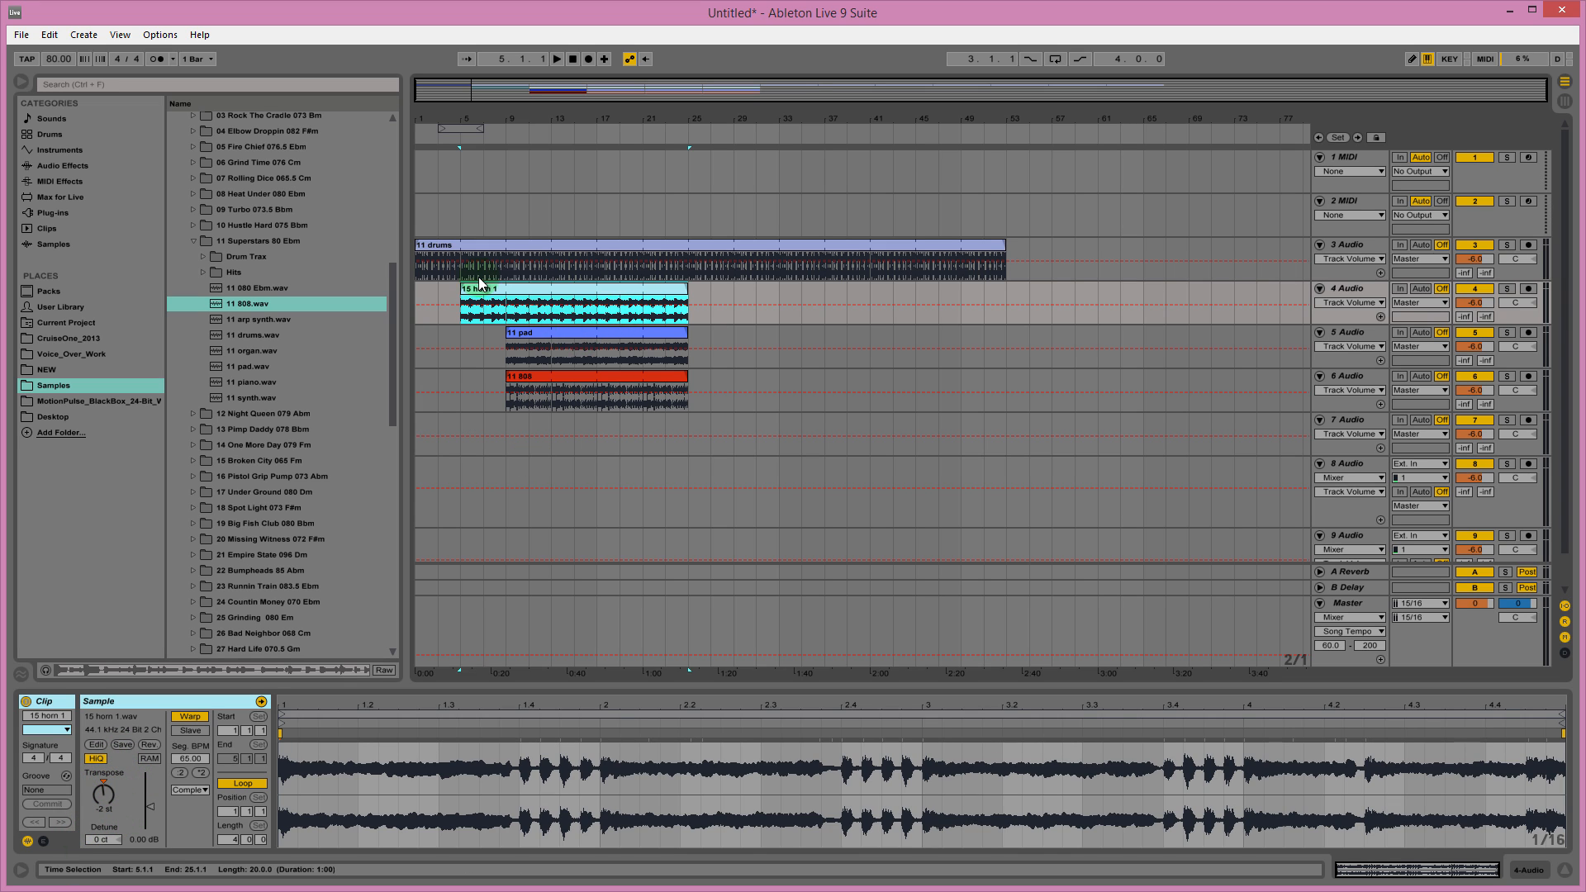
# Audition from bar 1, then move the 11 pad clip to start at bar 13, ending near bar 29.
pyautogui.click(439, 294)
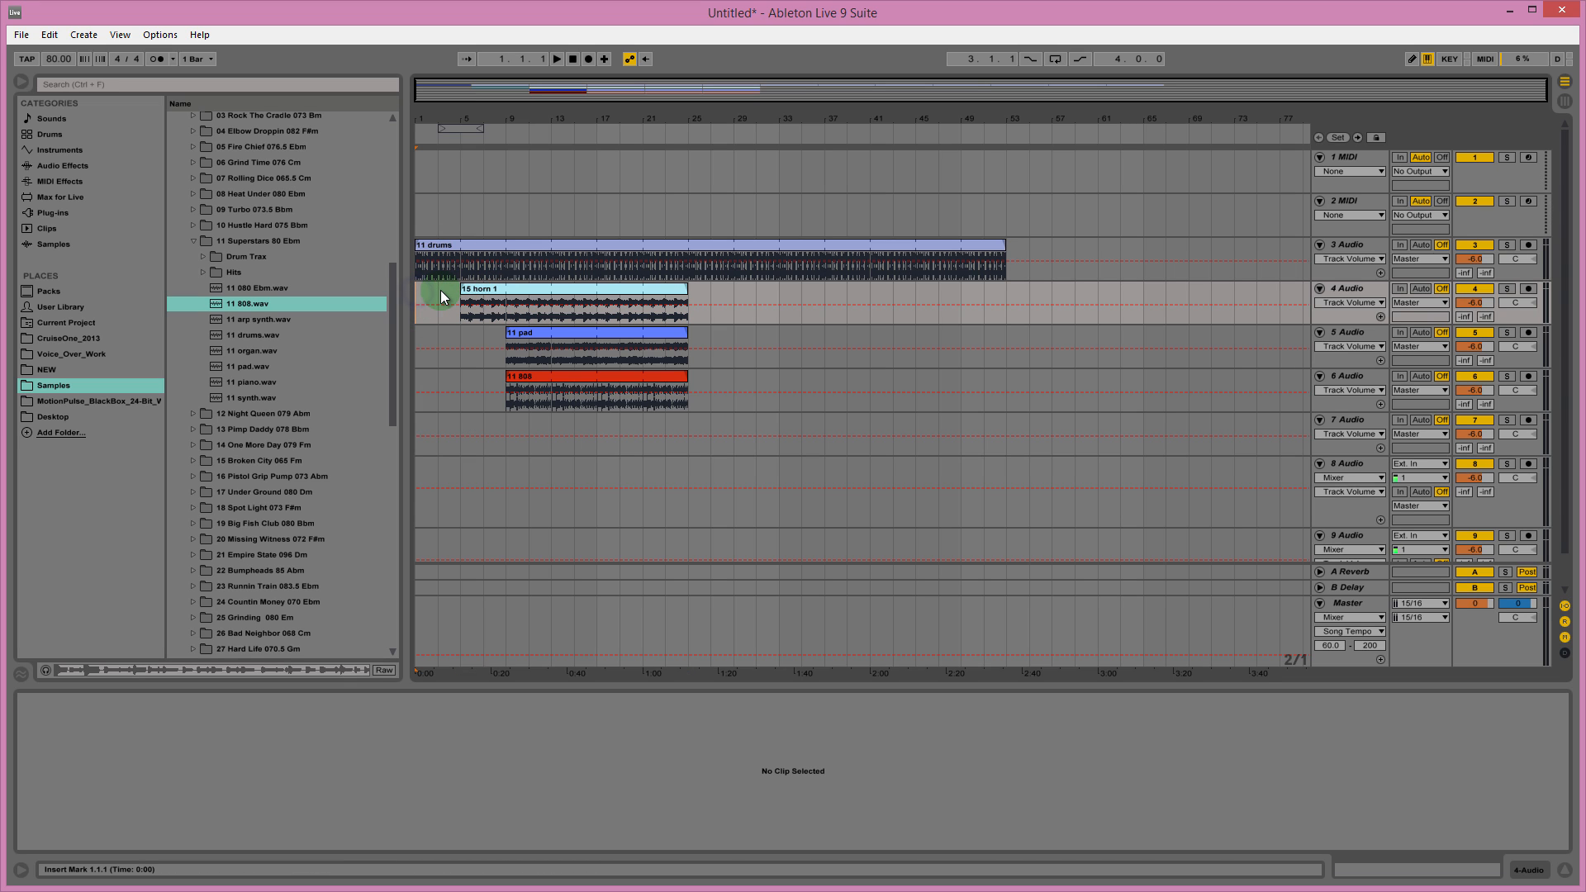
pyautogui.click(555, 58)
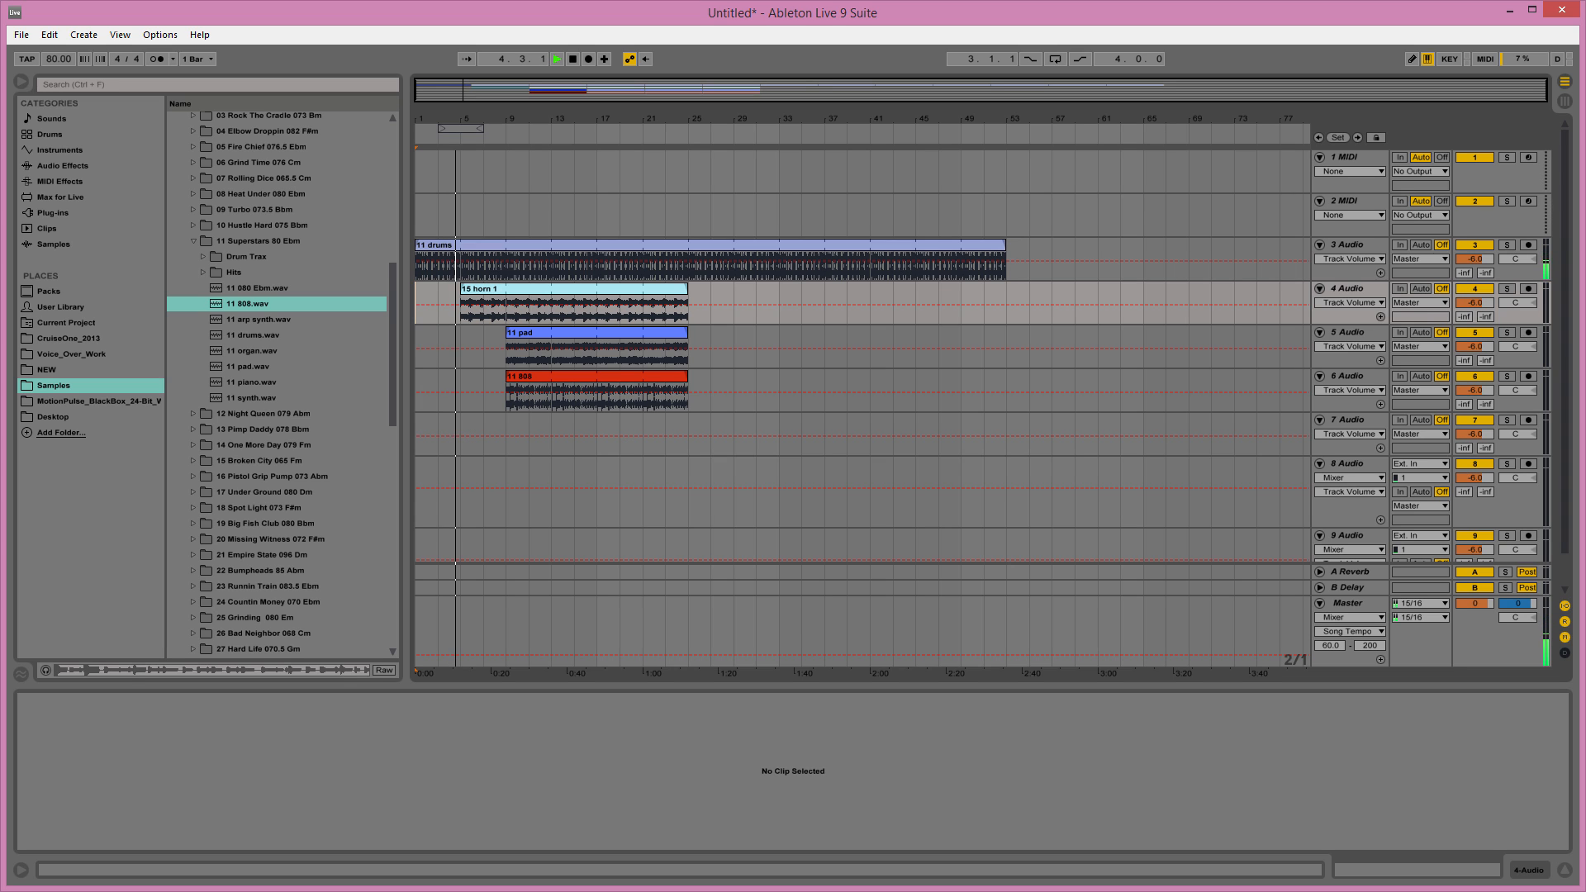
pyautogui.click(555, 58)
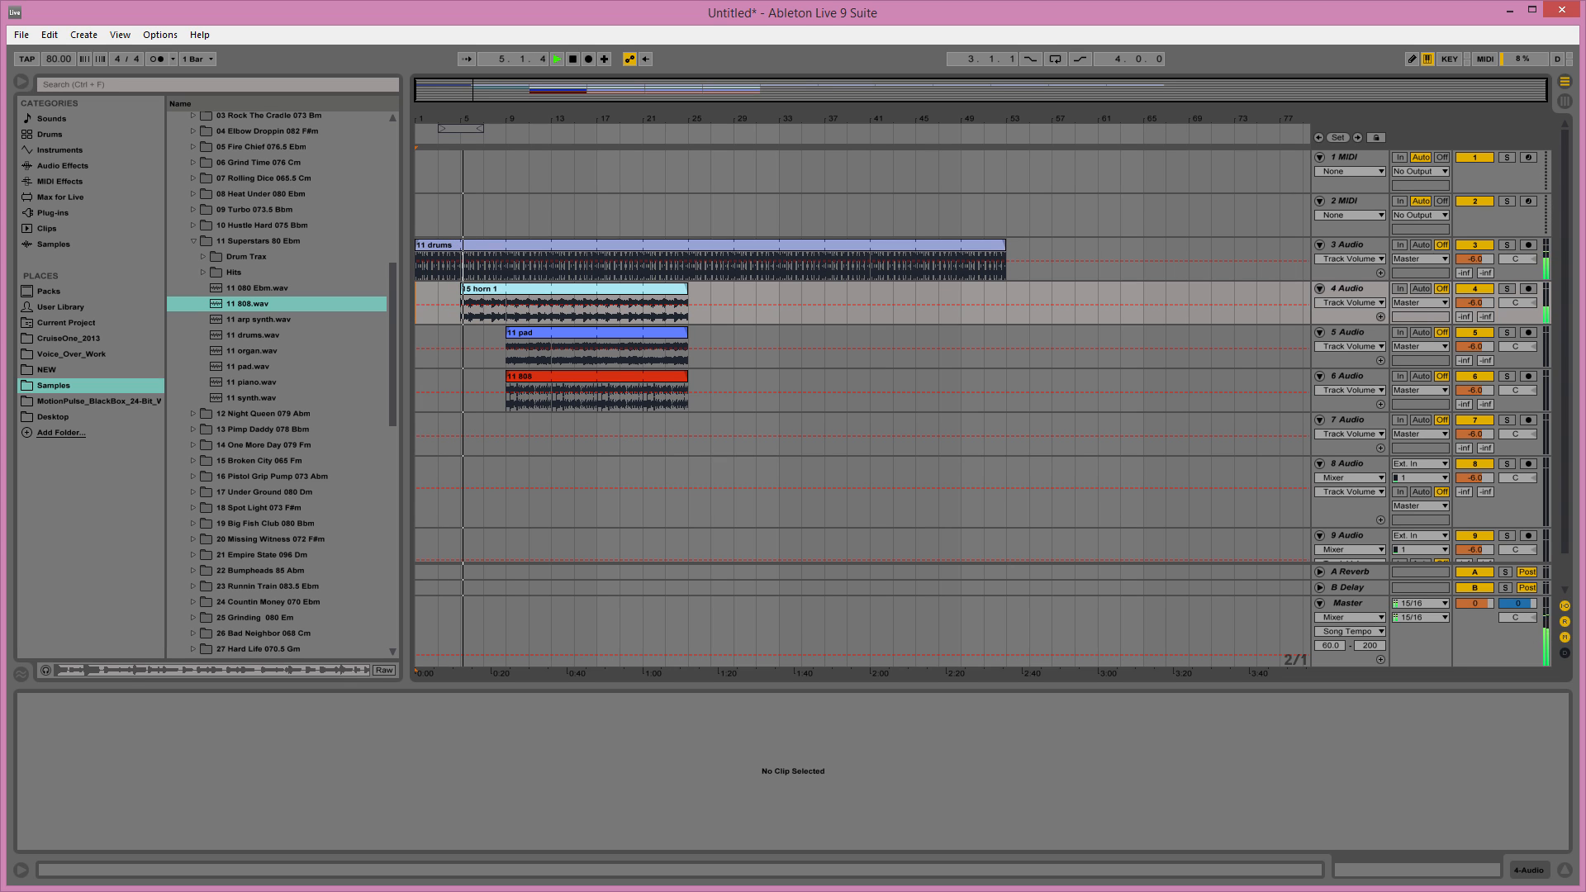
pyautogui.click(555, 58)
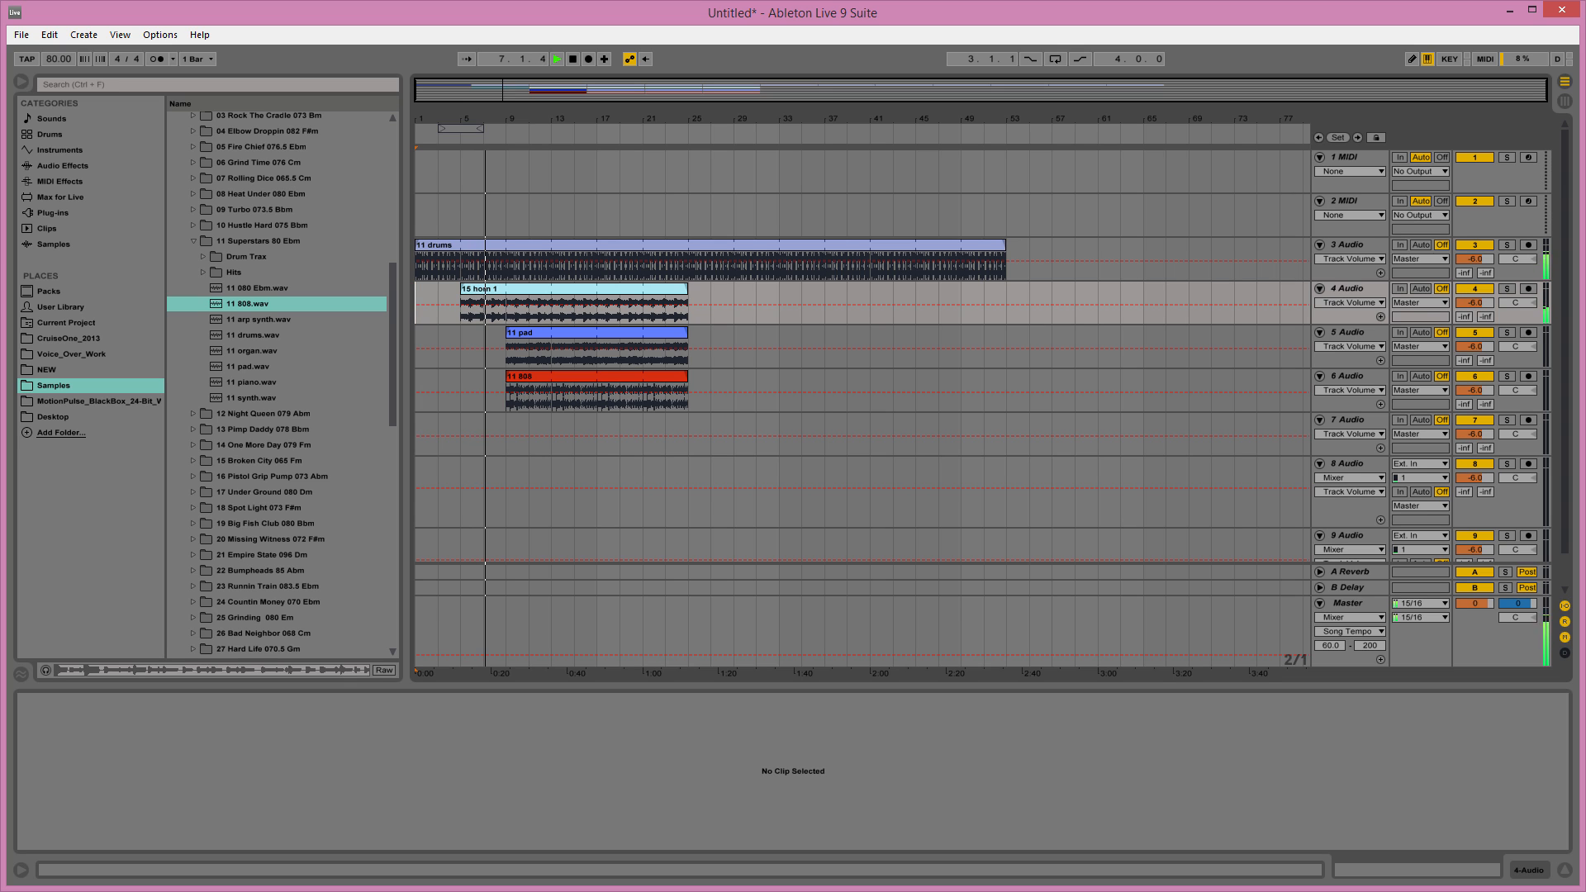
pyautogui.click(552, 338)
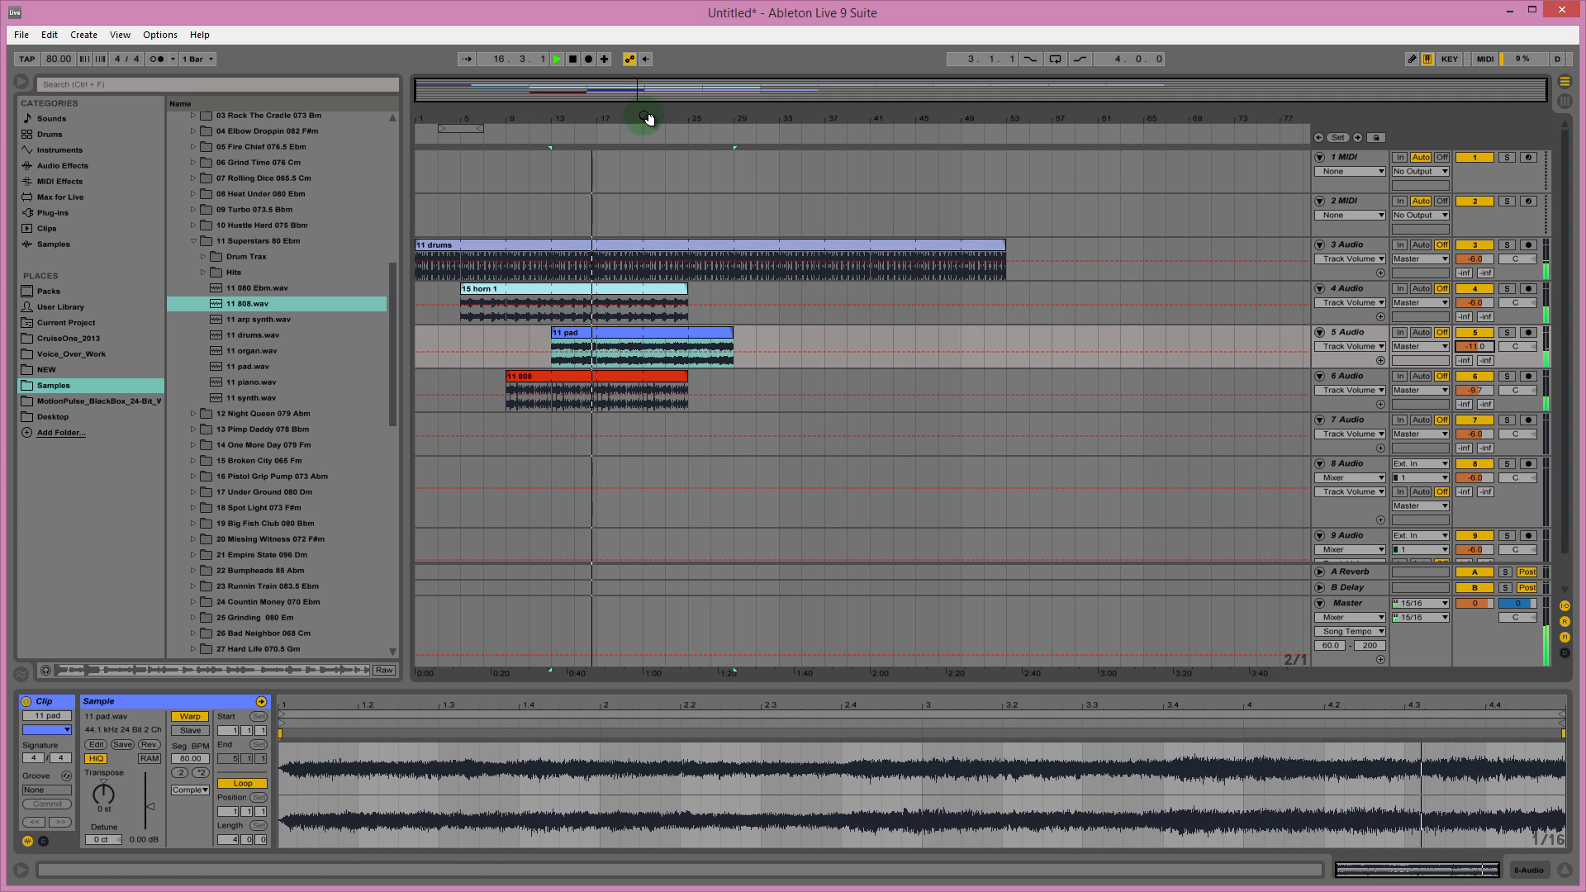
# Run playback briefly from bar 17 and stop it near bar 18 via the transport Stop button.
pyautogui.click(555, 58)
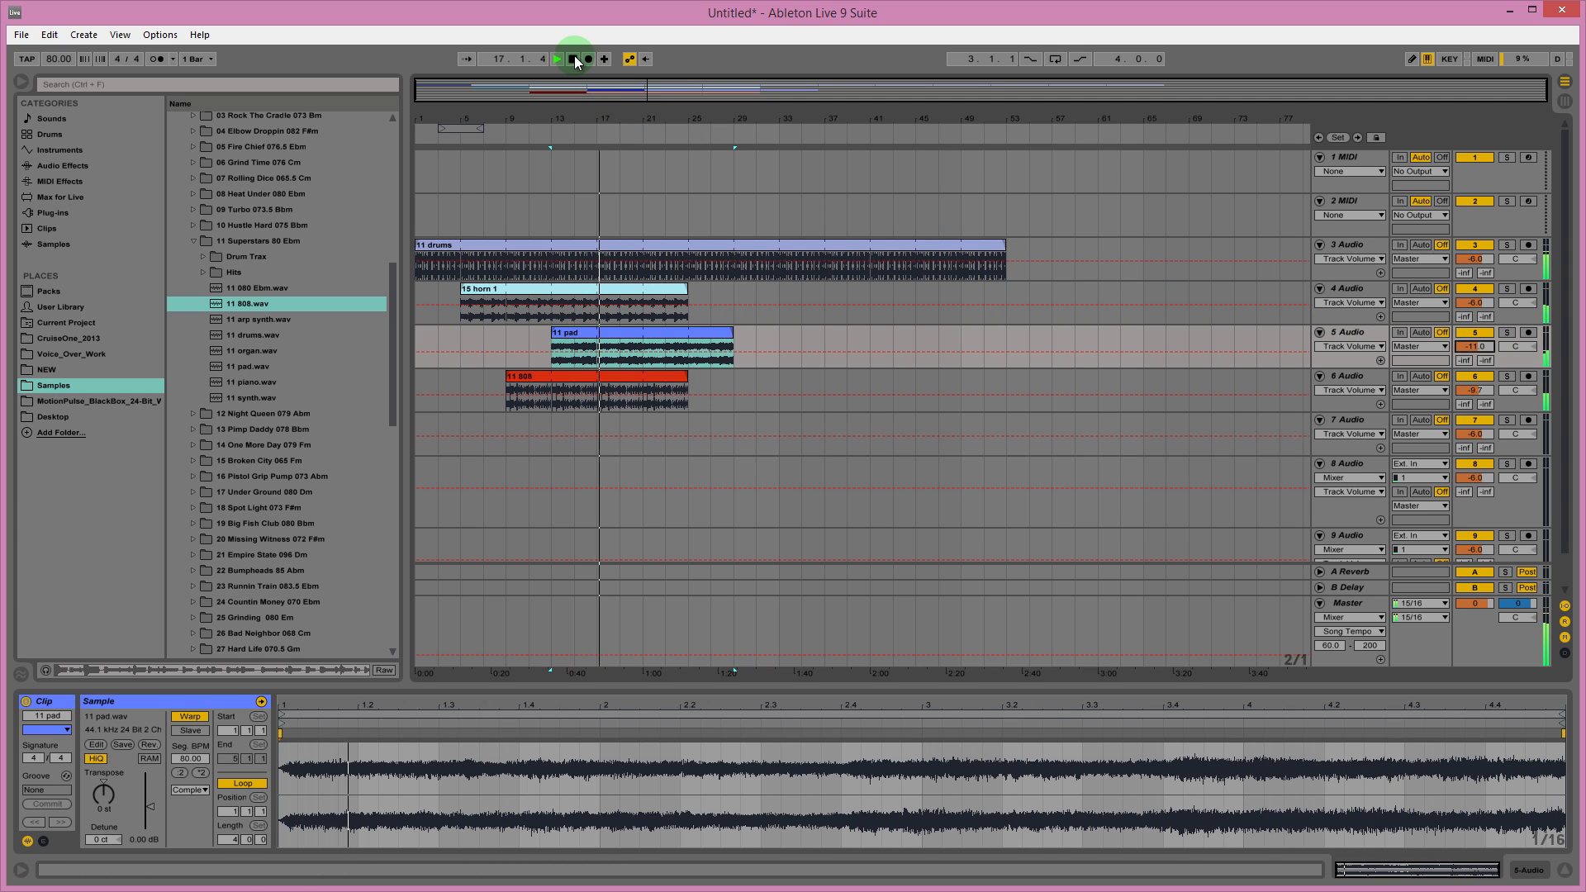
pyautogui.click(555, 60)
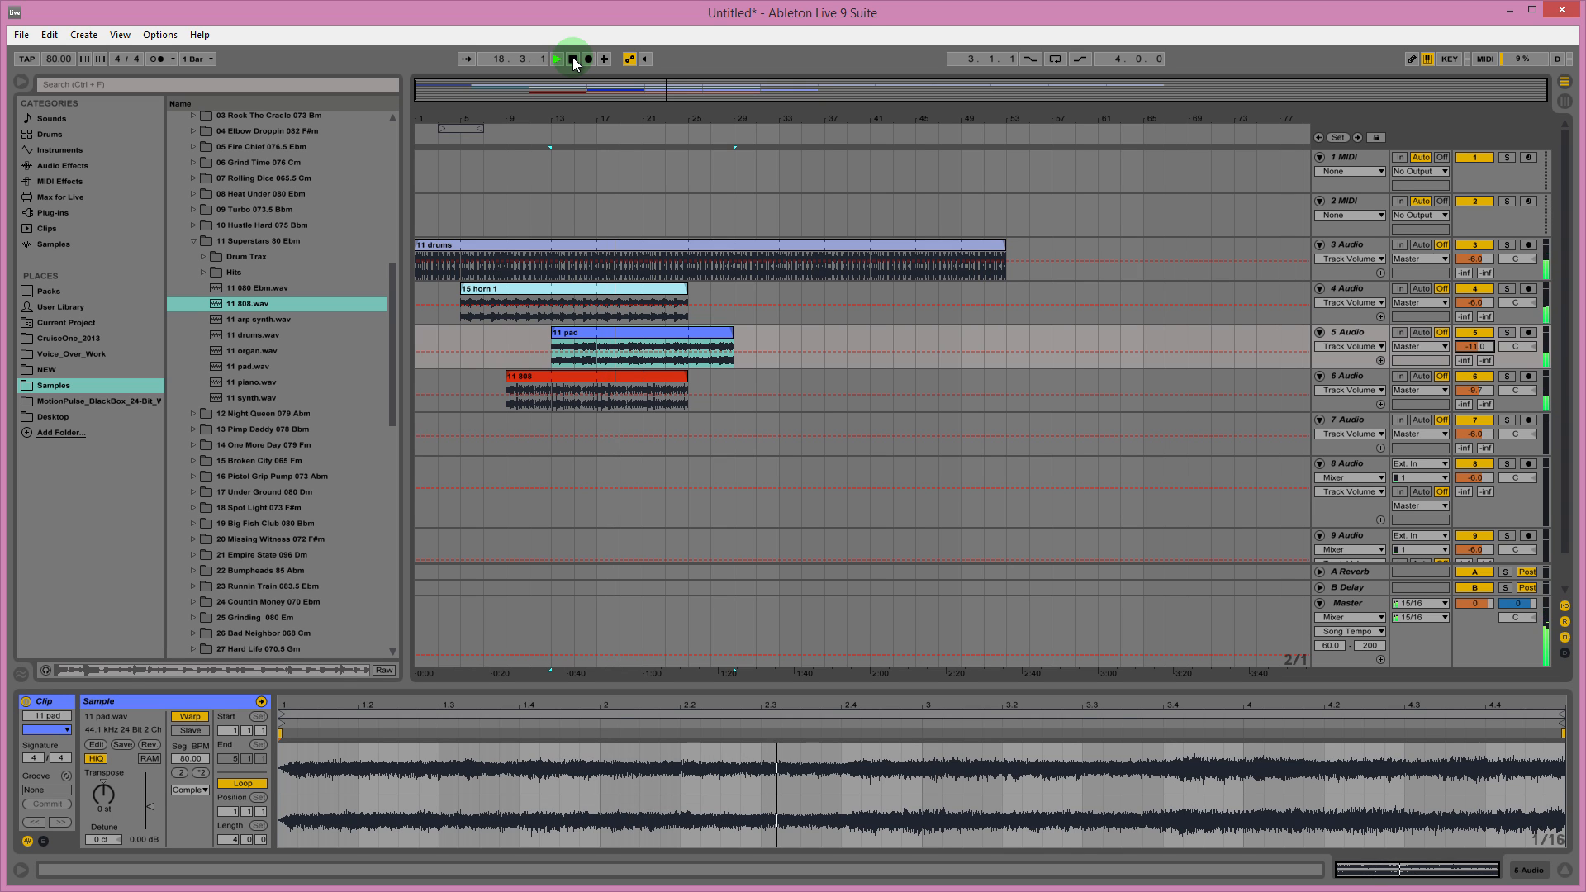
pyautogui.click(555, 59)
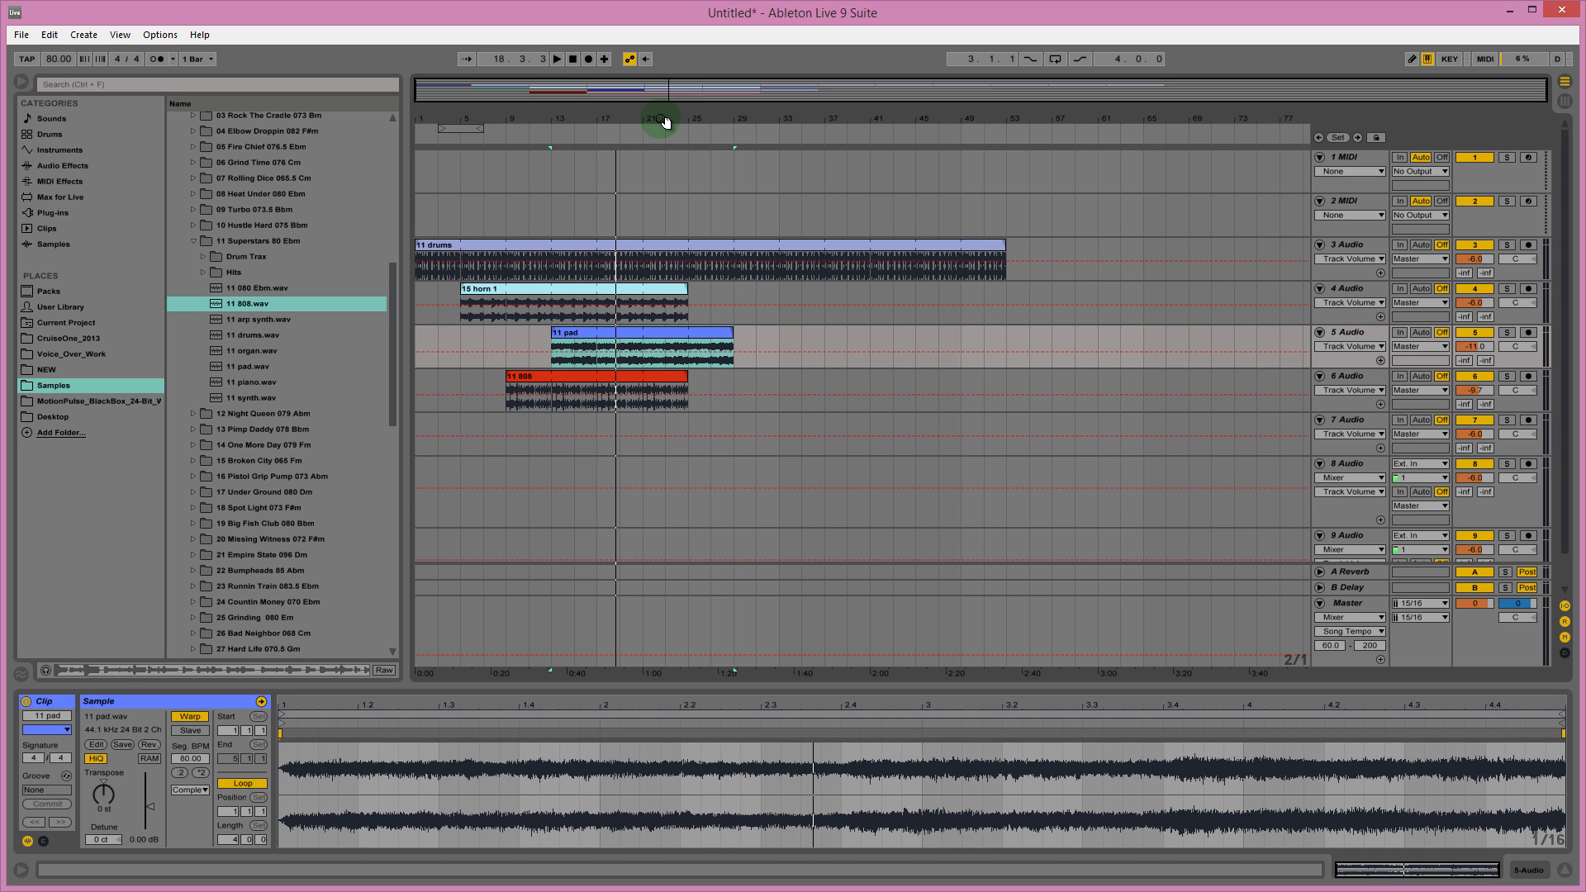